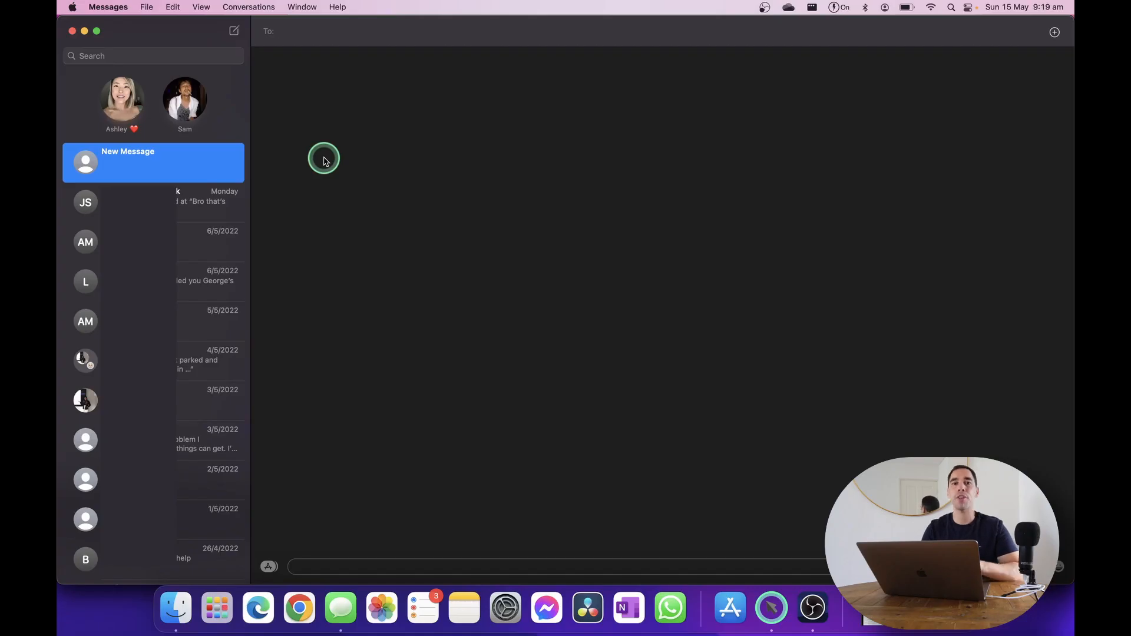
Compose a new message to two contacts and type 'Hey everyone'
left_click(285, 31)
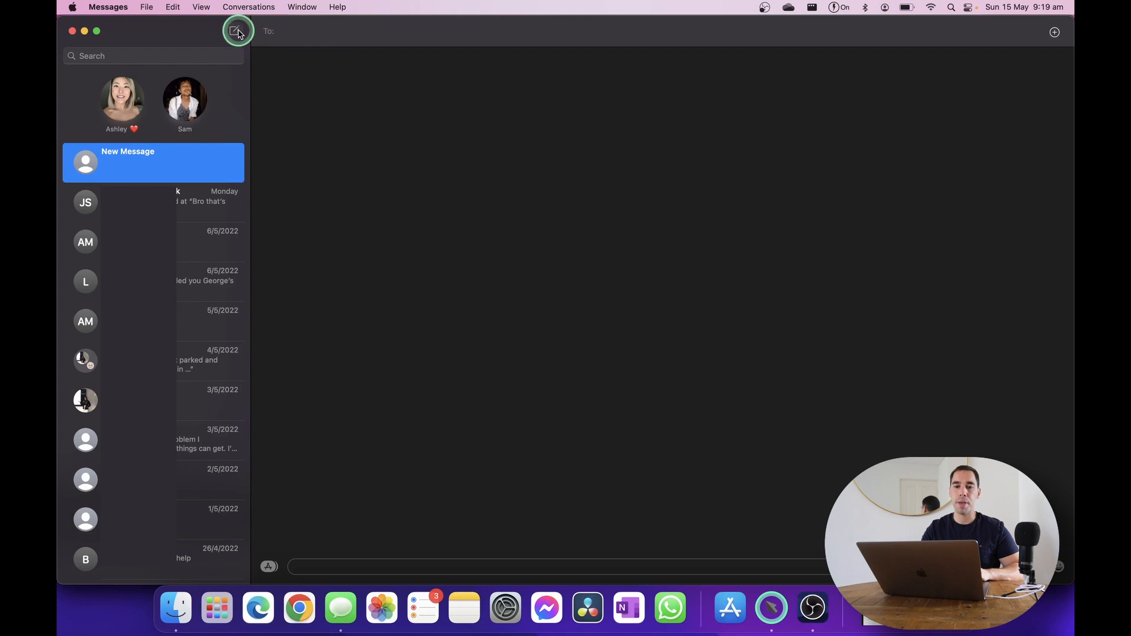
left_click(296, 31)
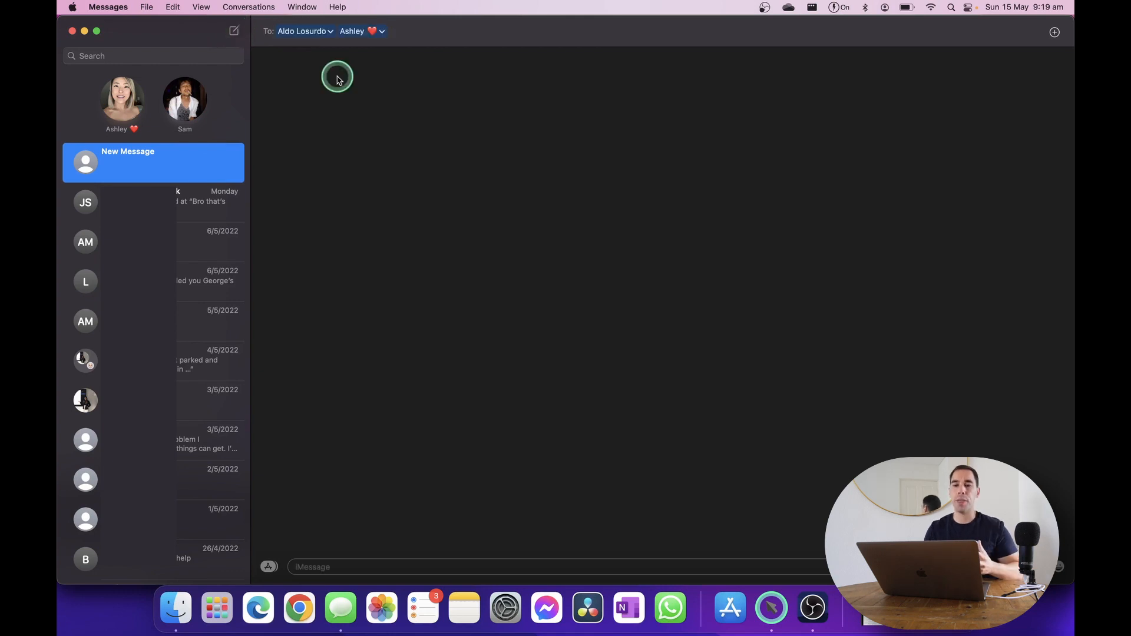
left_click(400, 566)
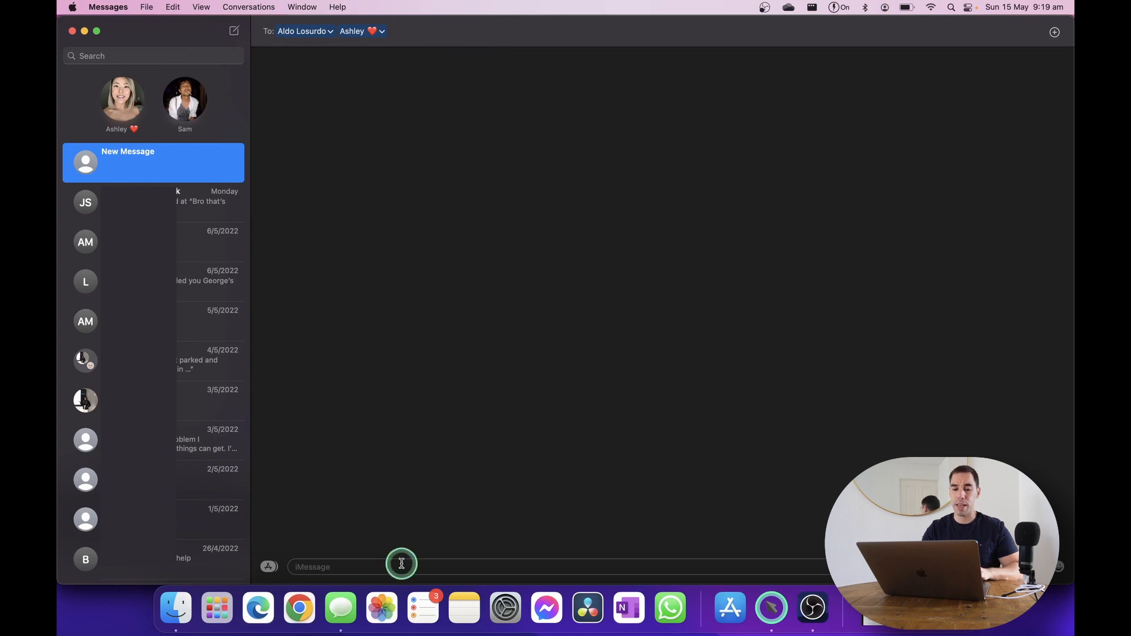
type("Hey e")
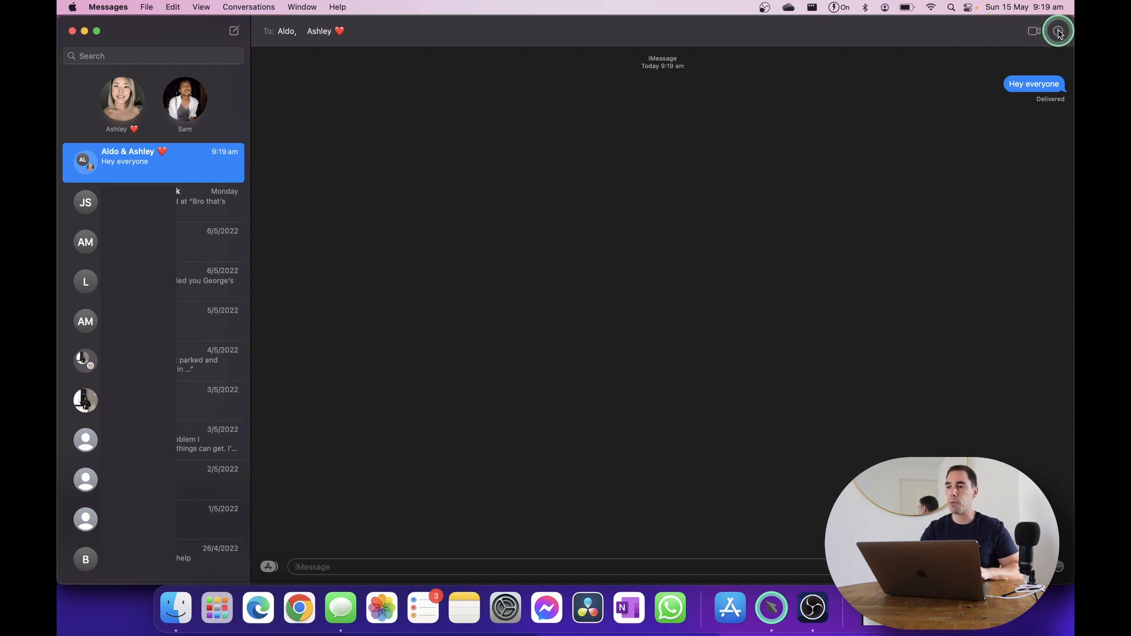
Open the Change Group Name and Photo editor from the group's info panel
left_click(1061, 32)
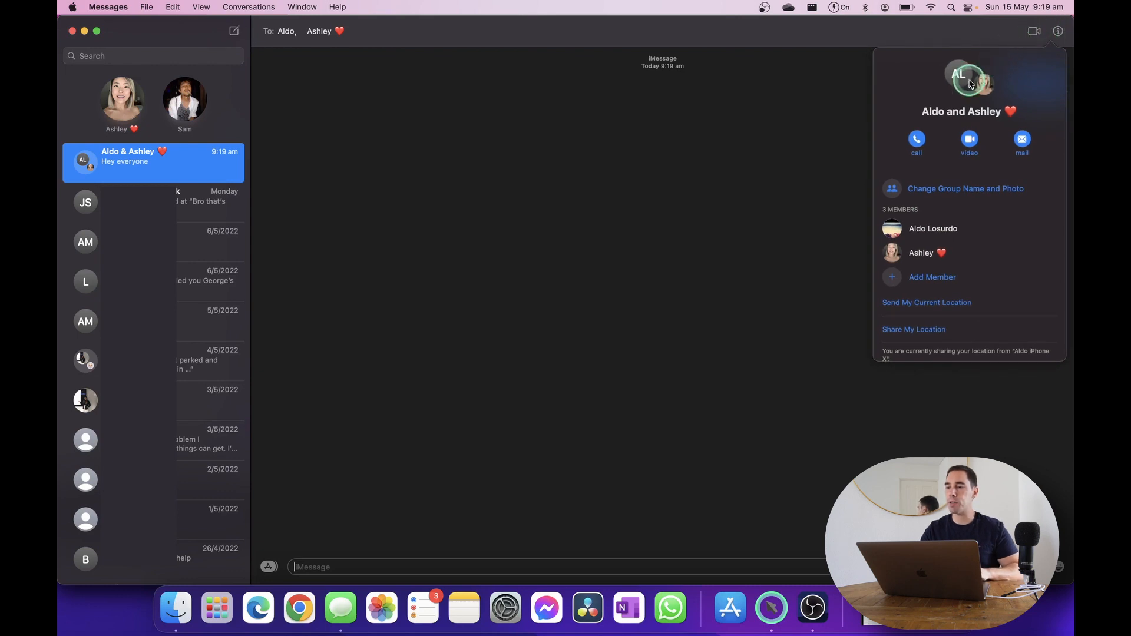
left_click(969, 140)
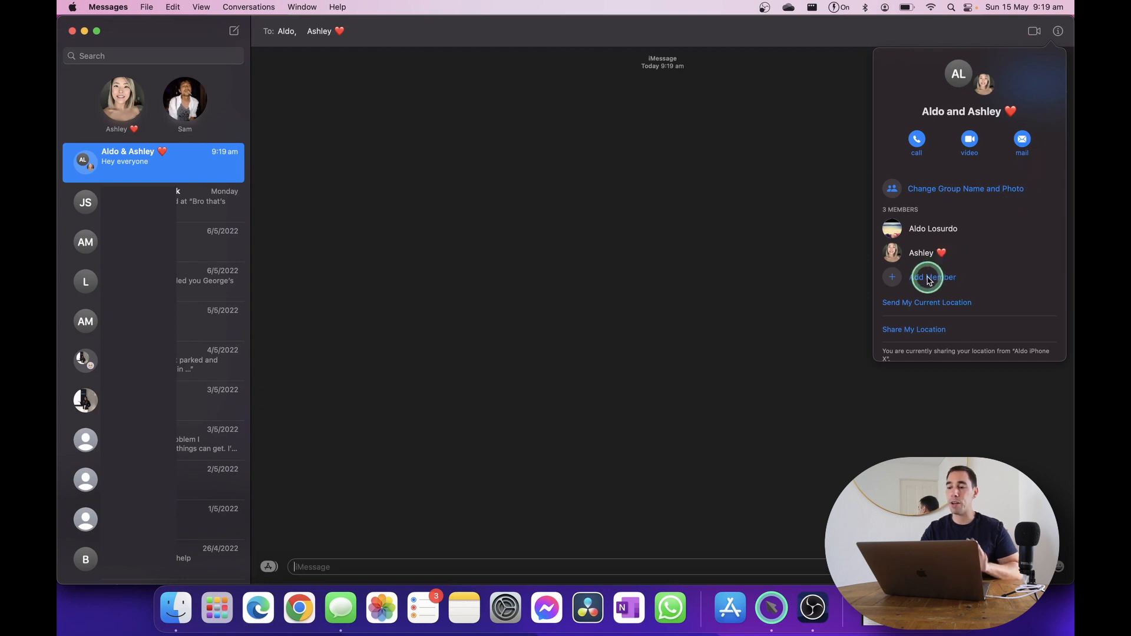
mouse_move(980, 193)
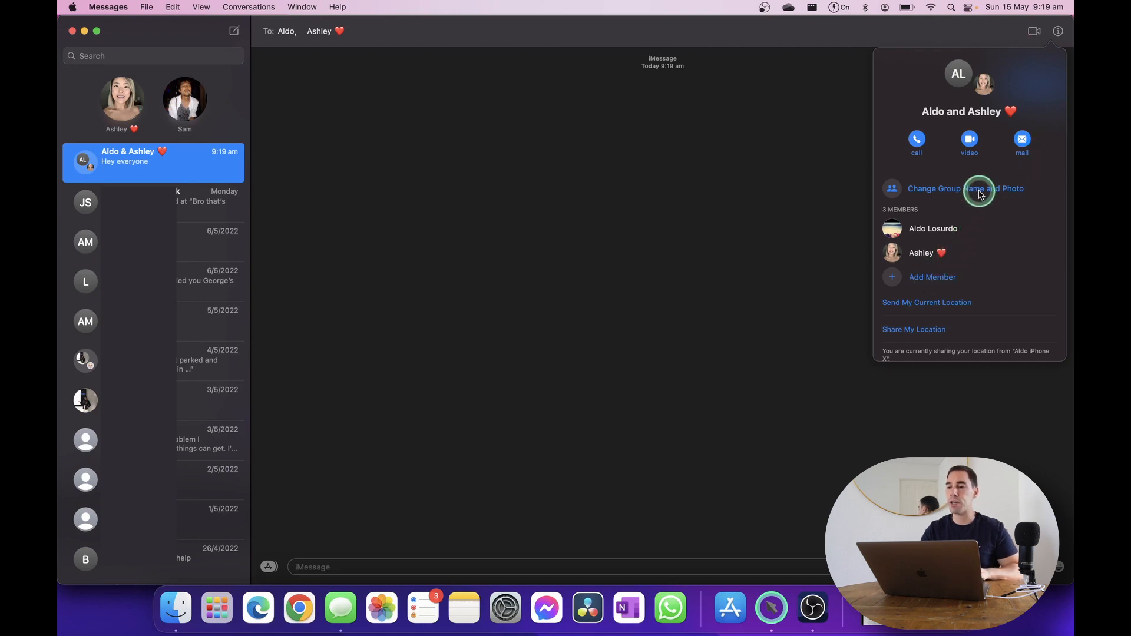
left_click(965, 188)
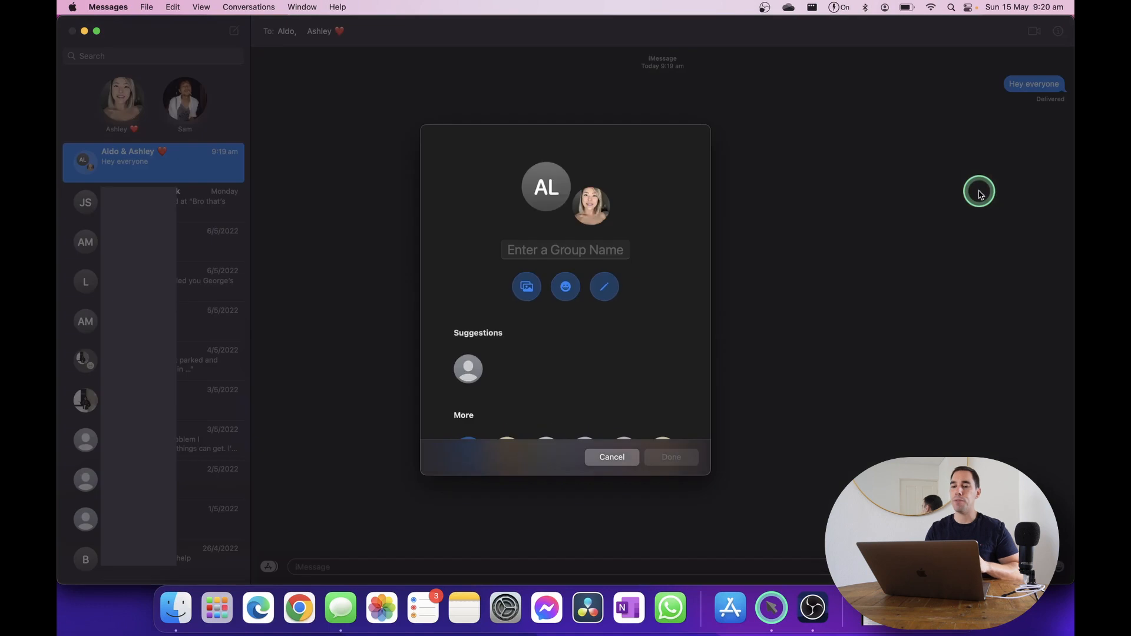
Enter 'Homies' as the group name and pick the beach umbrella emoji
left_click(555, 256)
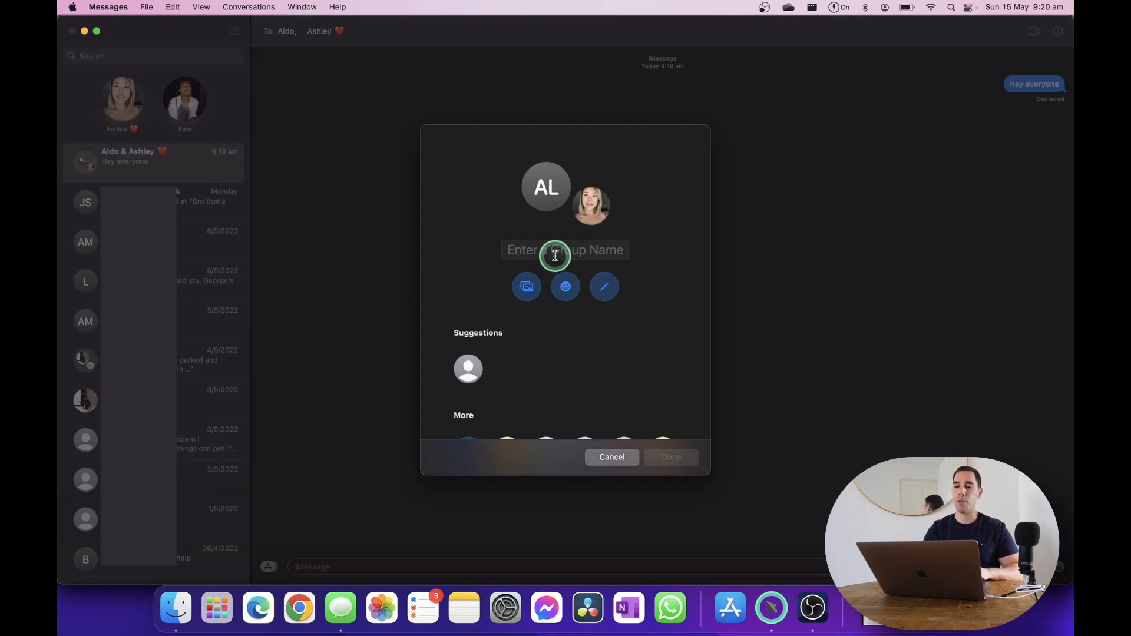
left_click(564, 250)
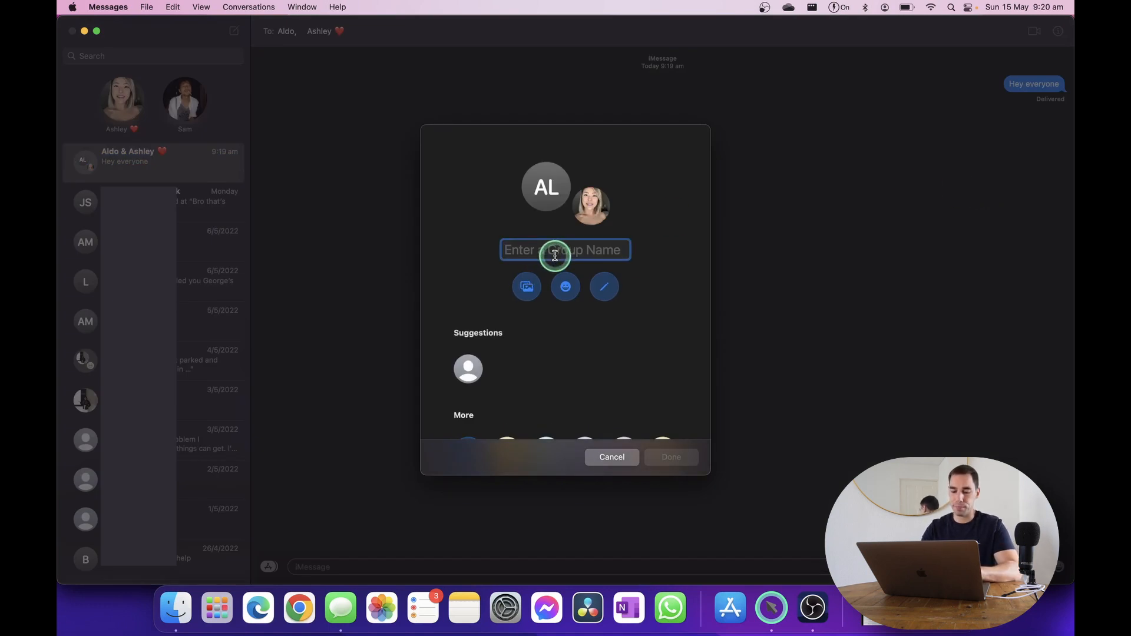
type("Homies")
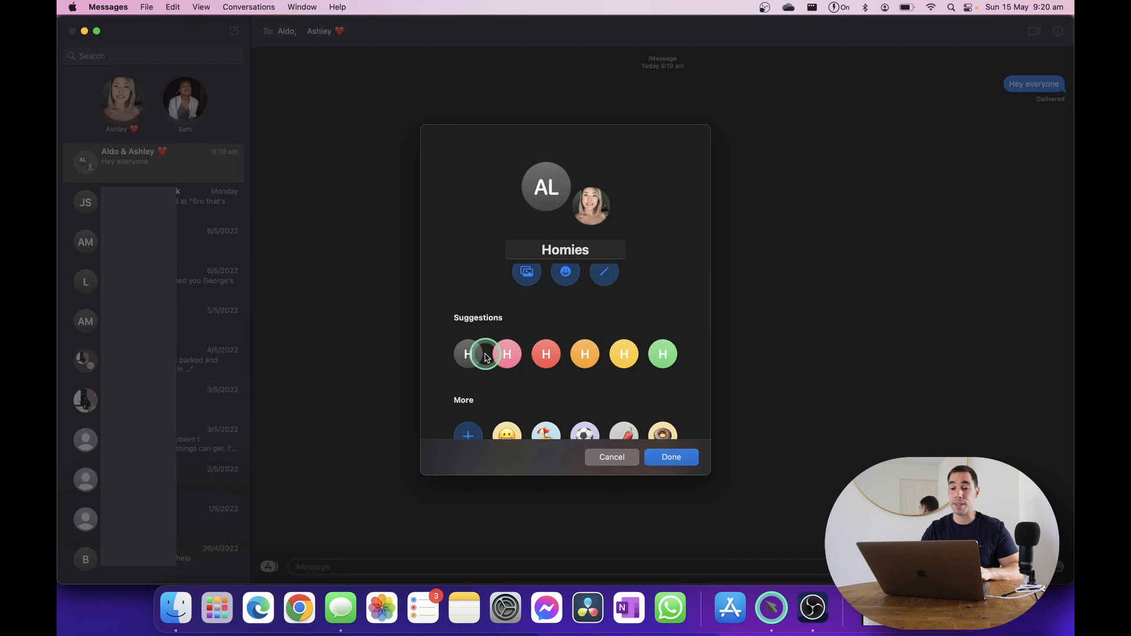
scroll("down", 3)
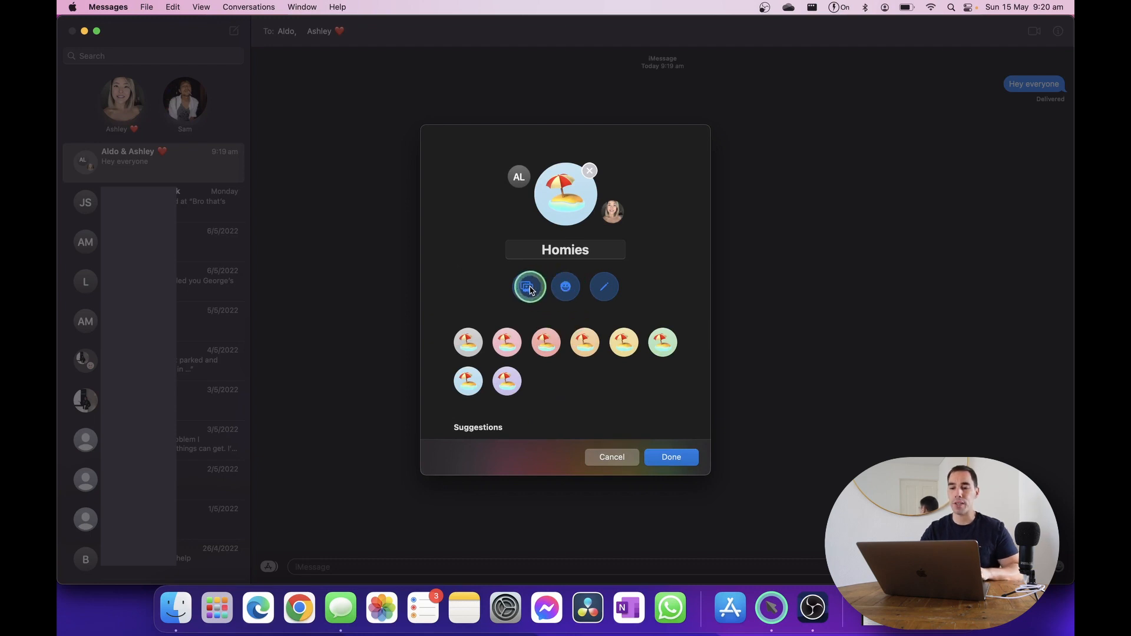
Replace the emoji with a library beach photo, try its tinted variants, and save
left_click(527, 287)
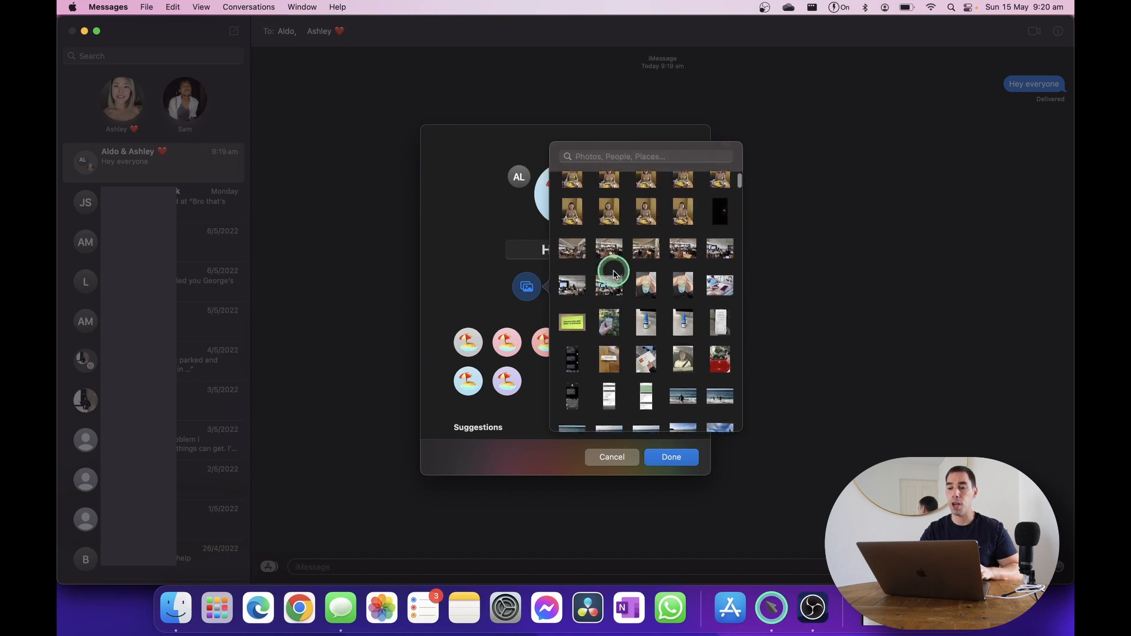
scroll("down", 3)
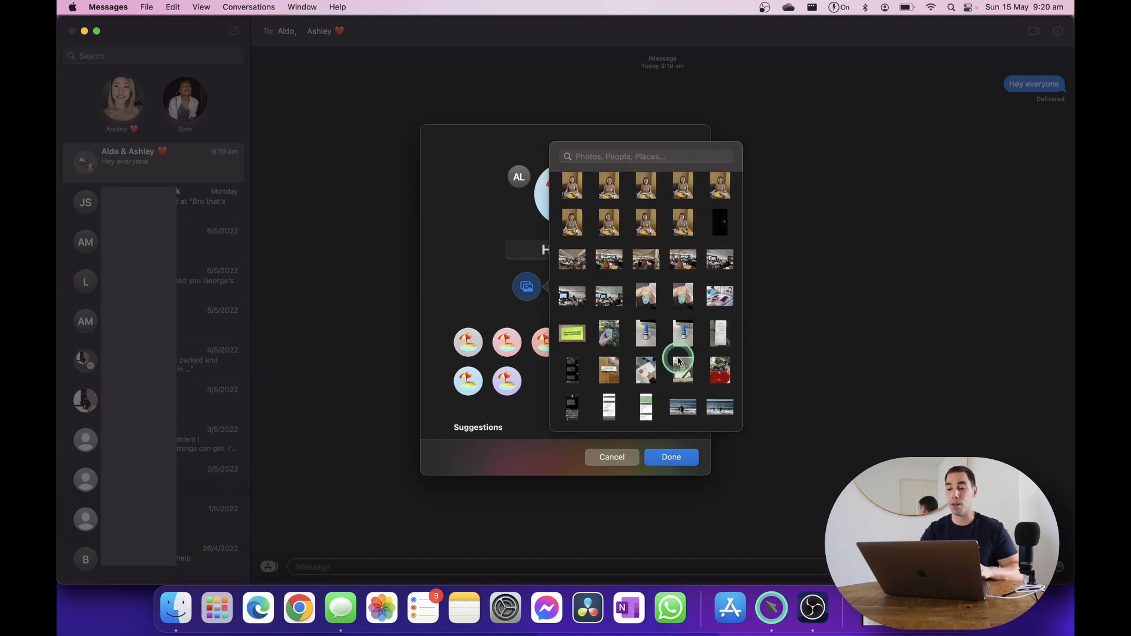
scroll("down", 3)
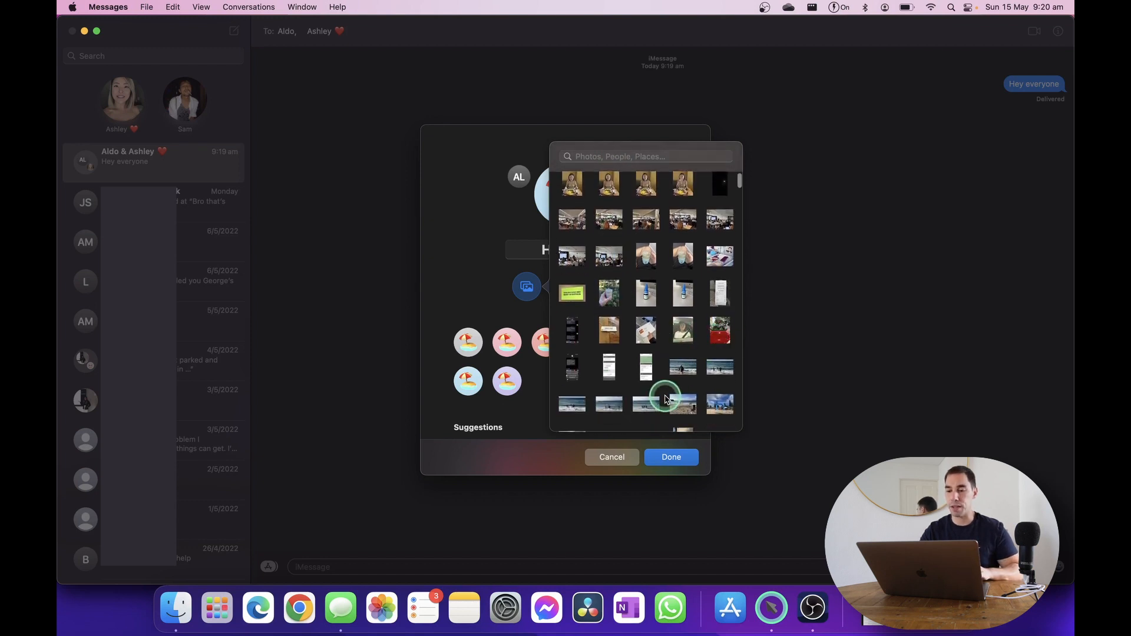
left_click(665, 400)
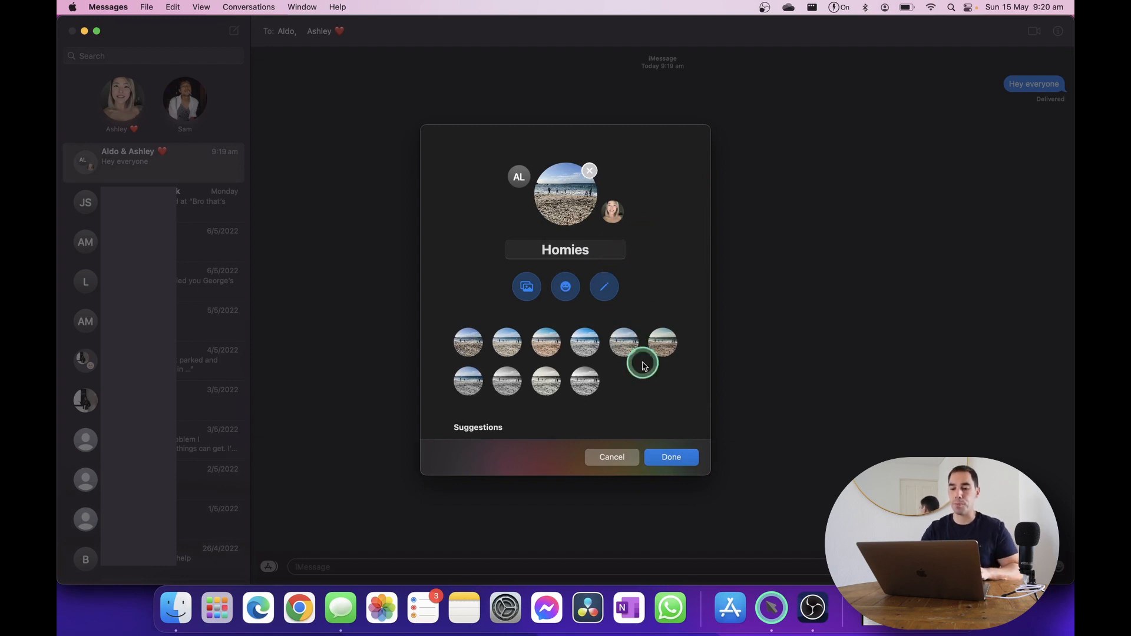
scroll("down", 3)
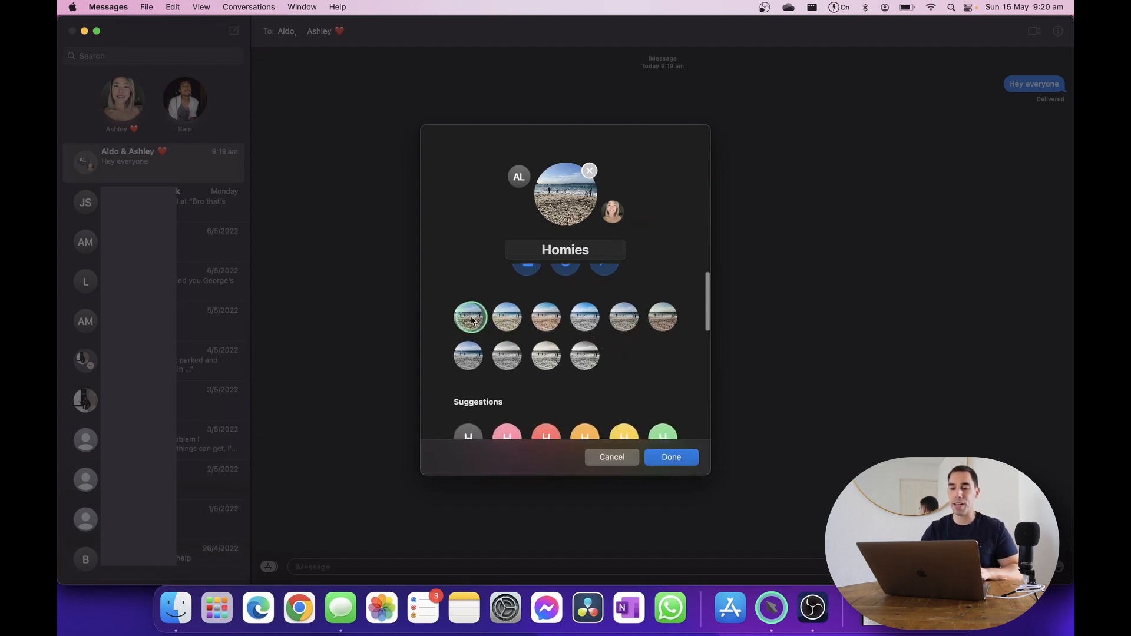
left_click(546, 317)
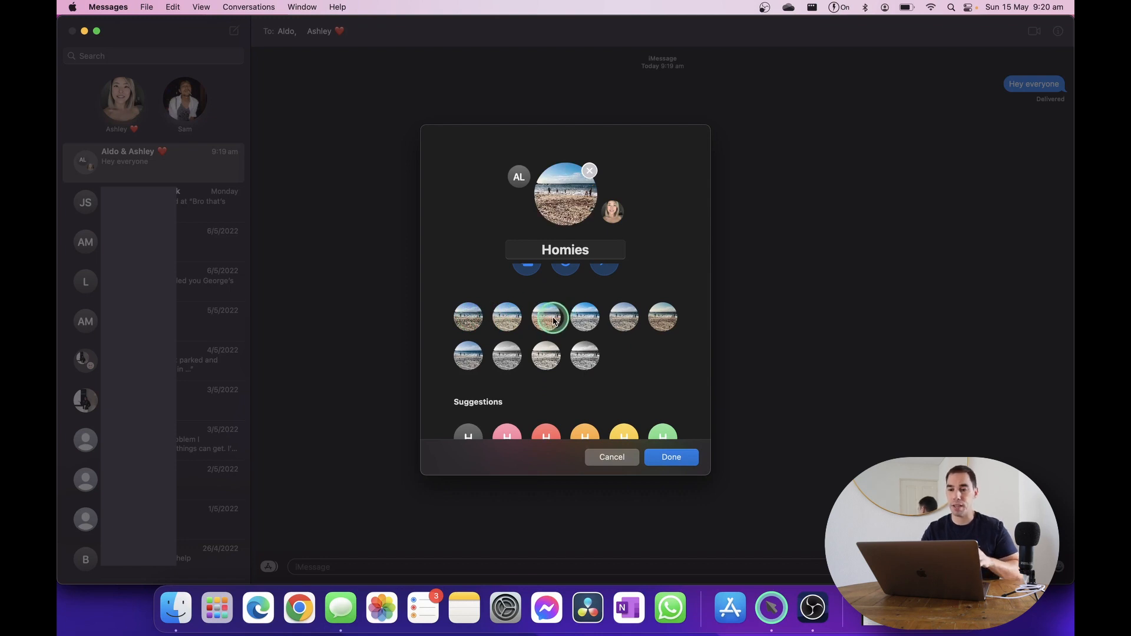
left_click(663, 436)
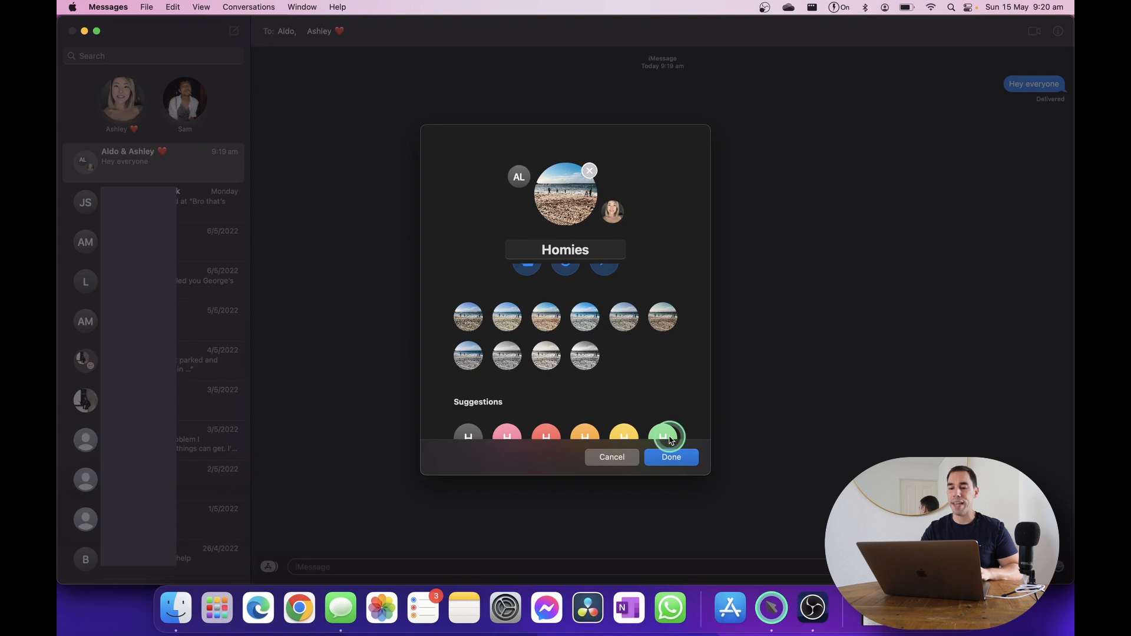
left_click(672, 458)
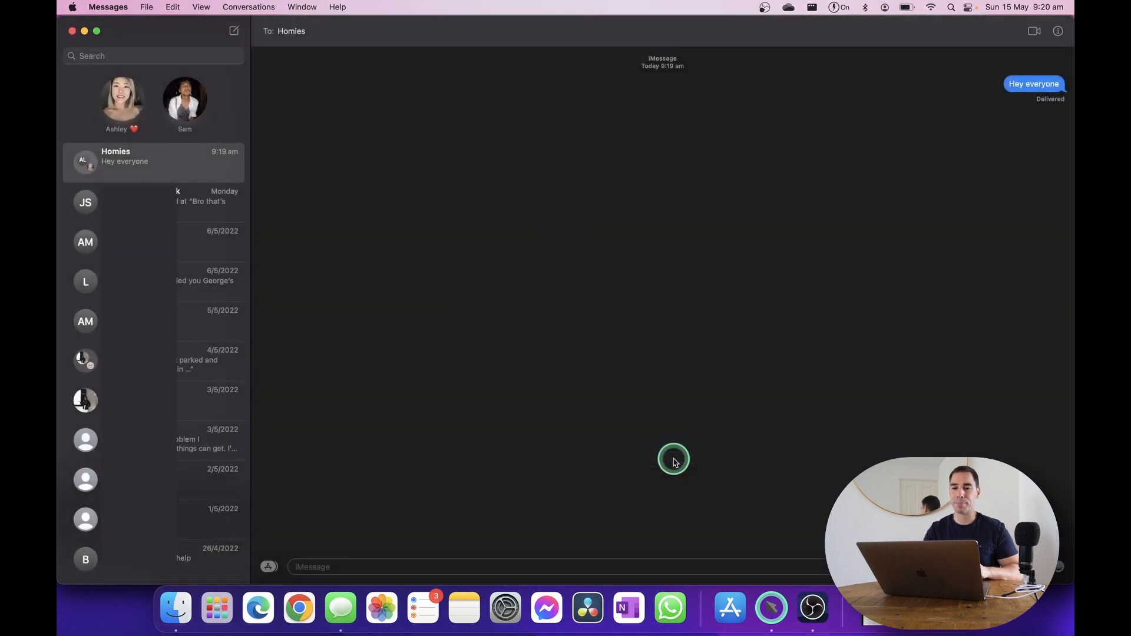
Pin the Homies conversation from its context menu and open it from the pinned area
left_click(1057, 31)
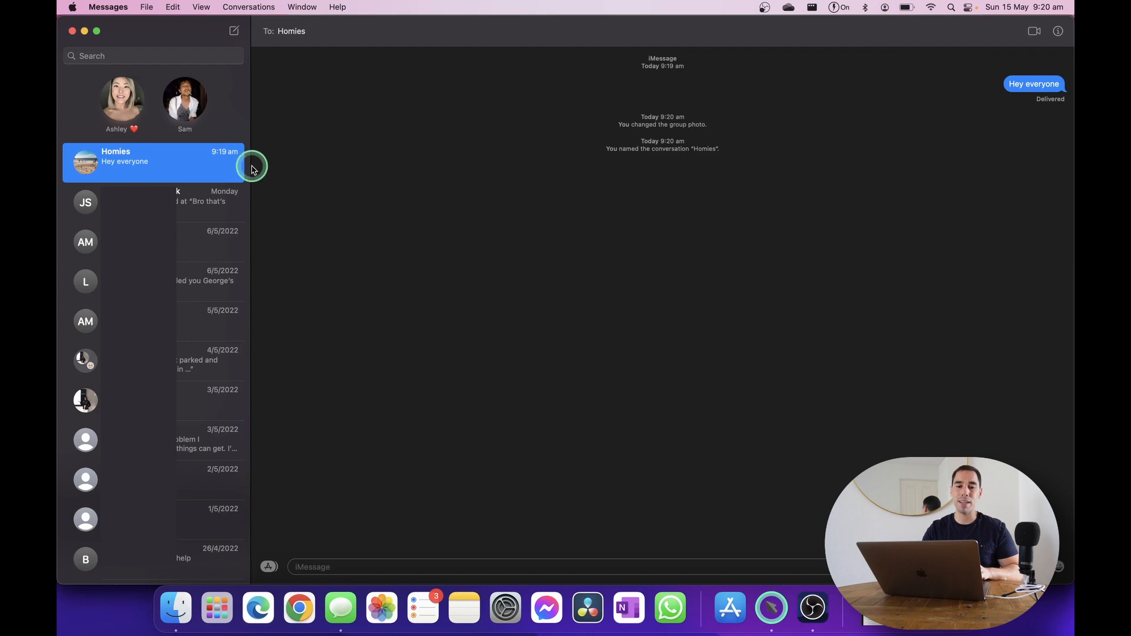
mouse_move(313, 169)
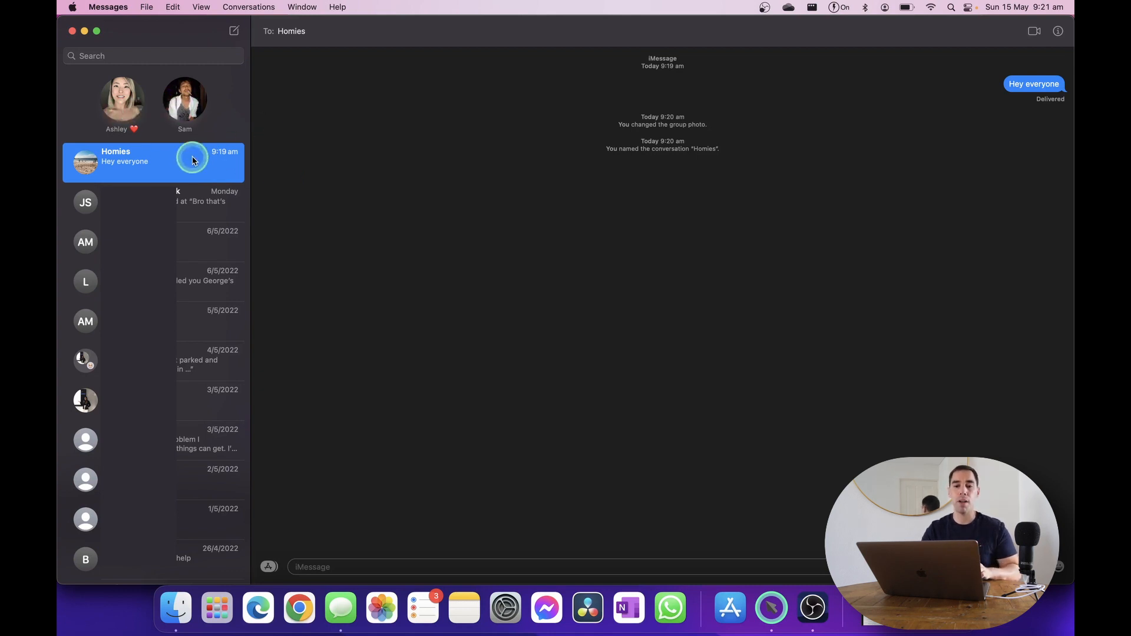
right_click(186, 162)
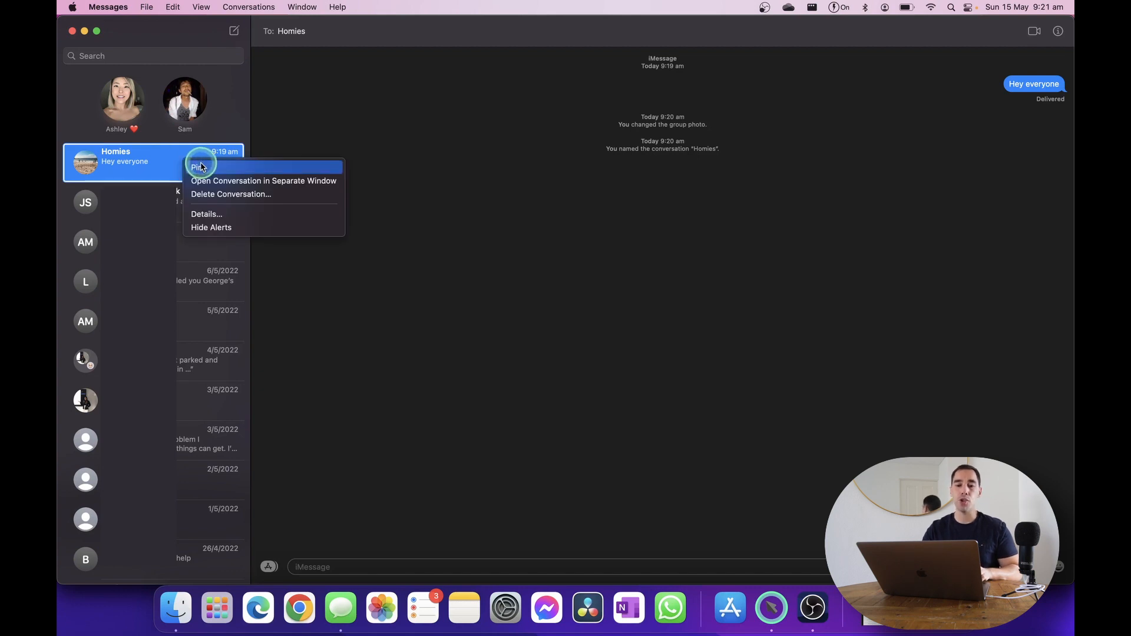
mouse_move(250, 181)
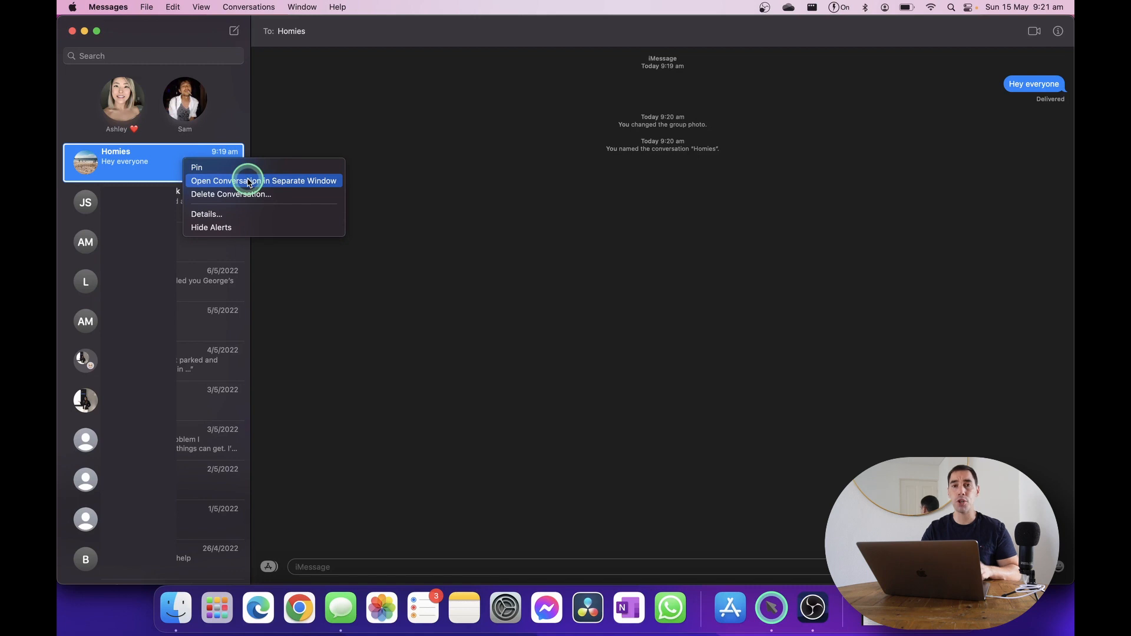
mouse_move(213, 169)
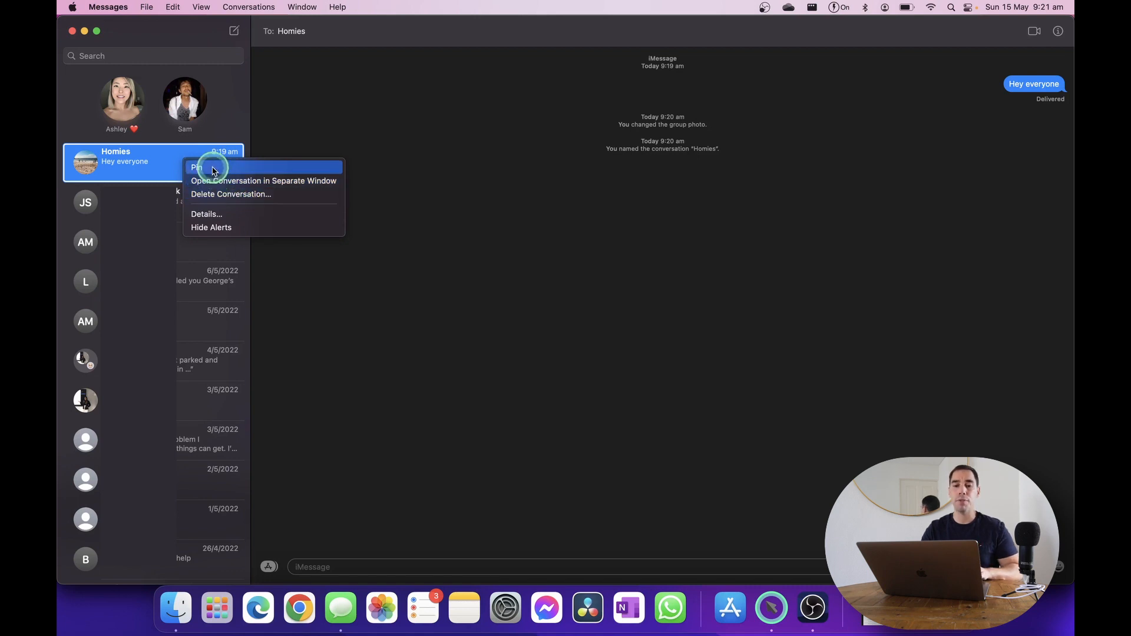
left_click(196, 167)
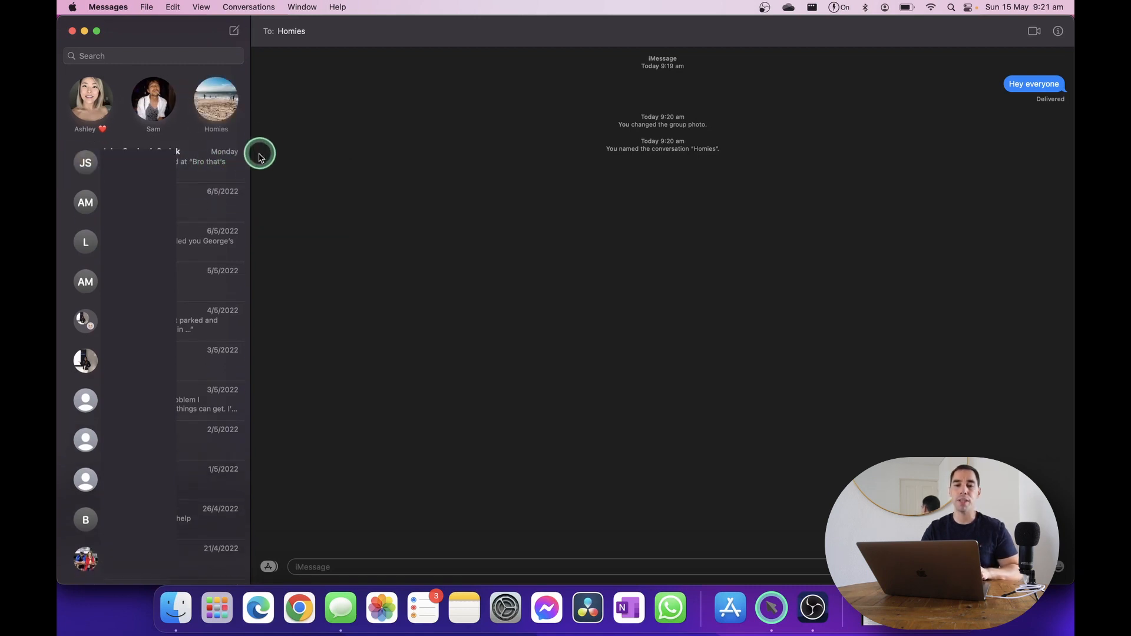
mouse_move(267, 98)
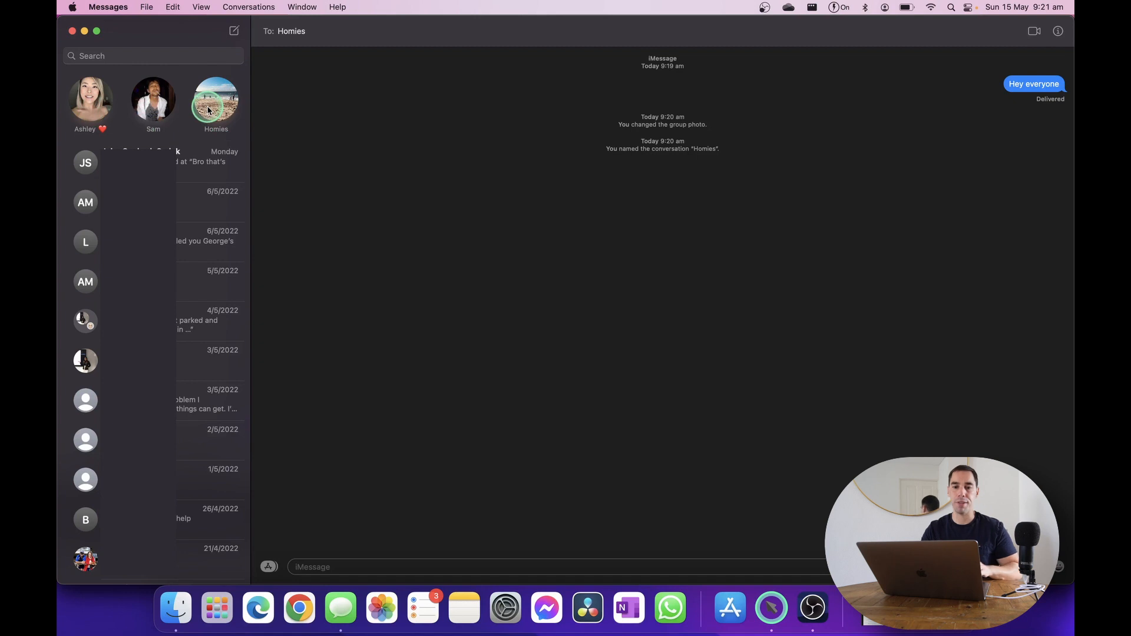
left_click(216, 101)
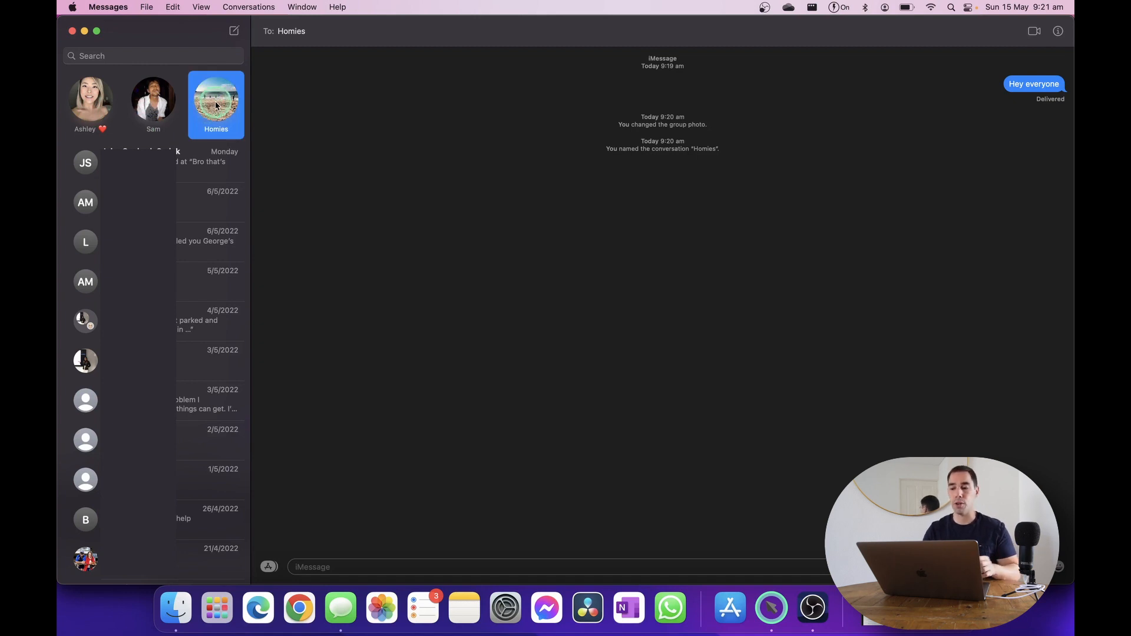
Open the pinned Homies chat in its own window, ready to type a message
right_click(216, 104)
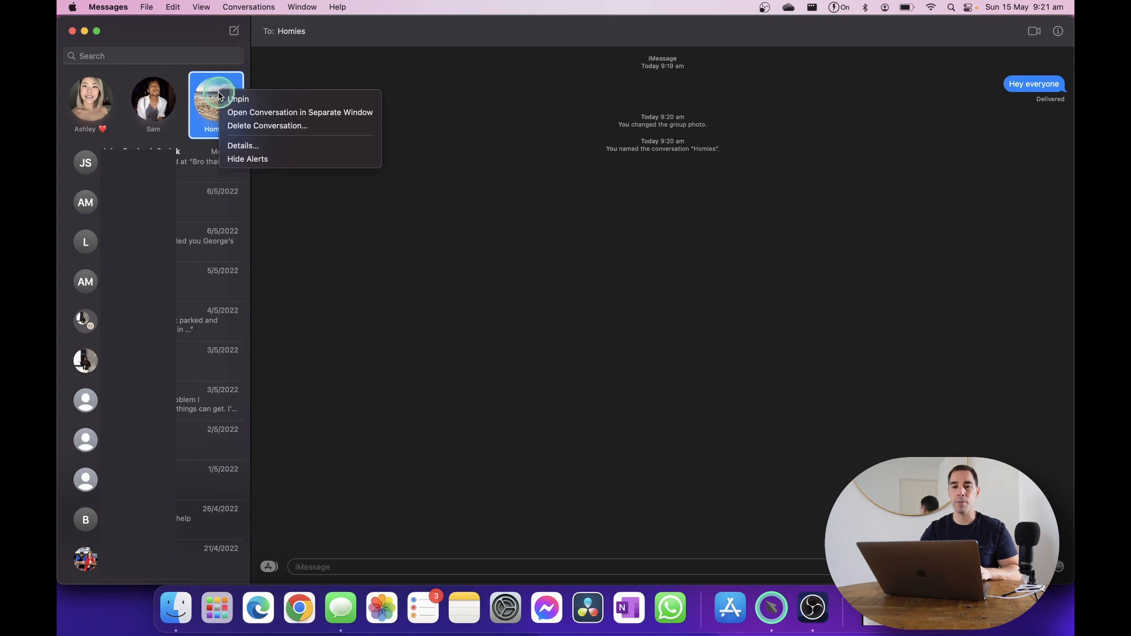
mouse_move(318, 112)
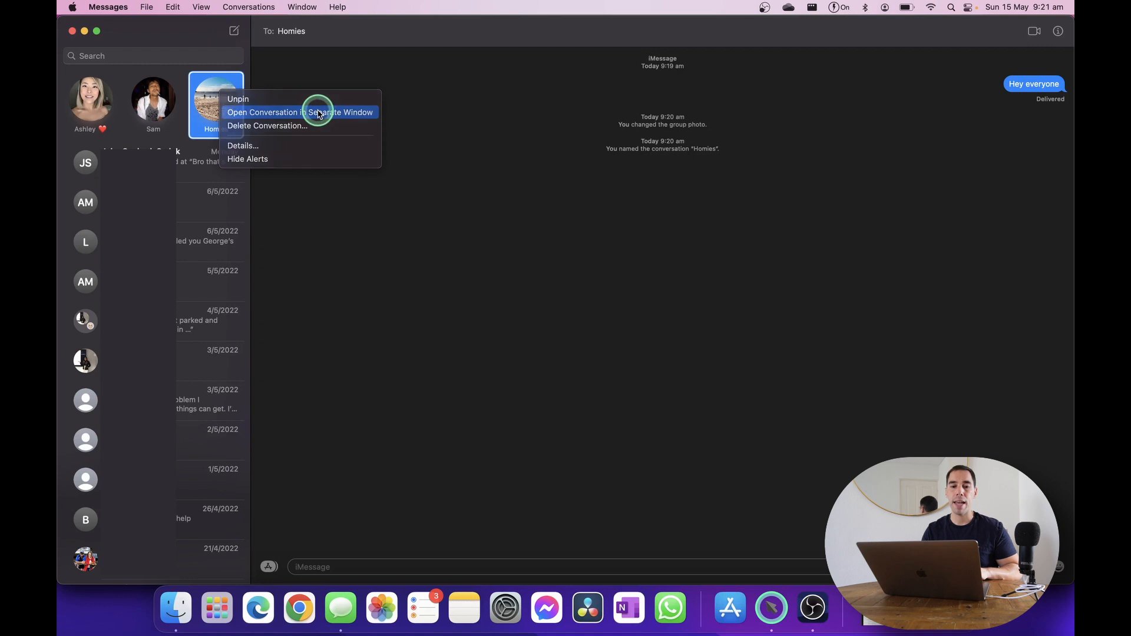
left_click(300, 112)
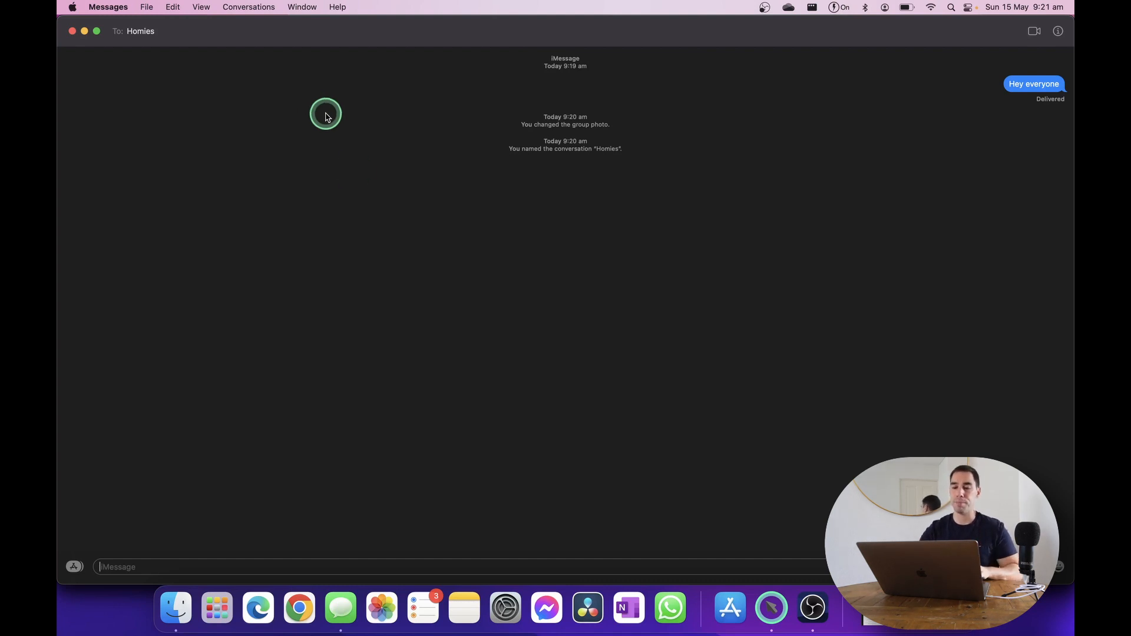
left_click(351, 566)
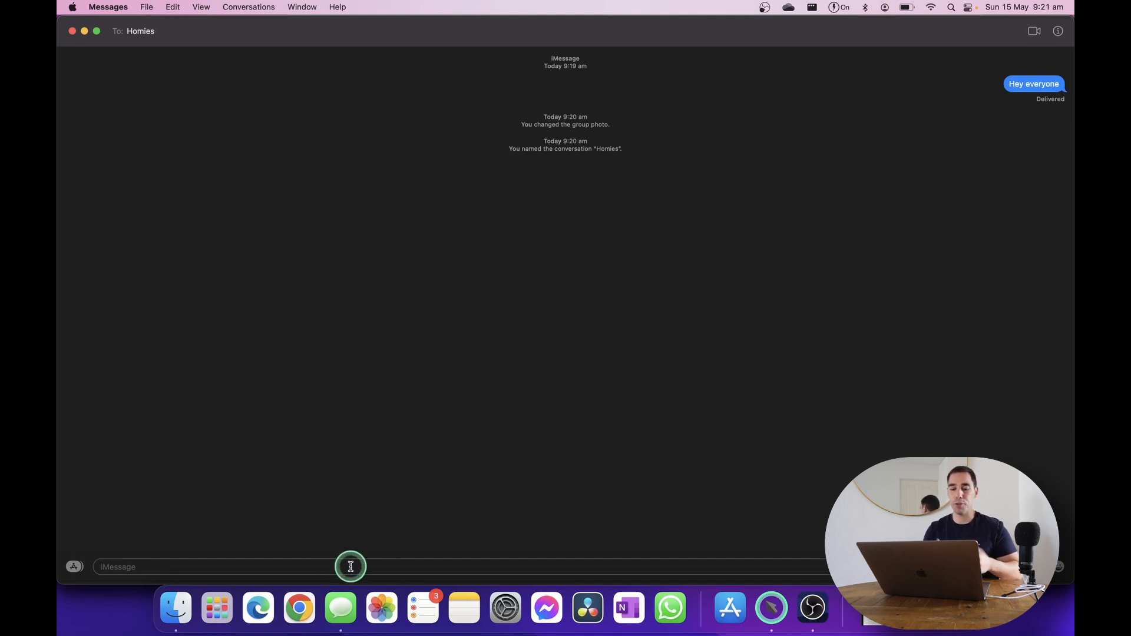
Send 'Happy birthday' and 'Congratulations', then draft 'Who's ready for the weekend?'
type("hap")
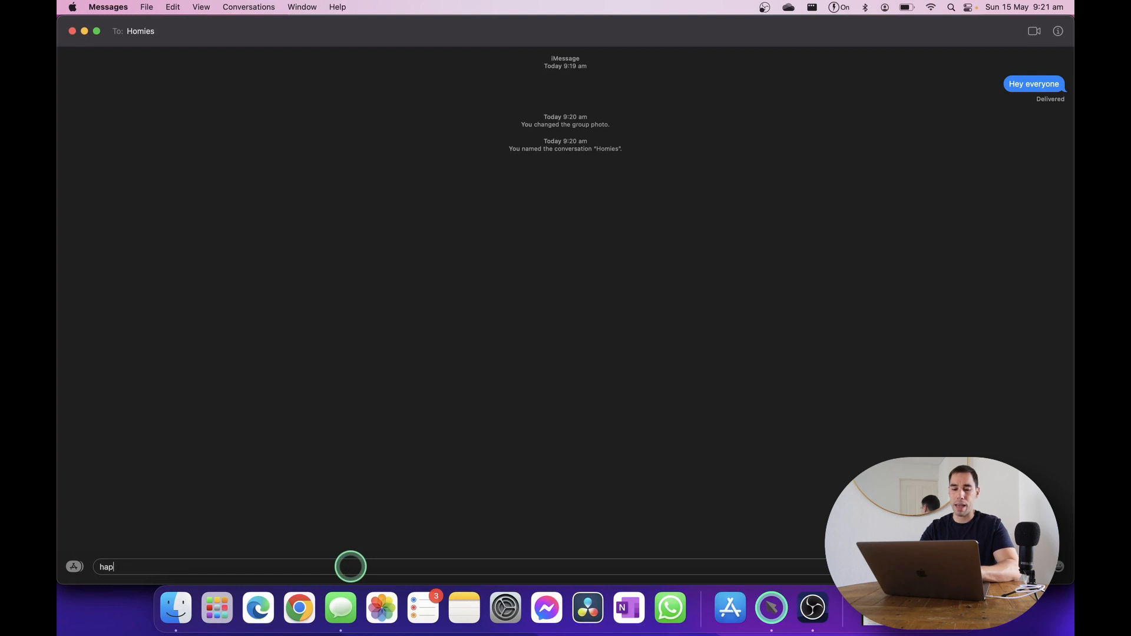
type("Happy birthda")
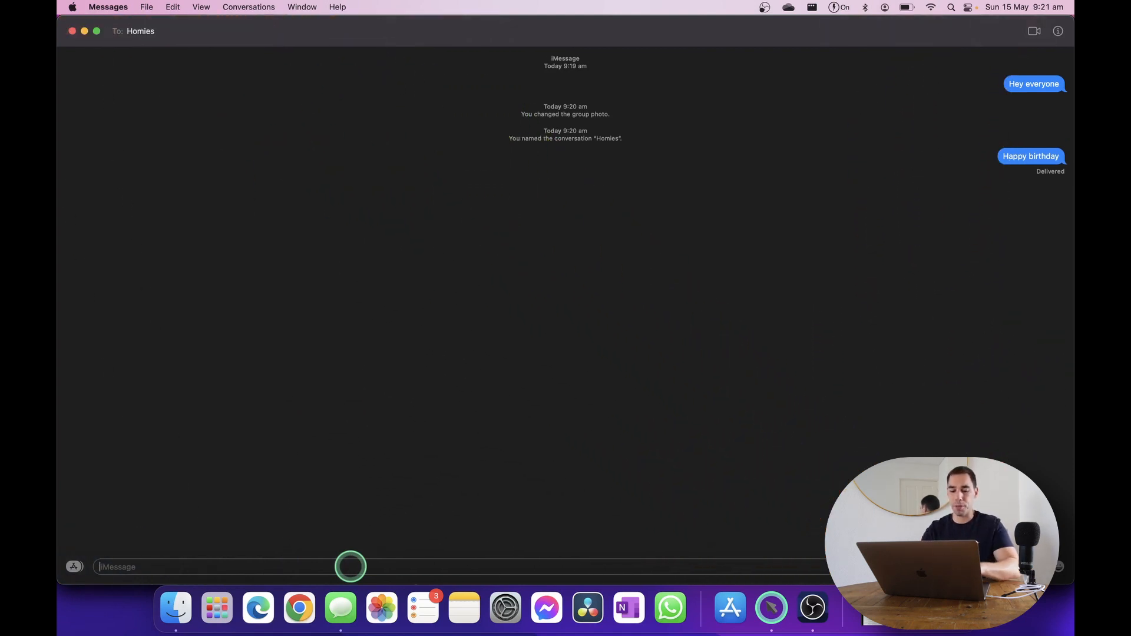
type("Congratulations")
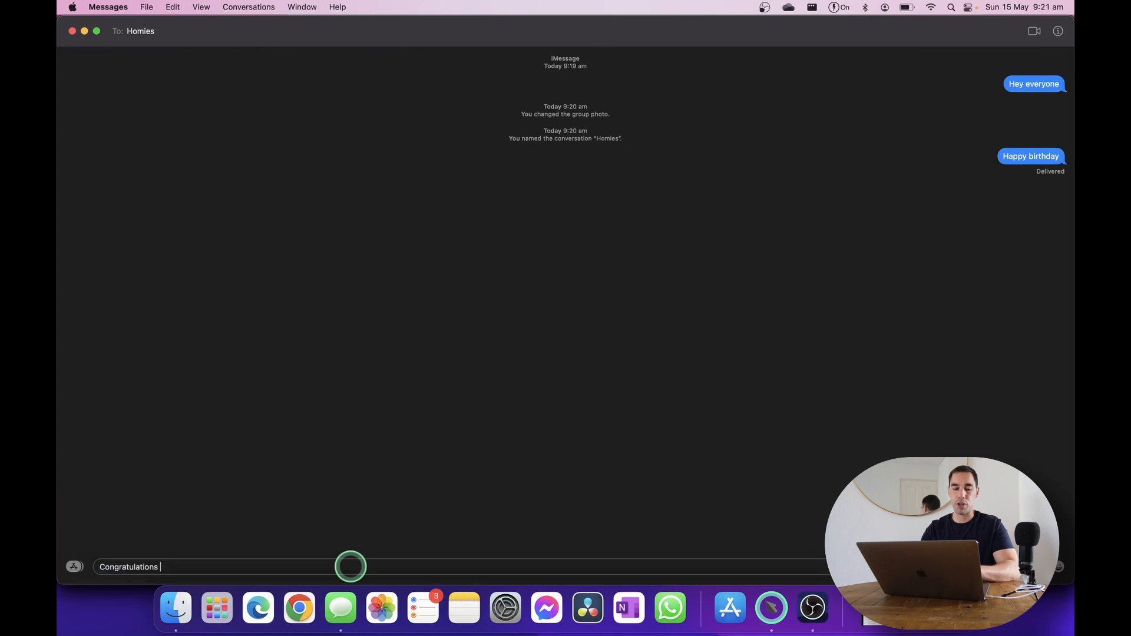
key("Return")
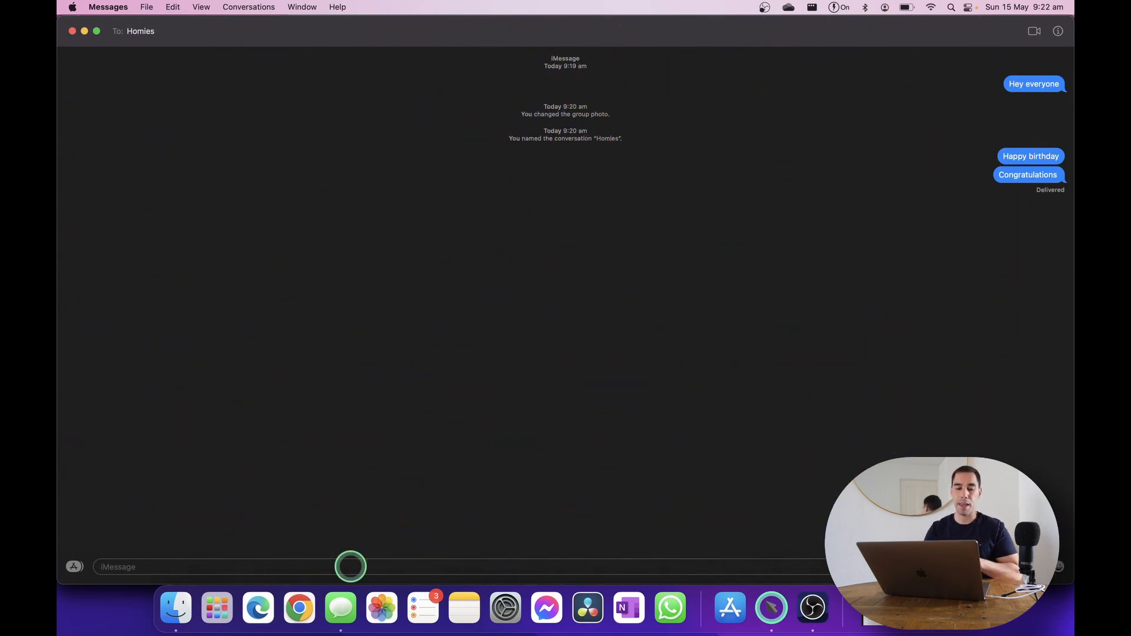
left_click(332, 566)
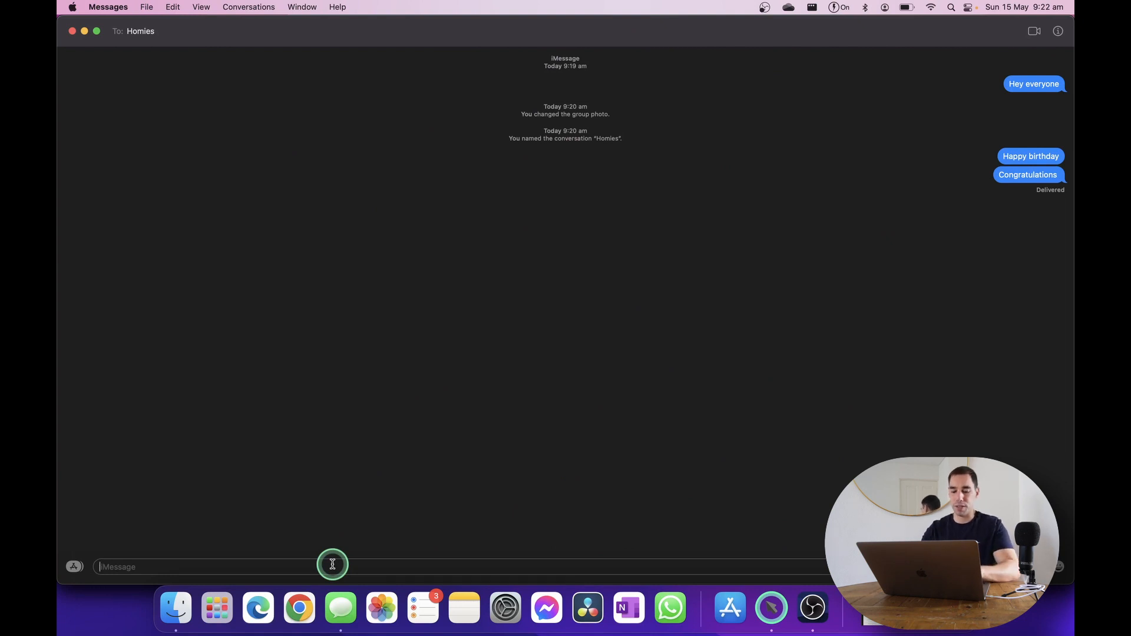
type("Who's ready for the weekend?")
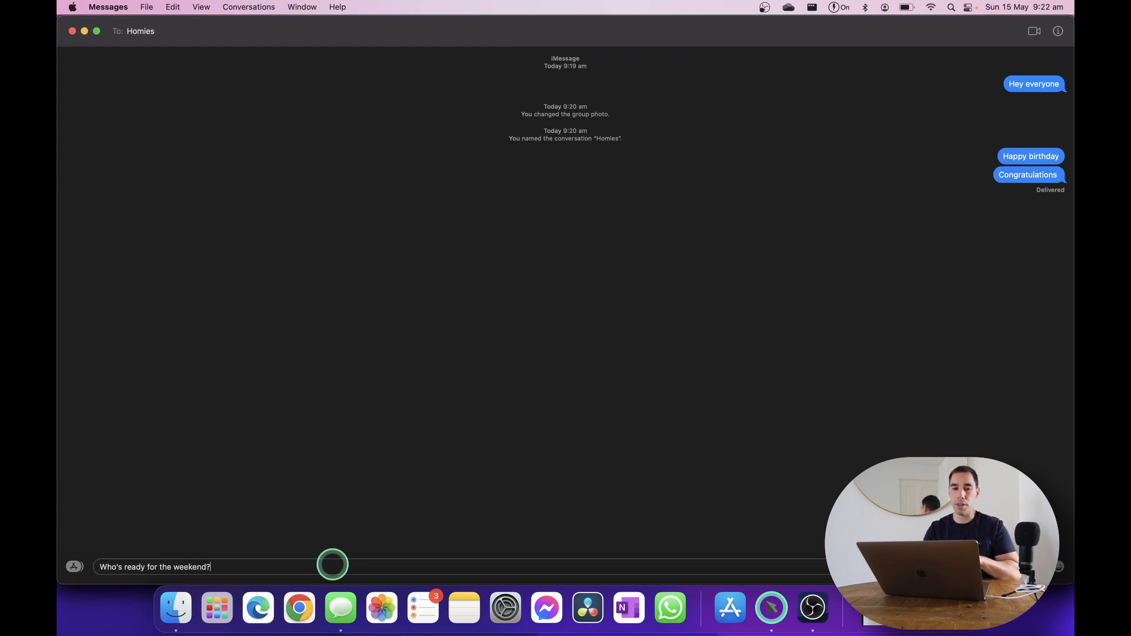
mouse_move(223, 566)
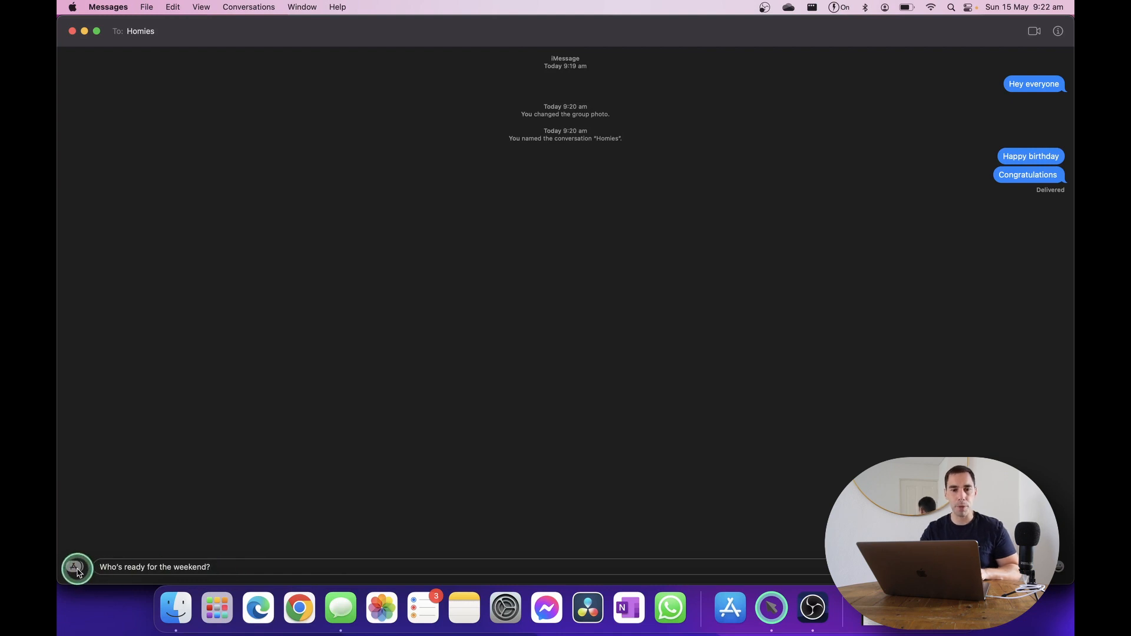
Preview the Balloons, Confetti and Echo effects, then send the weekend message with Echo
left_click(75, 569)
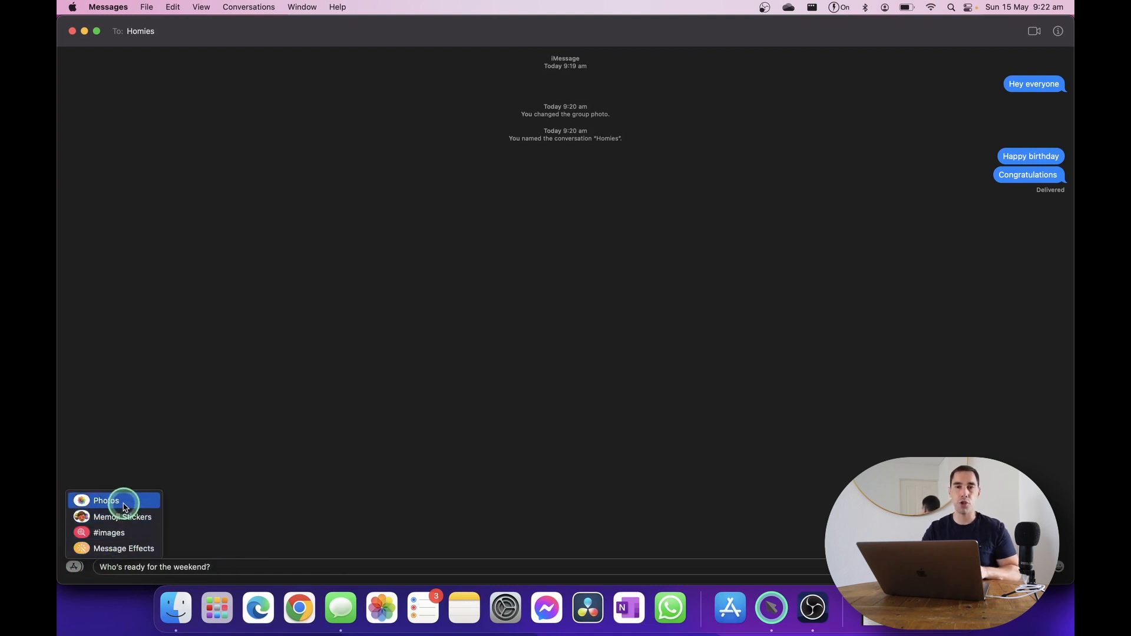
mouse_move(132, 516)
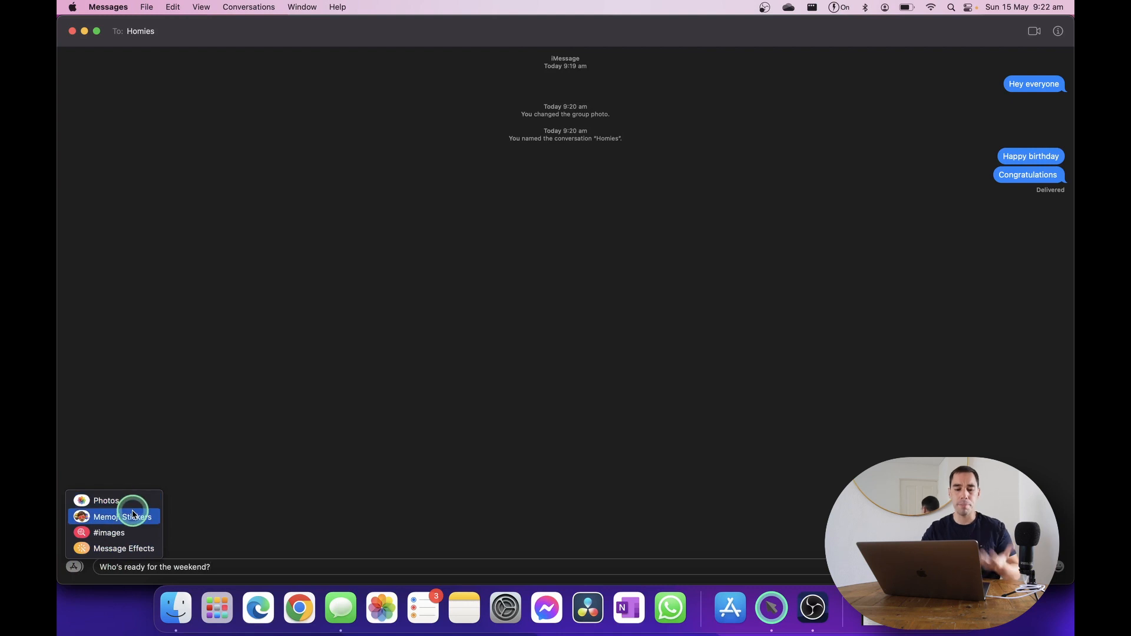
mouse_move(118, 533)
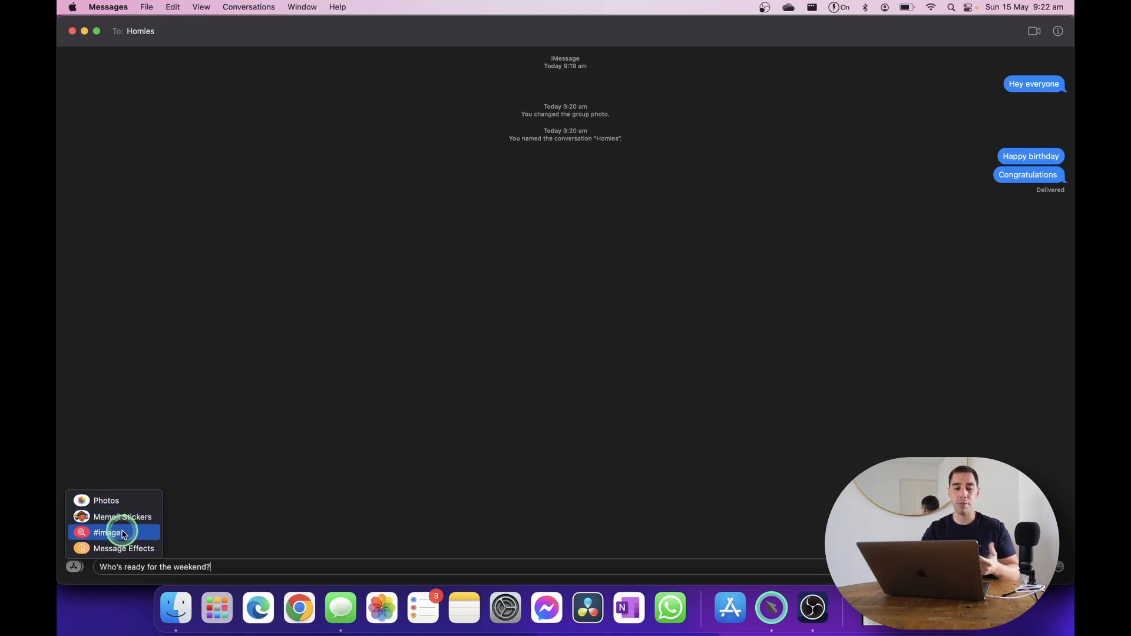
left_click(124, 548)
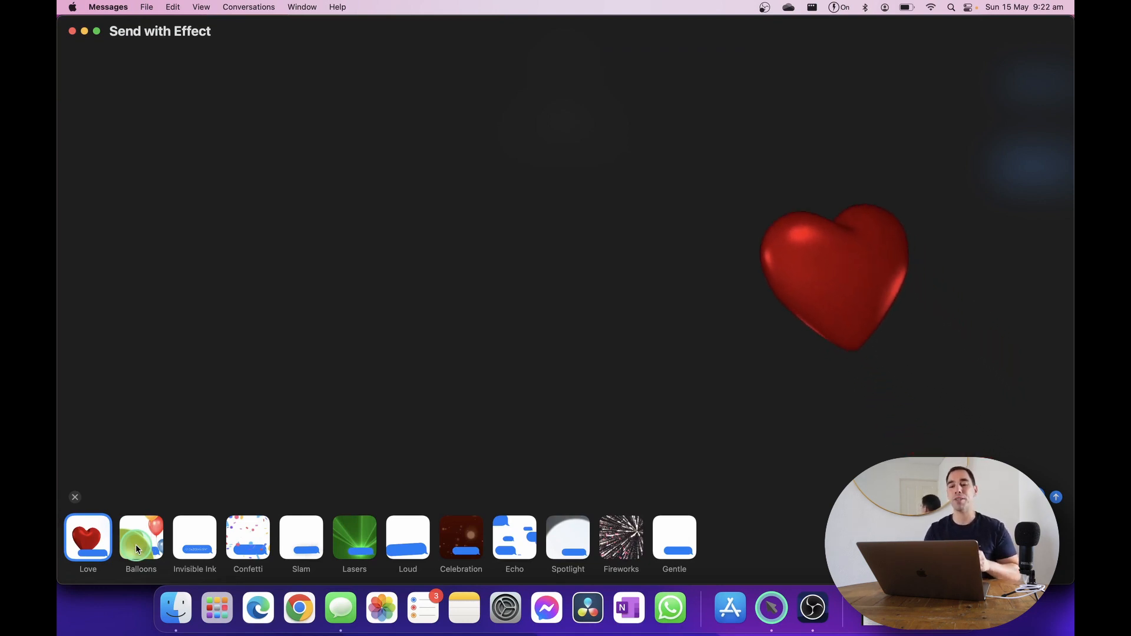
left_click(141, 538)
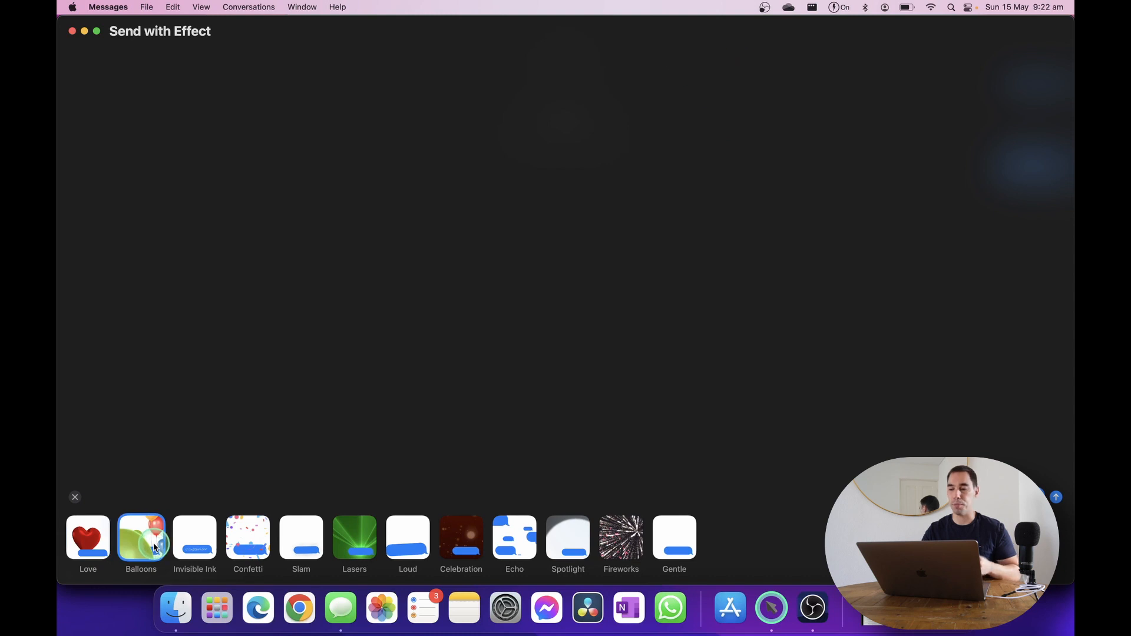
left_click(248, 538)
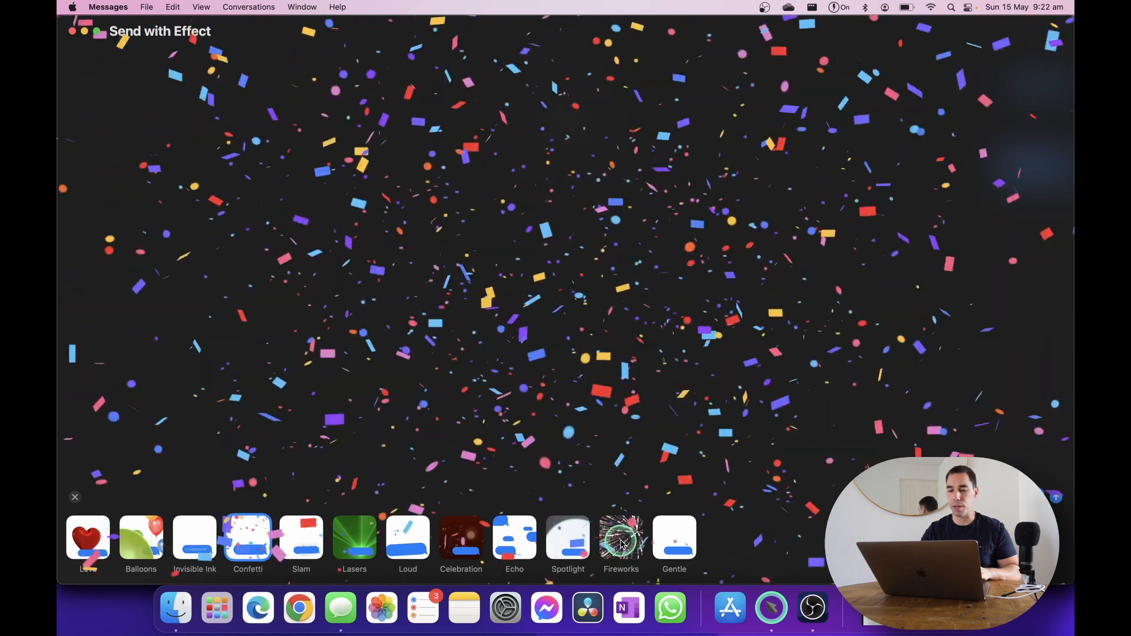
left_click(514, 539)
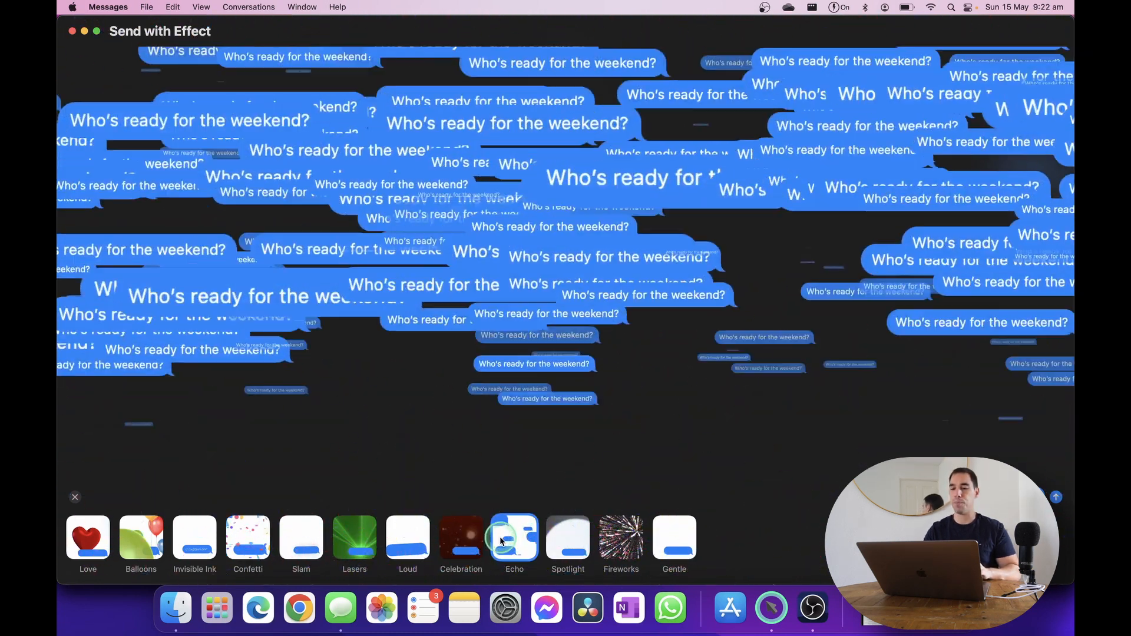
left_click(513, 537)
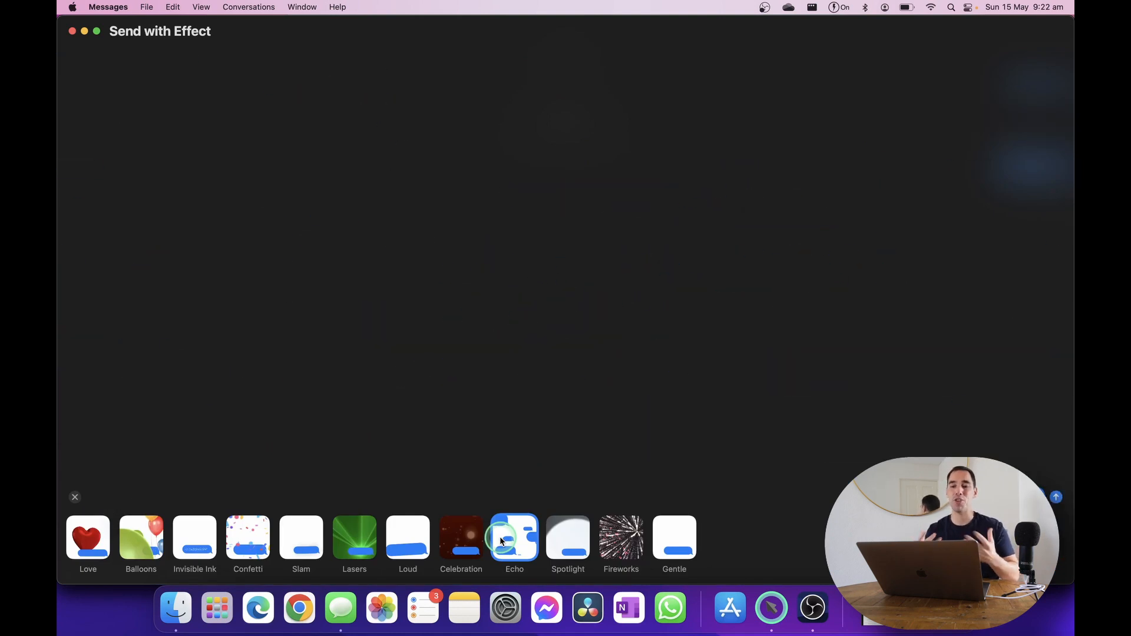
left_click(514, 537)
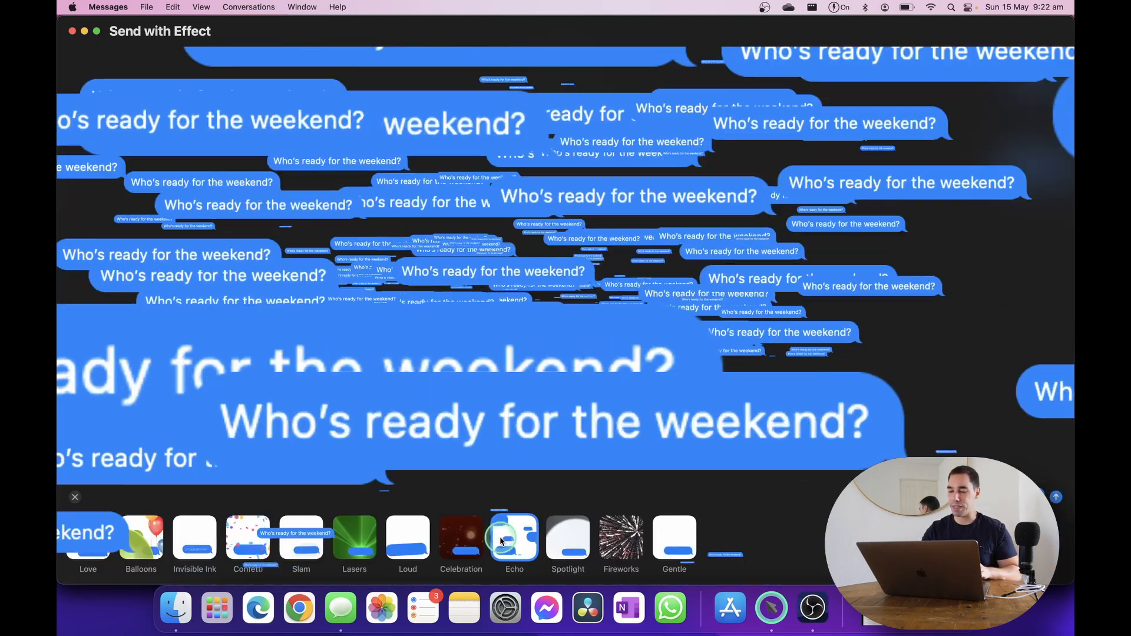
left_click(514, 538)
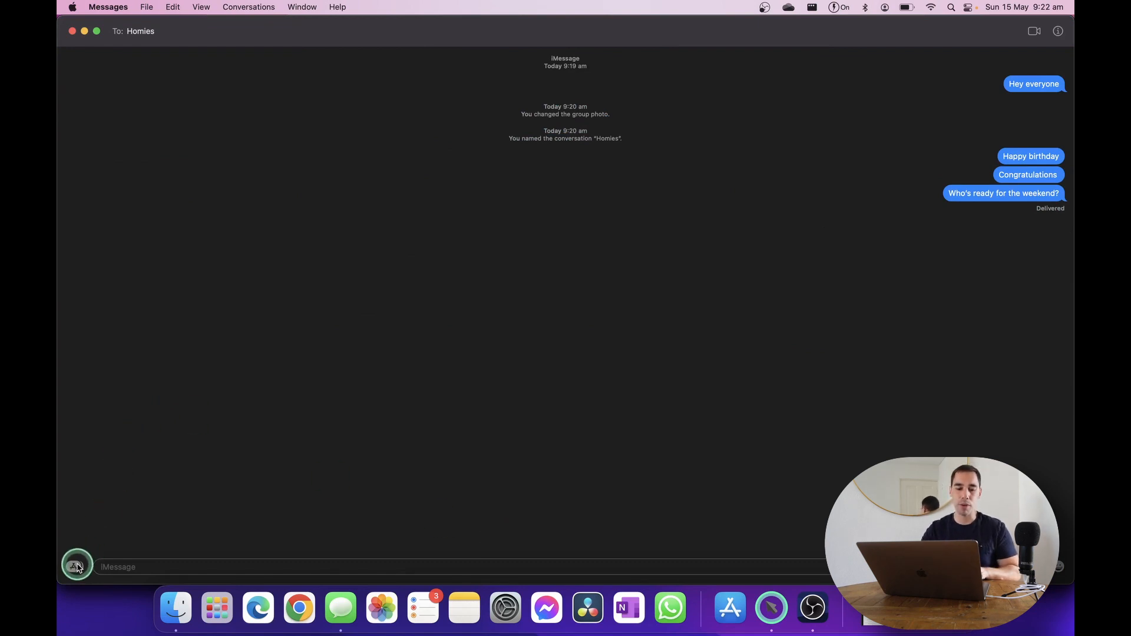
Share a tree-lined path photo of people from the Photos picker
left_click(75, 566)
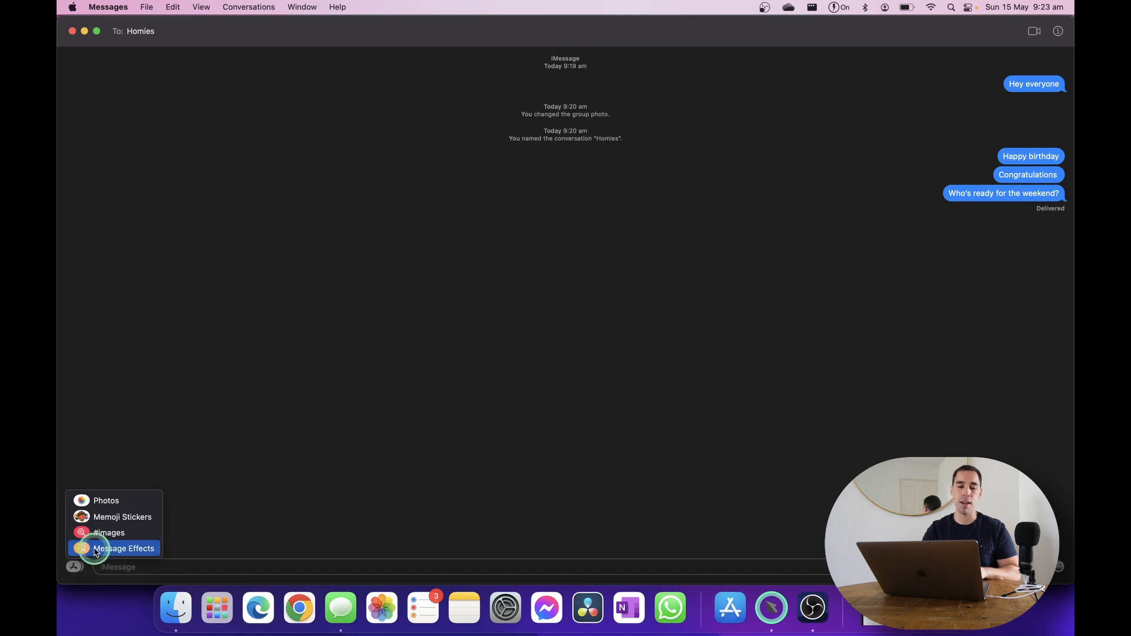
left_click(124, 549)
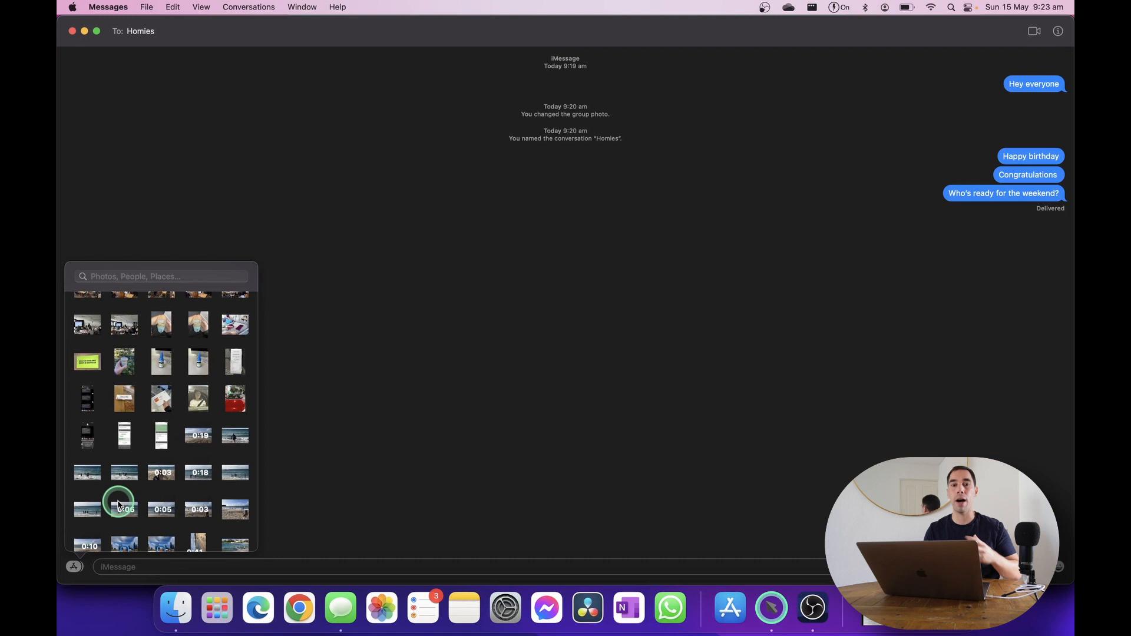
scroll("down", 3)
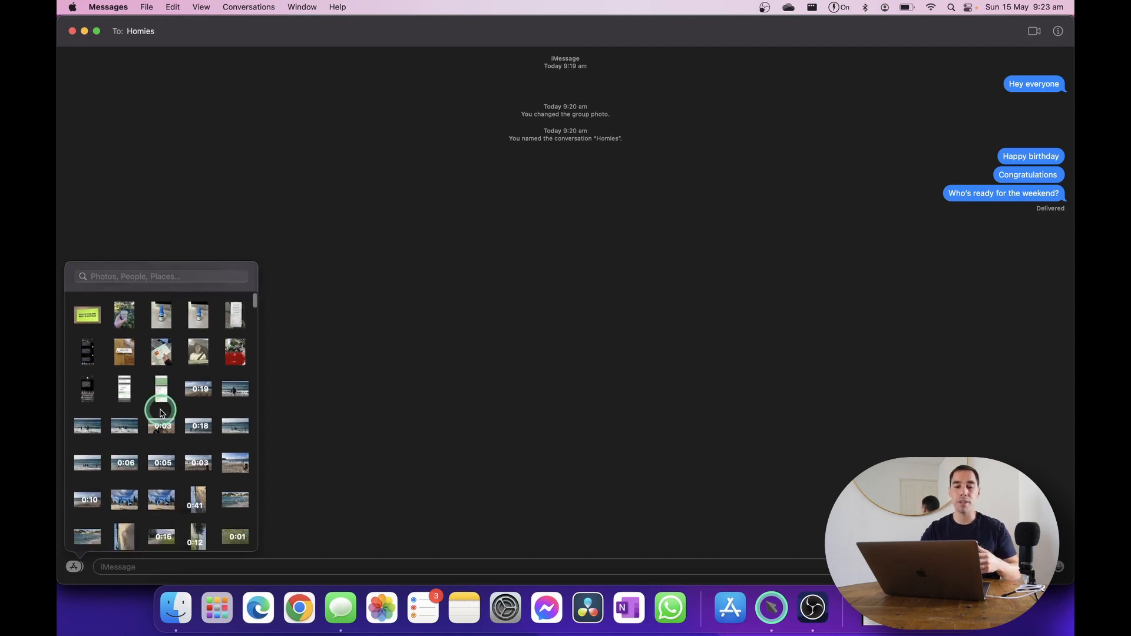
scroll("down", 3)
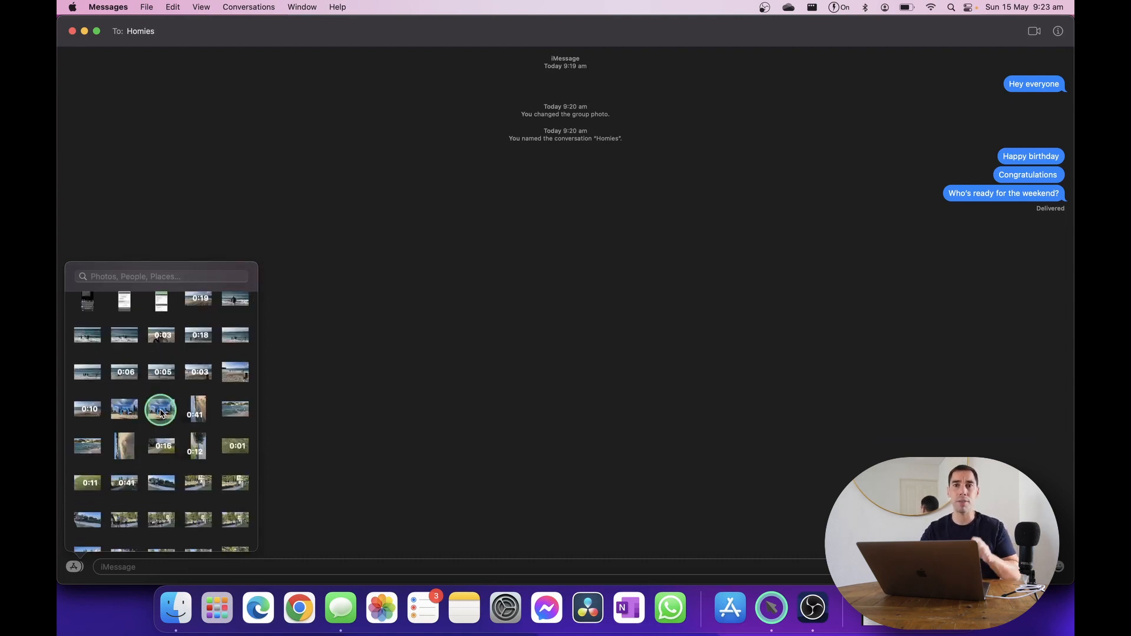
scroll("down", 3)
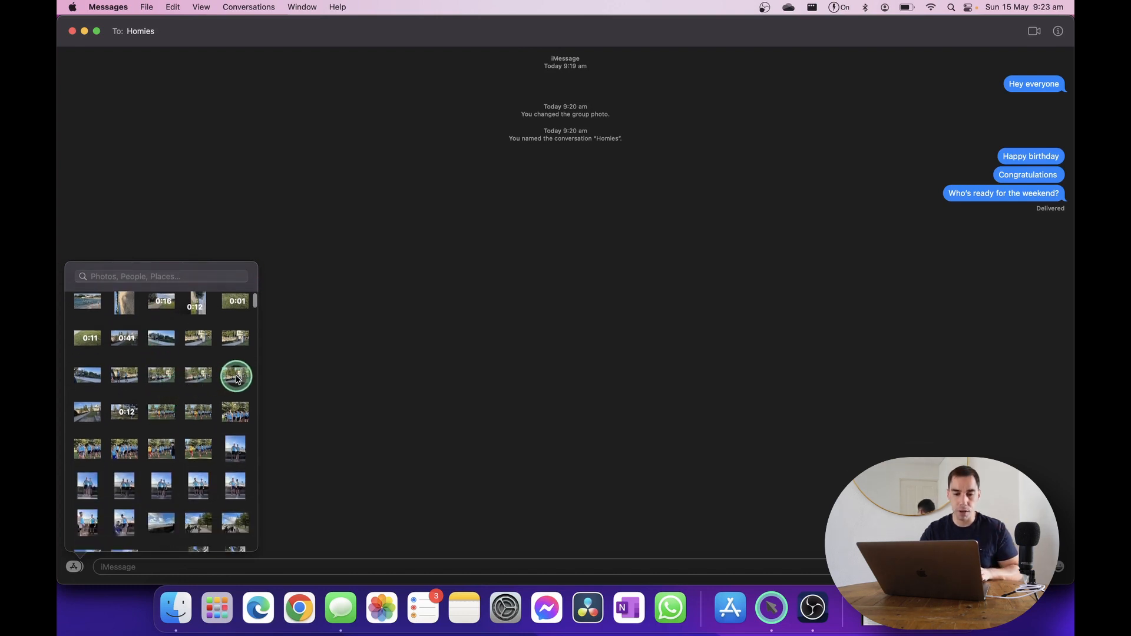
left_click(235, 376)
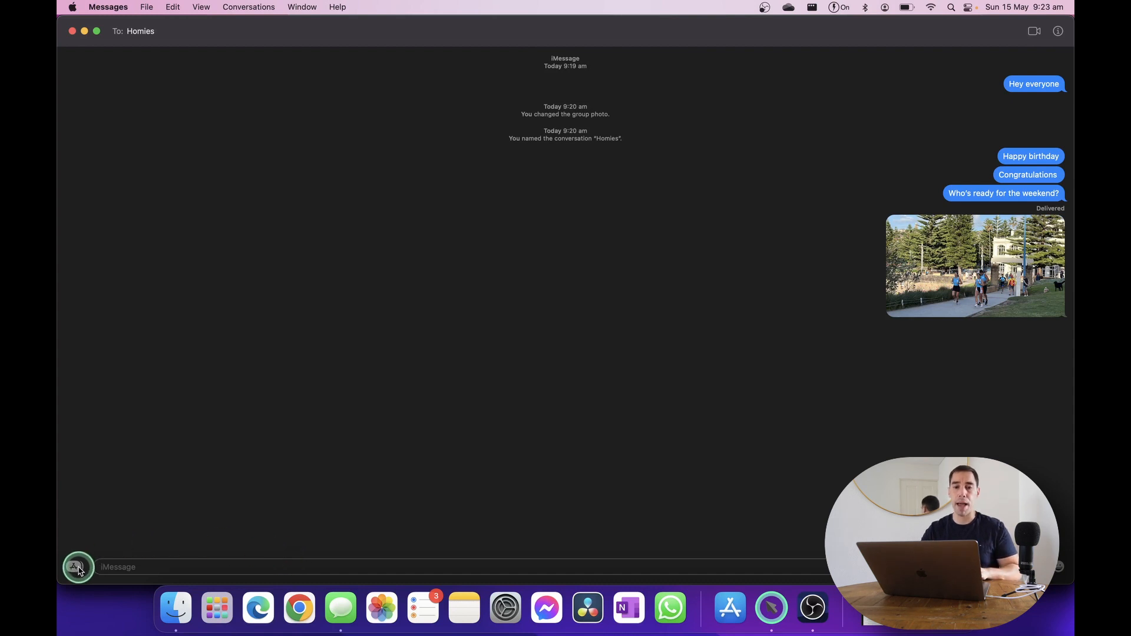
Search #images for 'pokemon' and send the Squirtle GIF to Homies
left_click(77, 568)
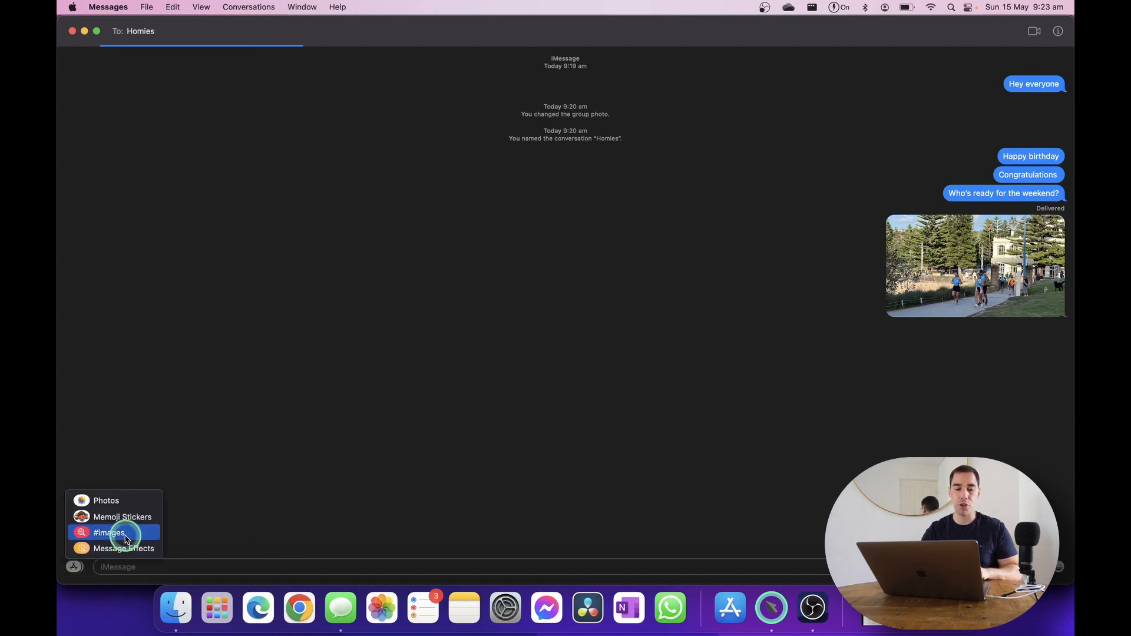
left_click(109, 532)
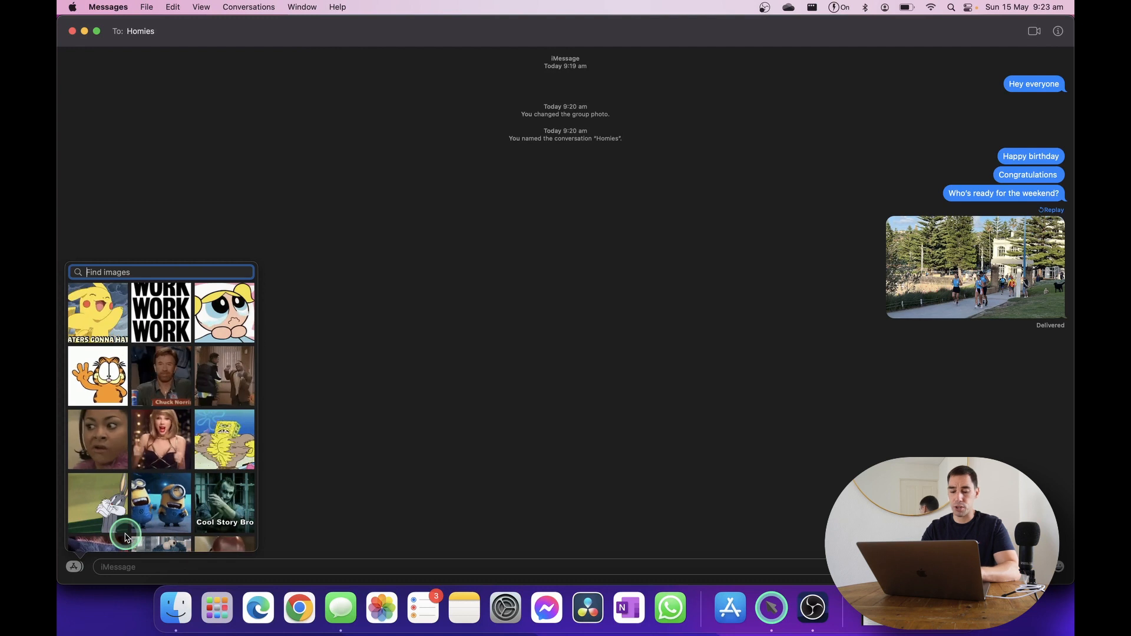
type("pokemon")
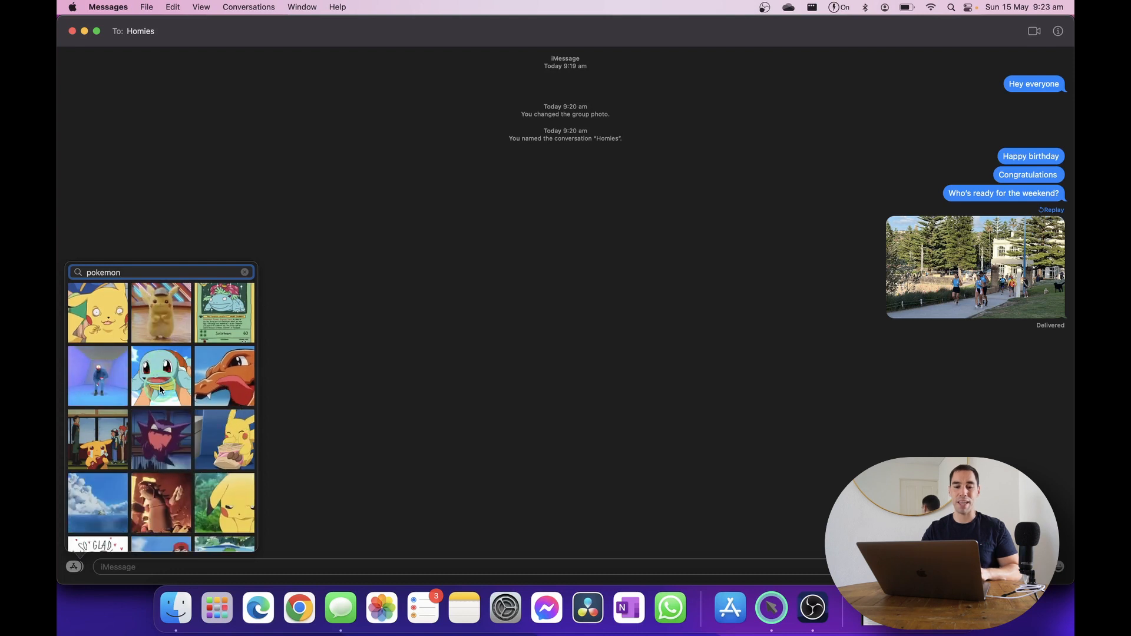
left_click(162, 376)
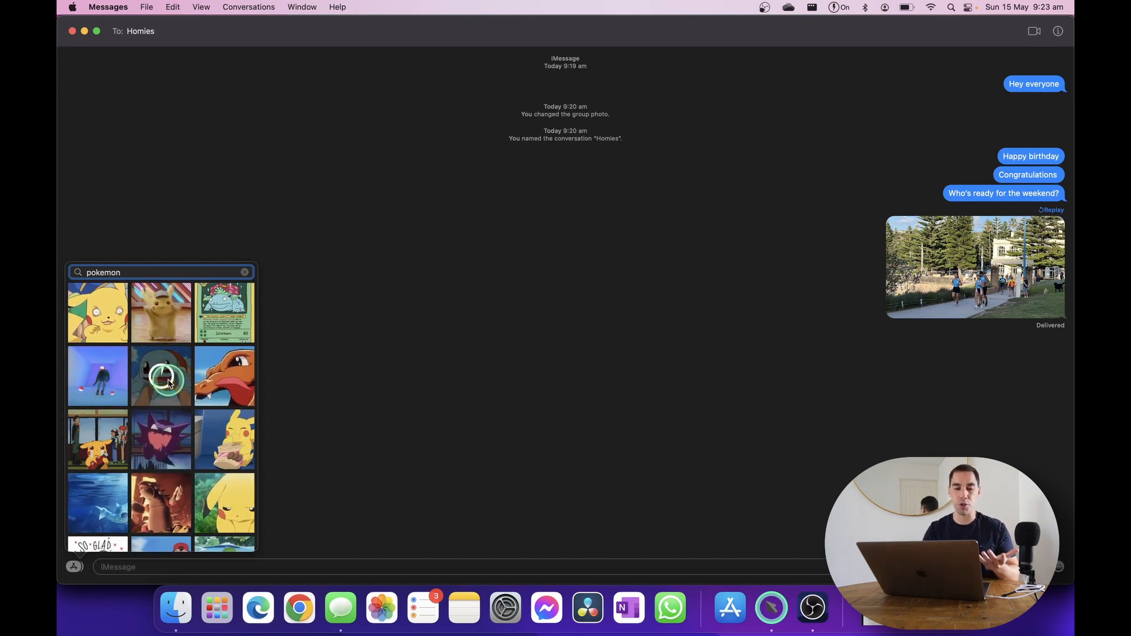
left_click(161, 377)
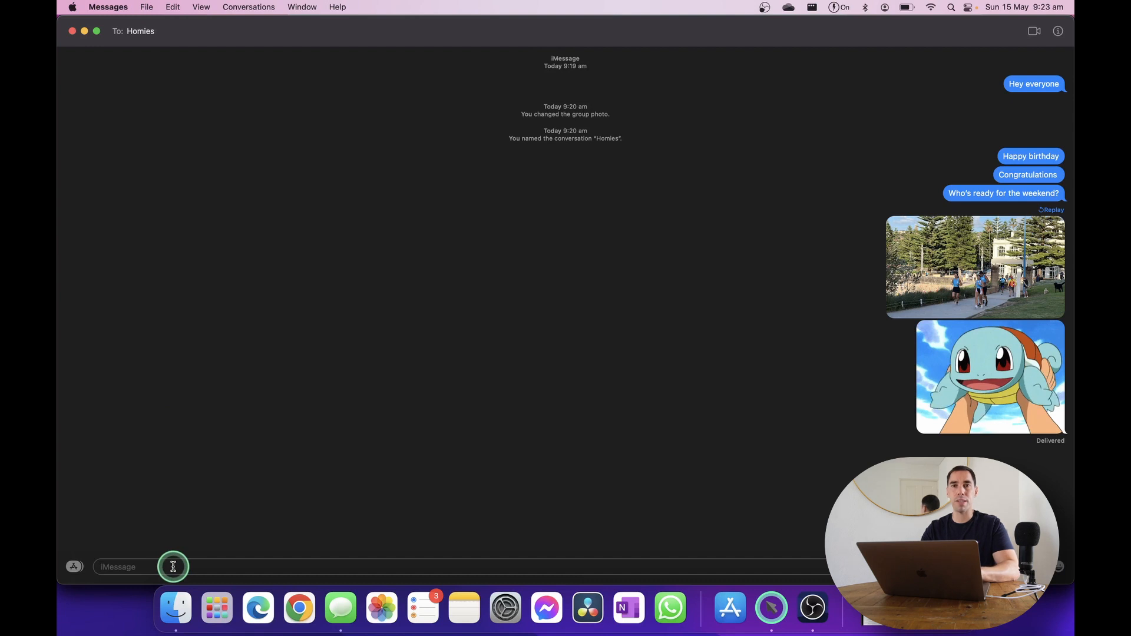
Send 'Aldo how are you?' with Aldo tagged as a mention
type("aldo")
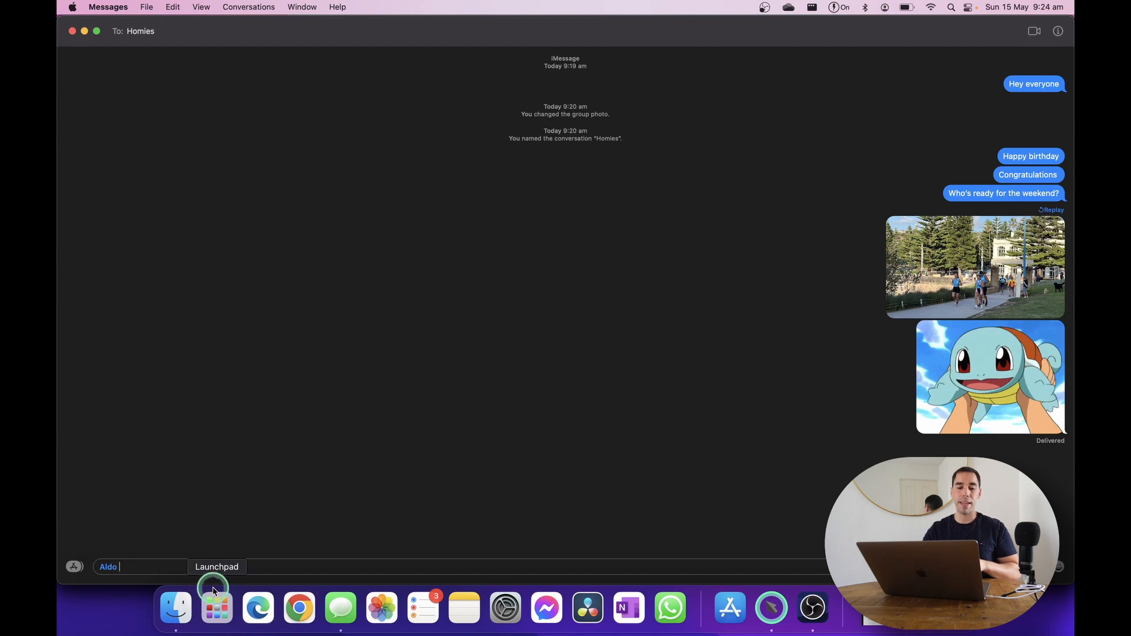
type("ohw")
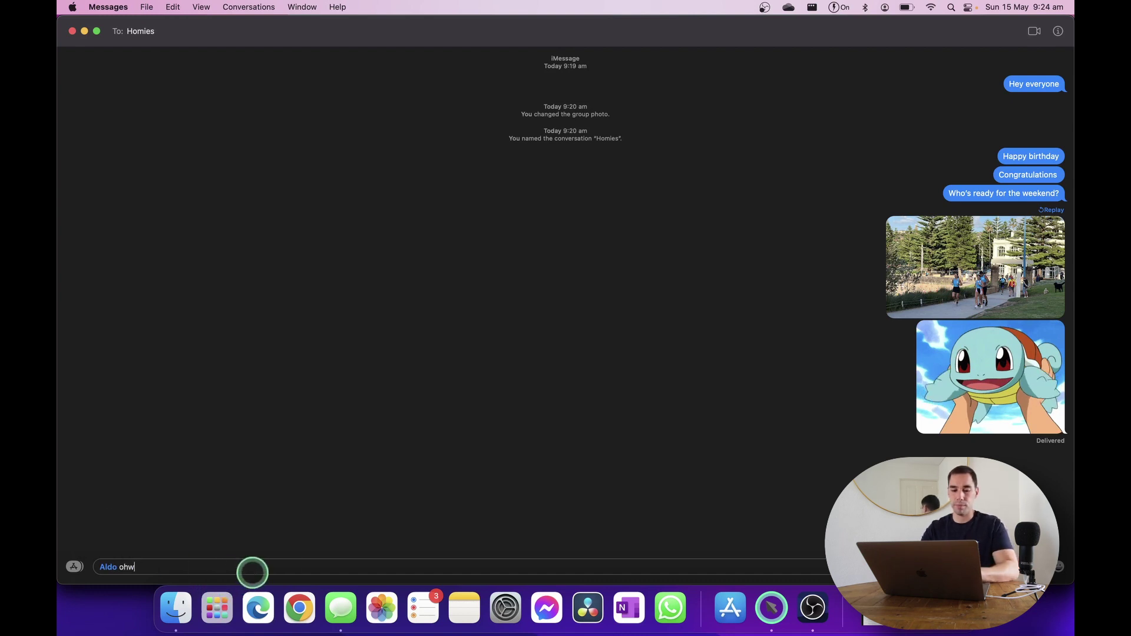
type("how are you?")
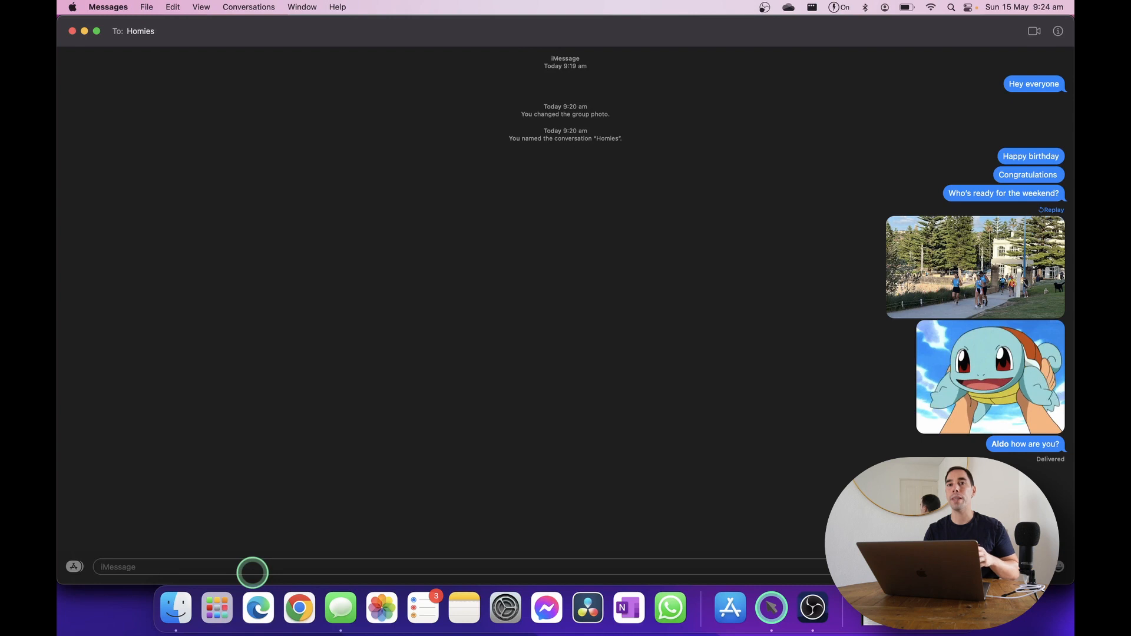
left_click(194, 567)
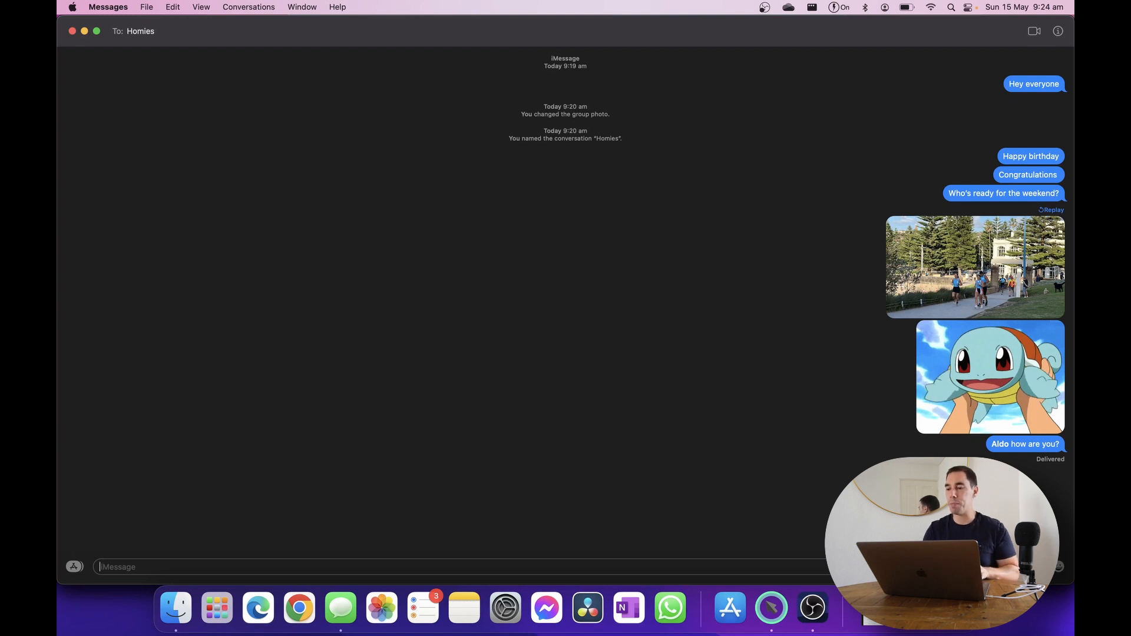
React with Haha to Aldo's how-are-you message and reply 'I'm great, how are you?'
left_click(1040, 446)
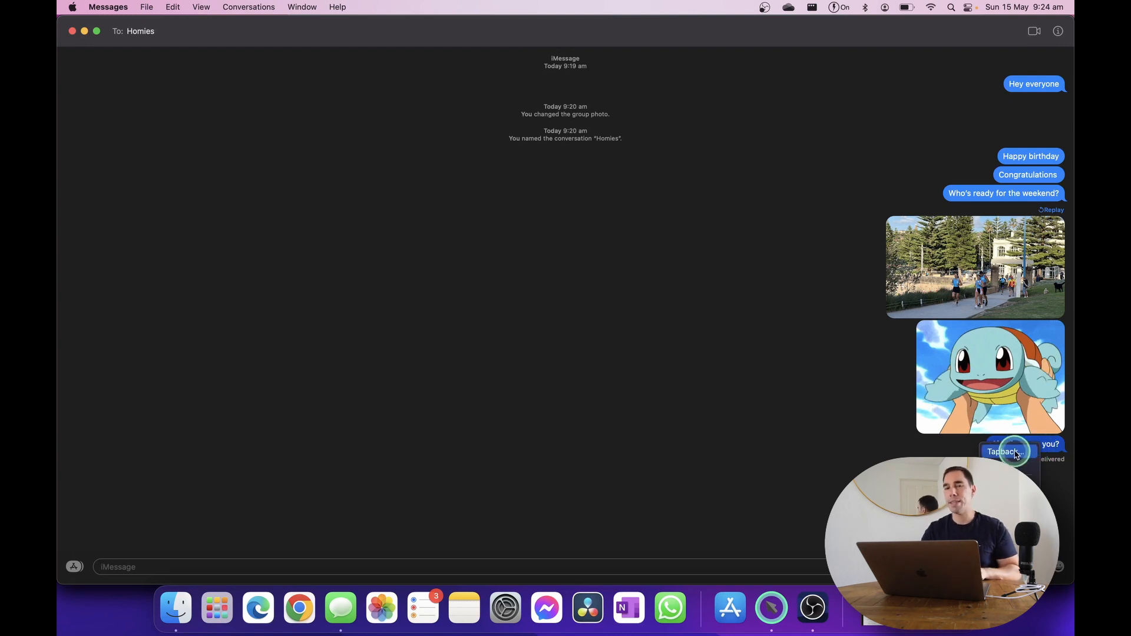
left_click(1015, 454)
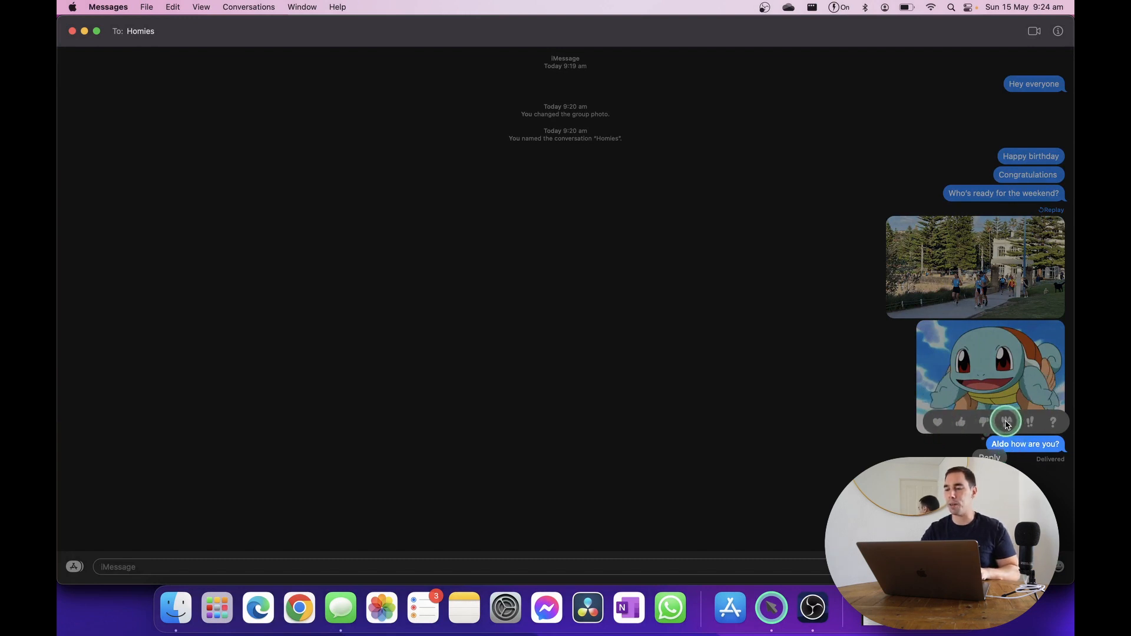
left_click(1007, 422)
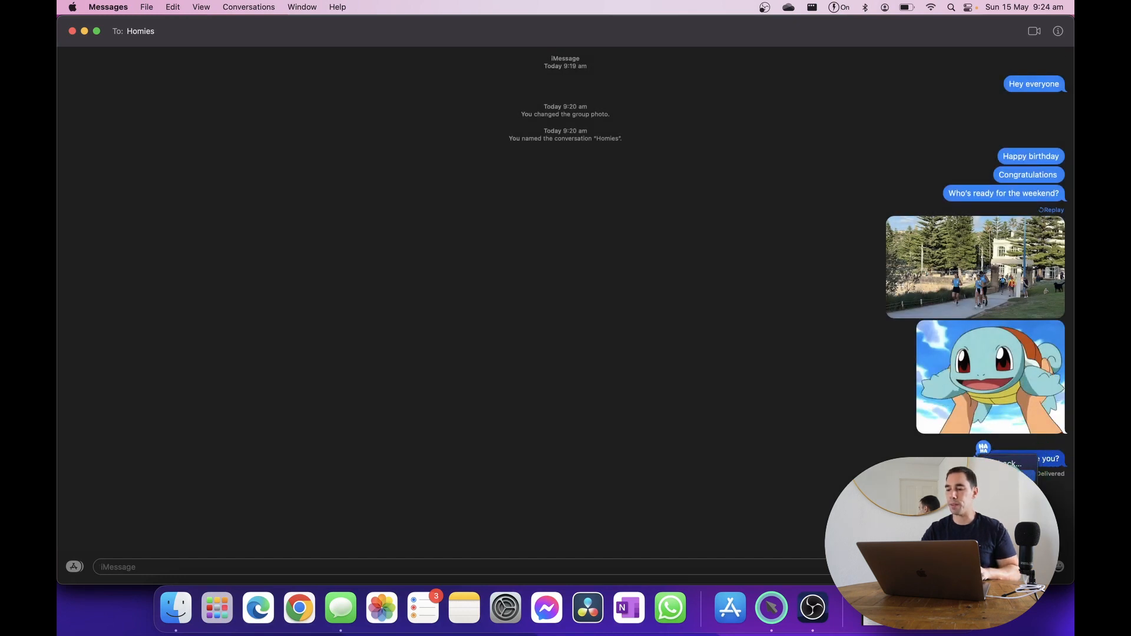
type("I'm great, how are you?")
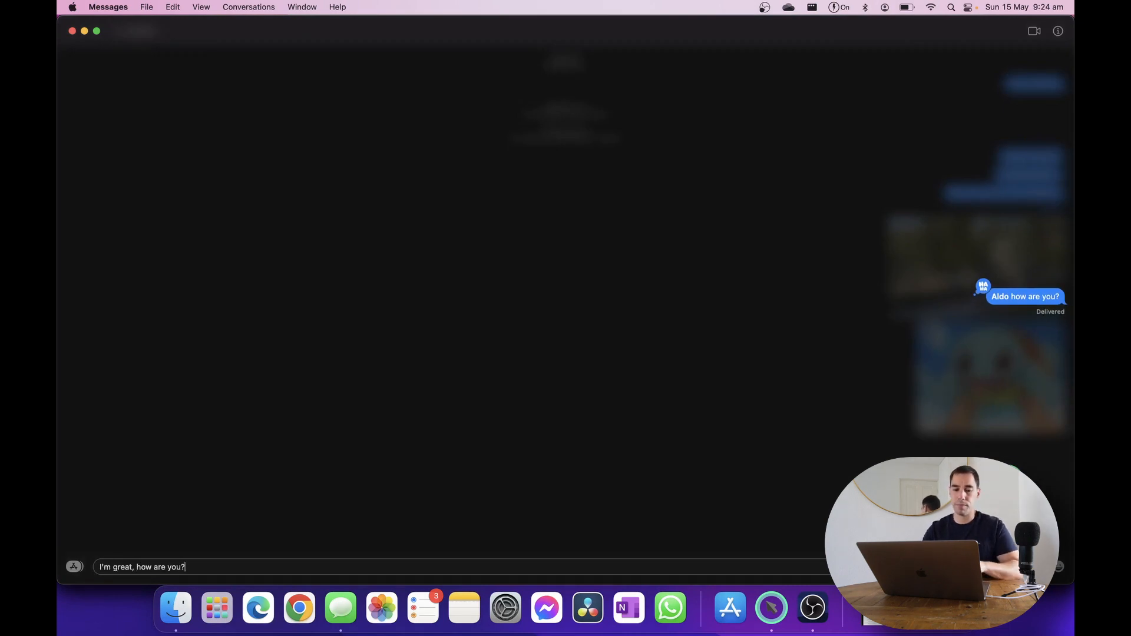
key("Return")
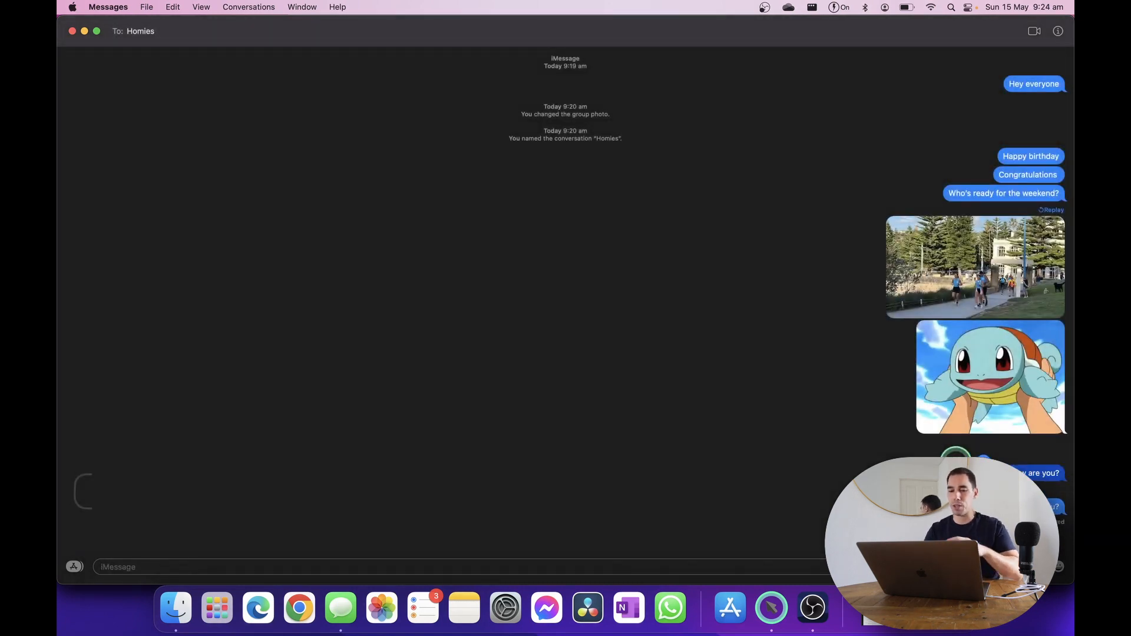
Open the context menu on the Happy birthday message, then on the path photo
left_click(556, 425)
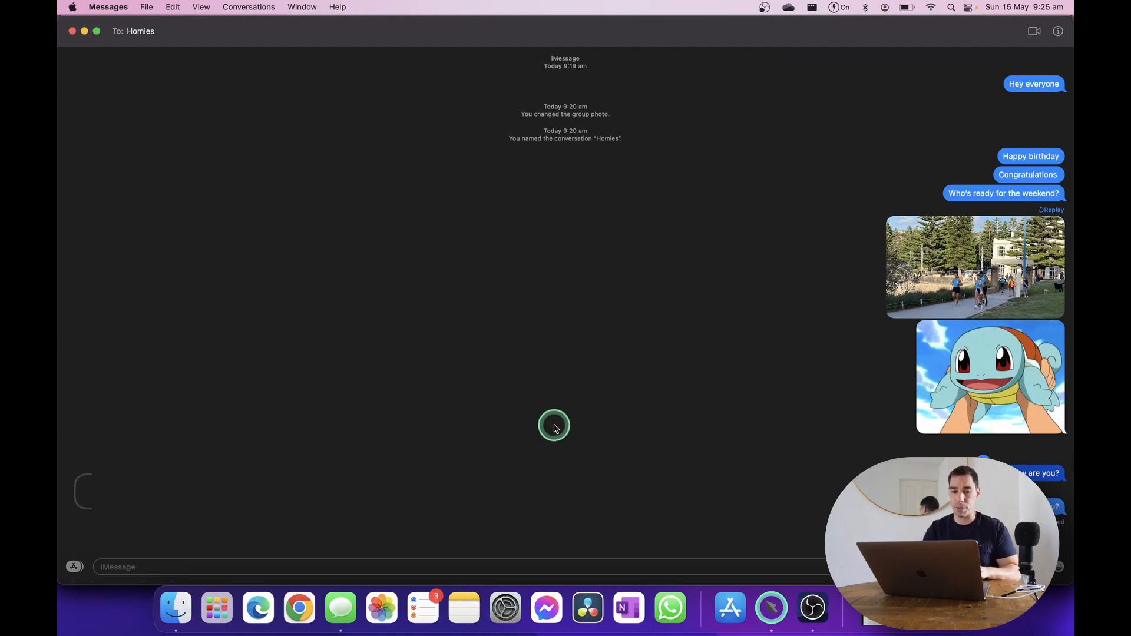
mouse_move(84, 472)
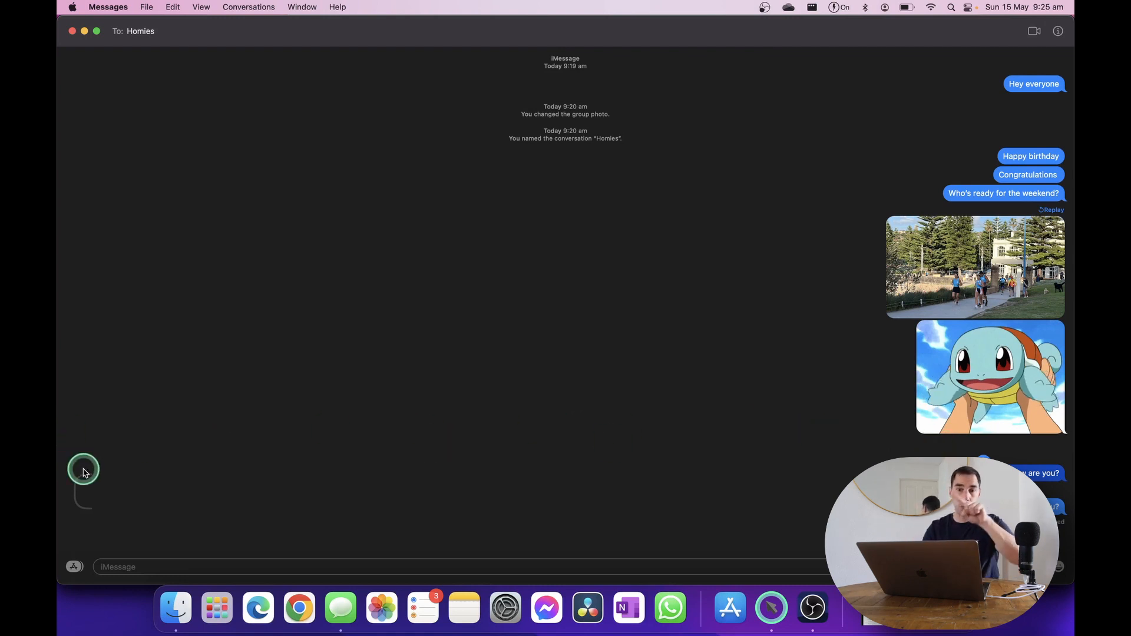
mouse_move(649, 511)
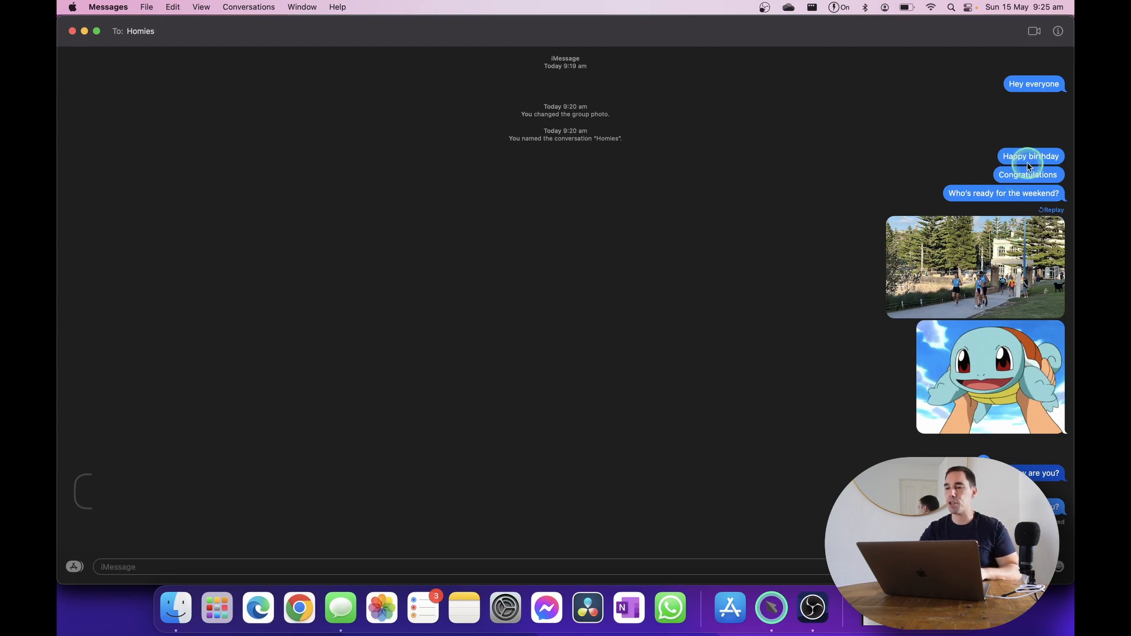
right_click(1031, 156)
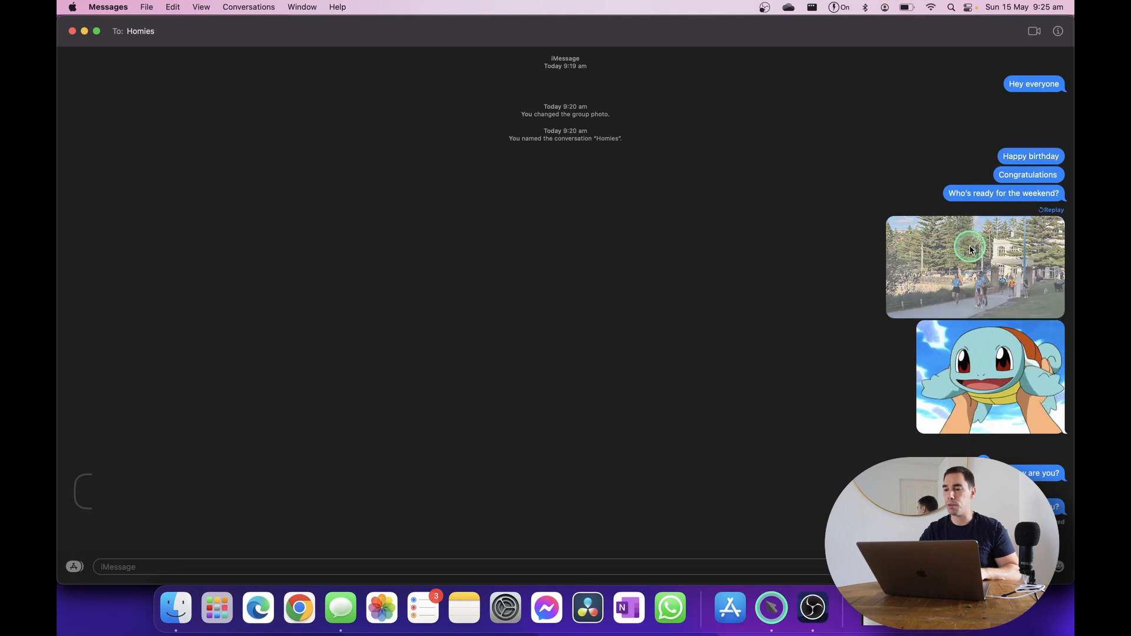
right_click(971, 248)
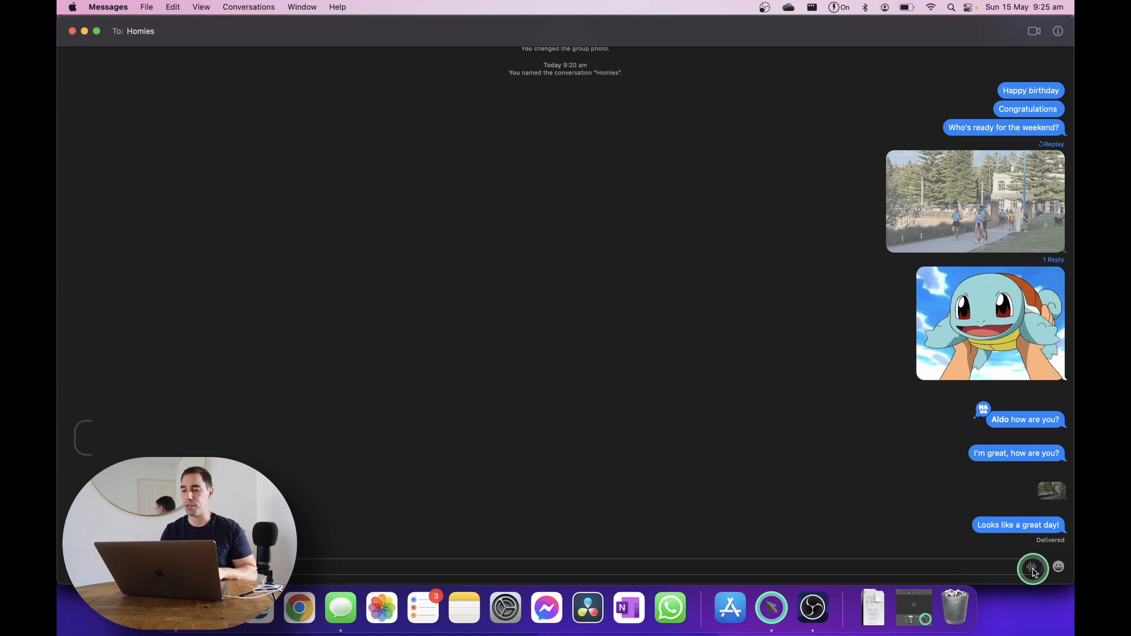
Record a five-second voice message to the Homies group and send it
left_click(1033, 567)
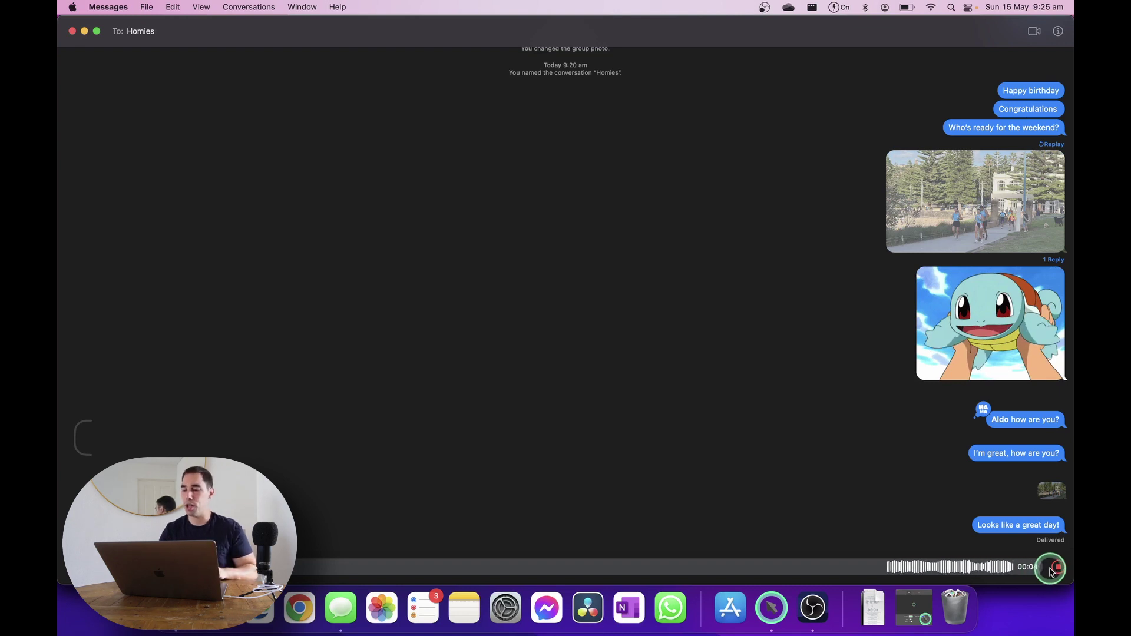
left_click(1055, 568)
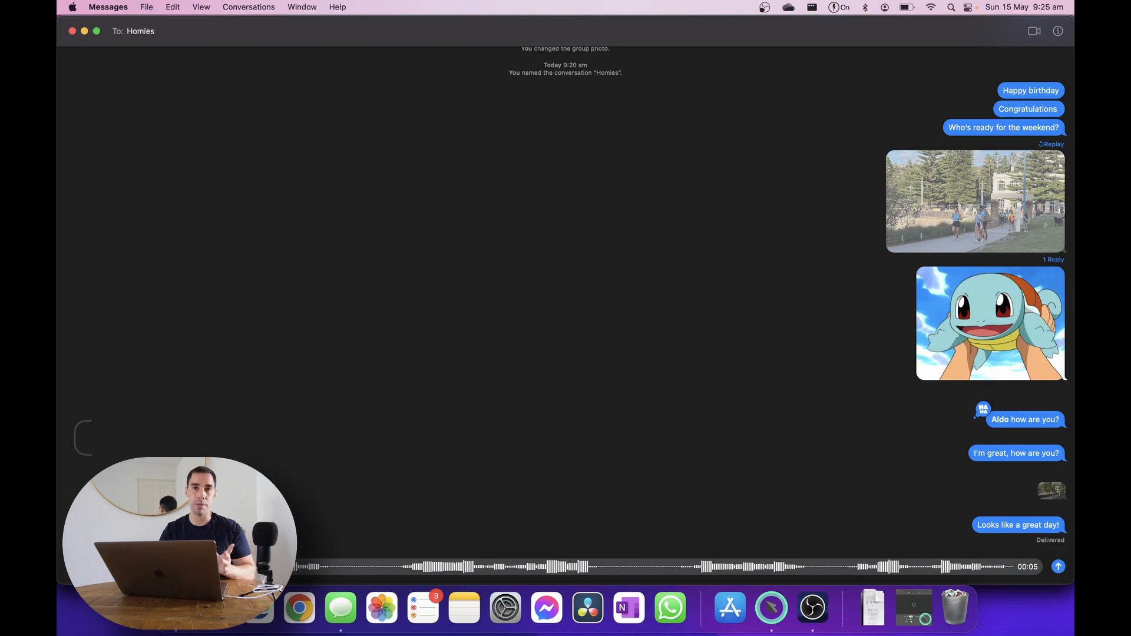
left_click(1058, 566)
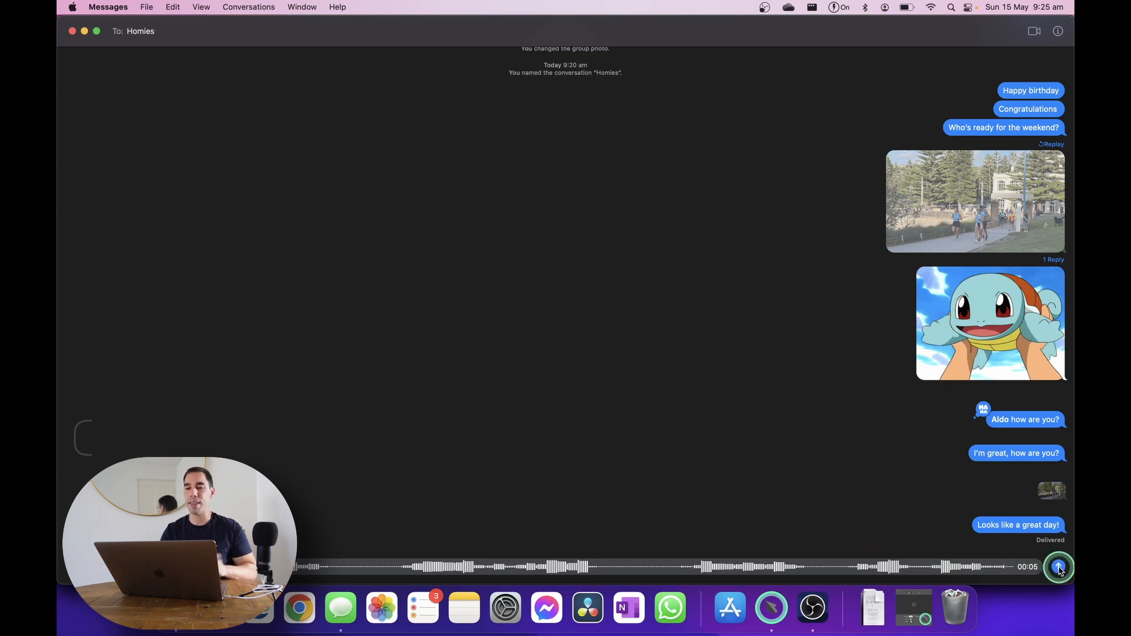
left_click(1060, 567)
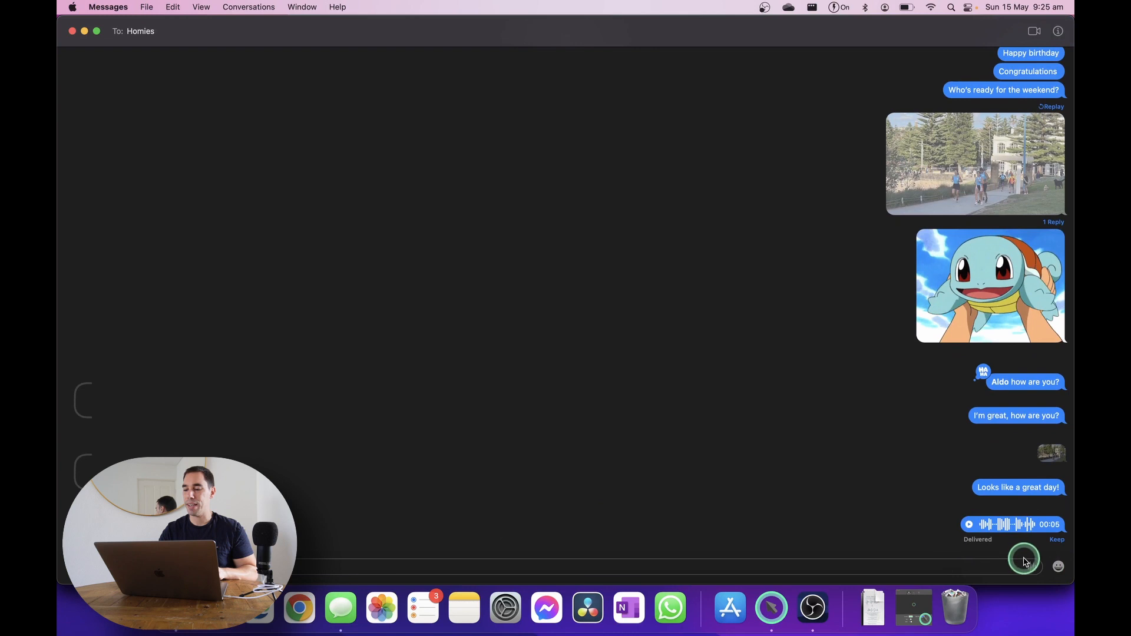
mouse_move(1034, 565)
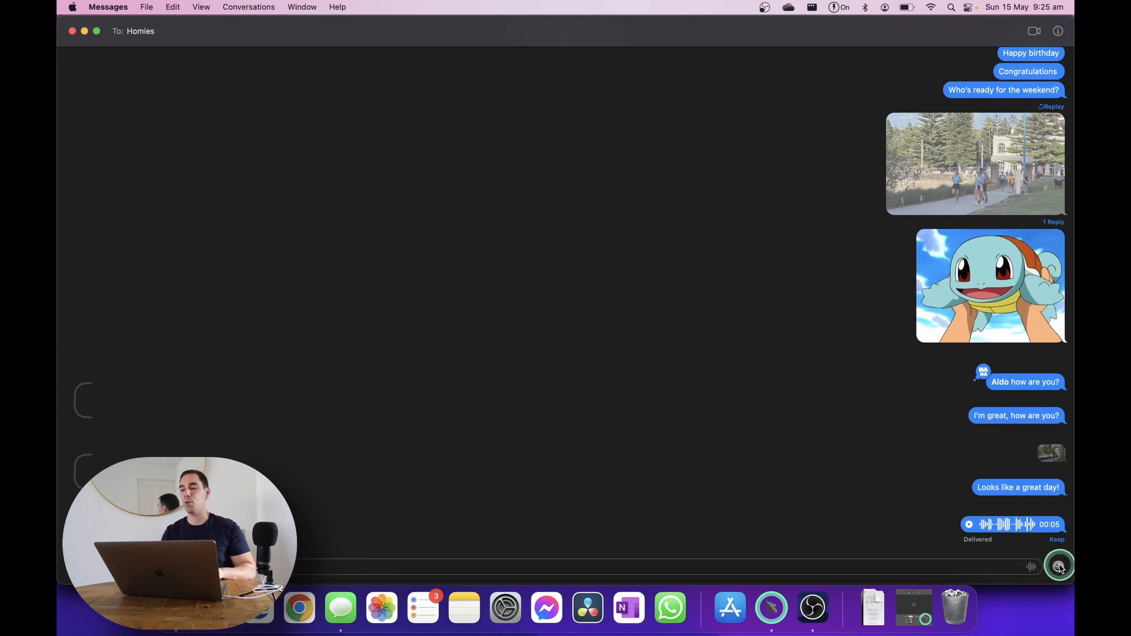
Open the emoji picker and scroll to find the heart-eyes emoji
left_click(1062, 565)
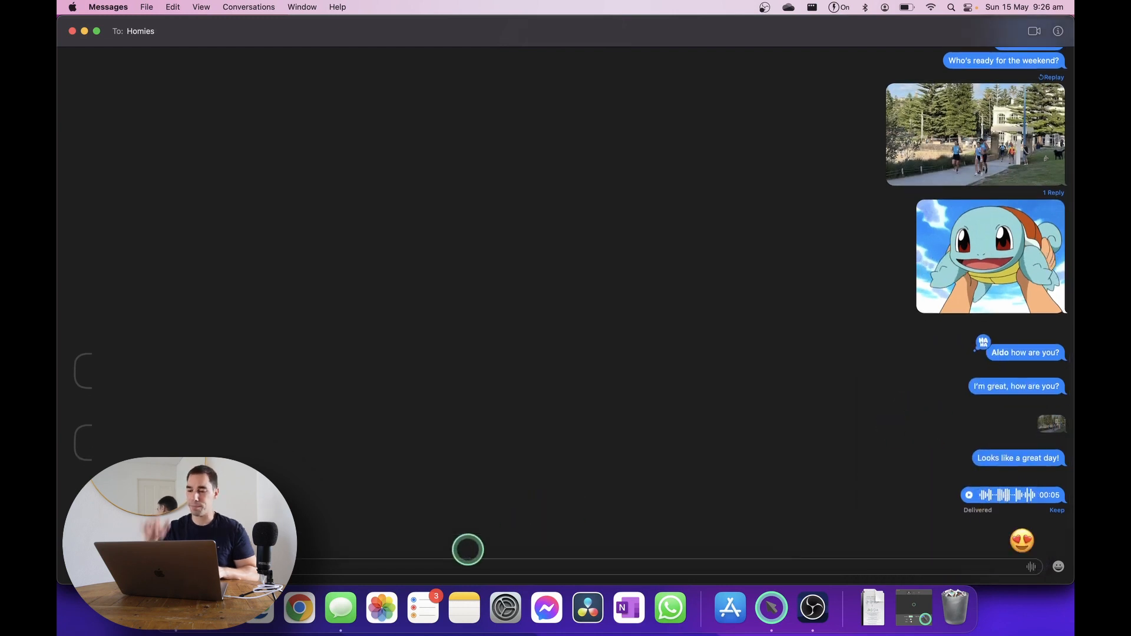
scroll("down", 3)
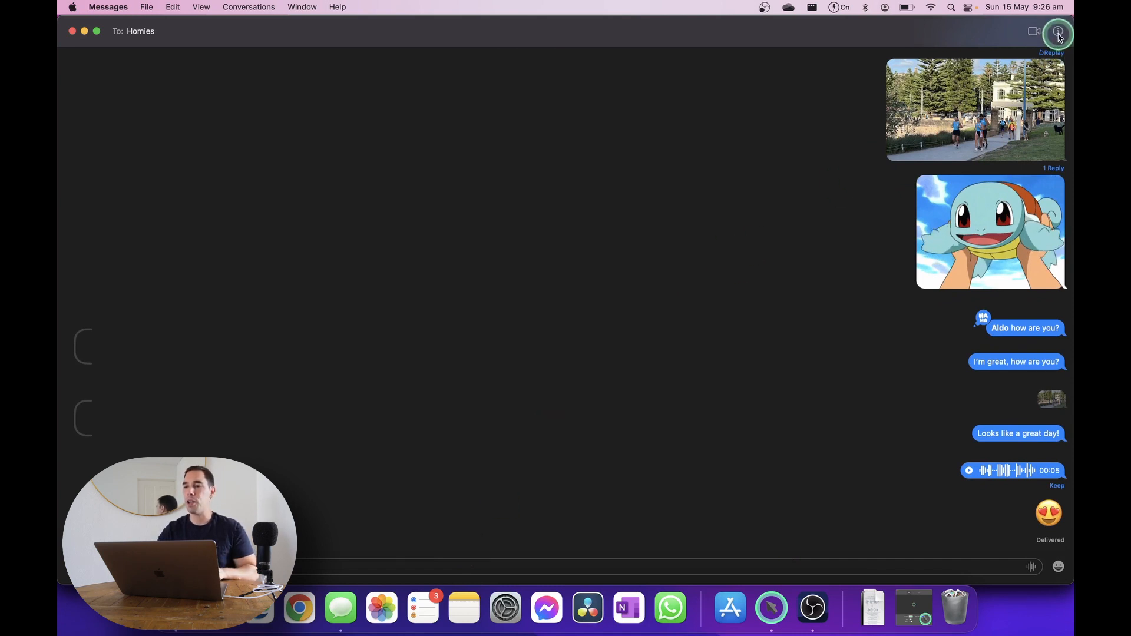
Open and close the Homies group details panel twice
left_click(1061, 31)
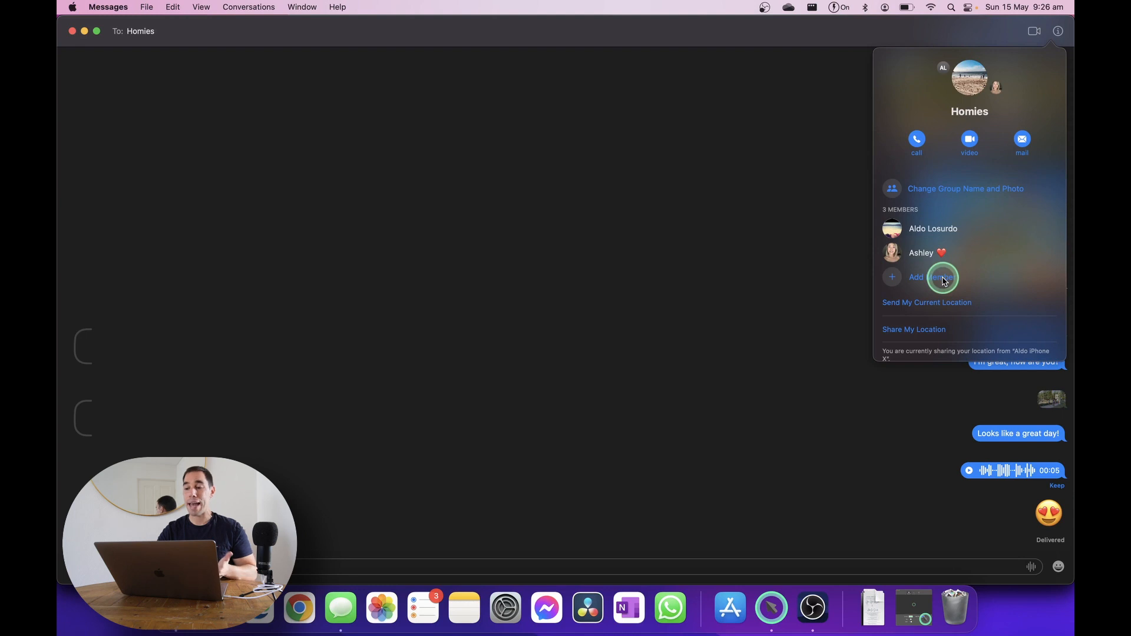
mouse_move(938, 303)
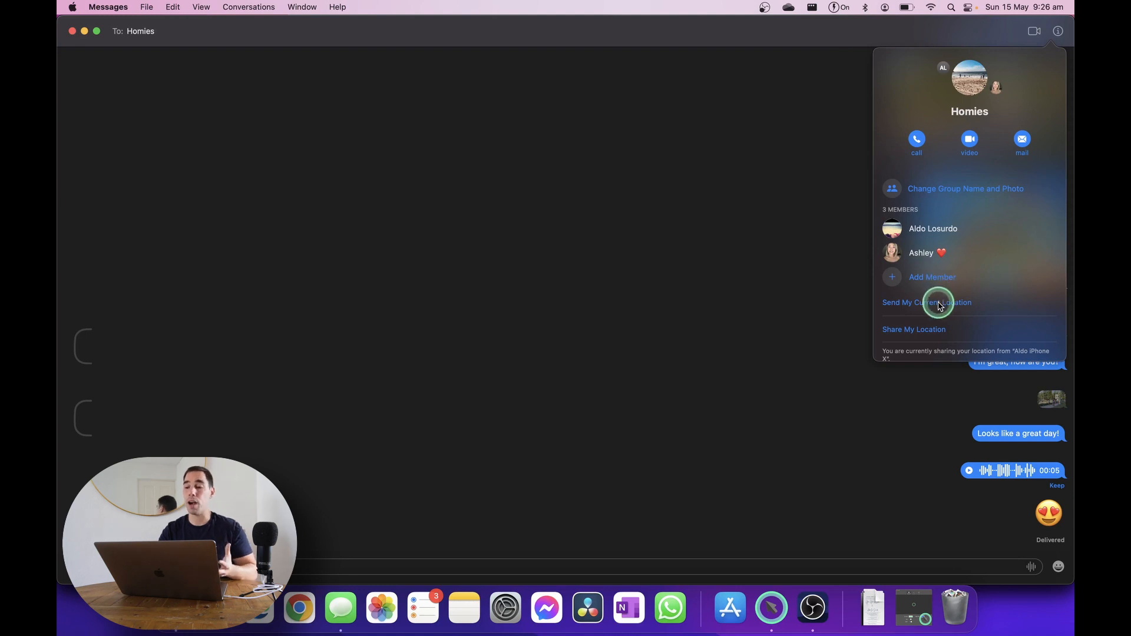
mouse_move(925, 331)
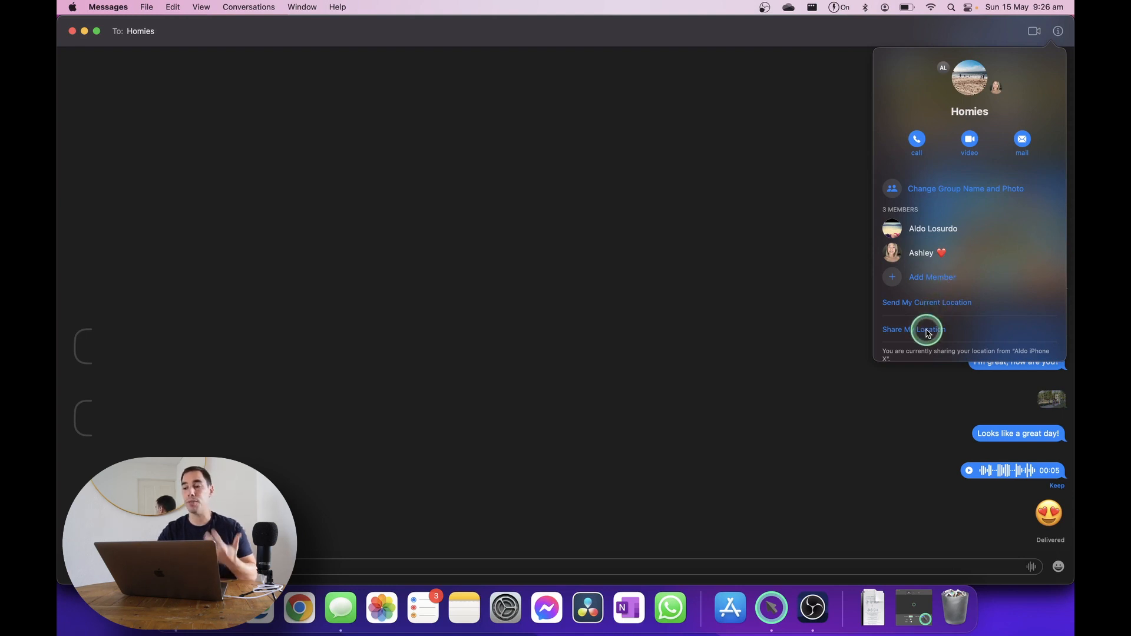
mouse_move(776, 374)
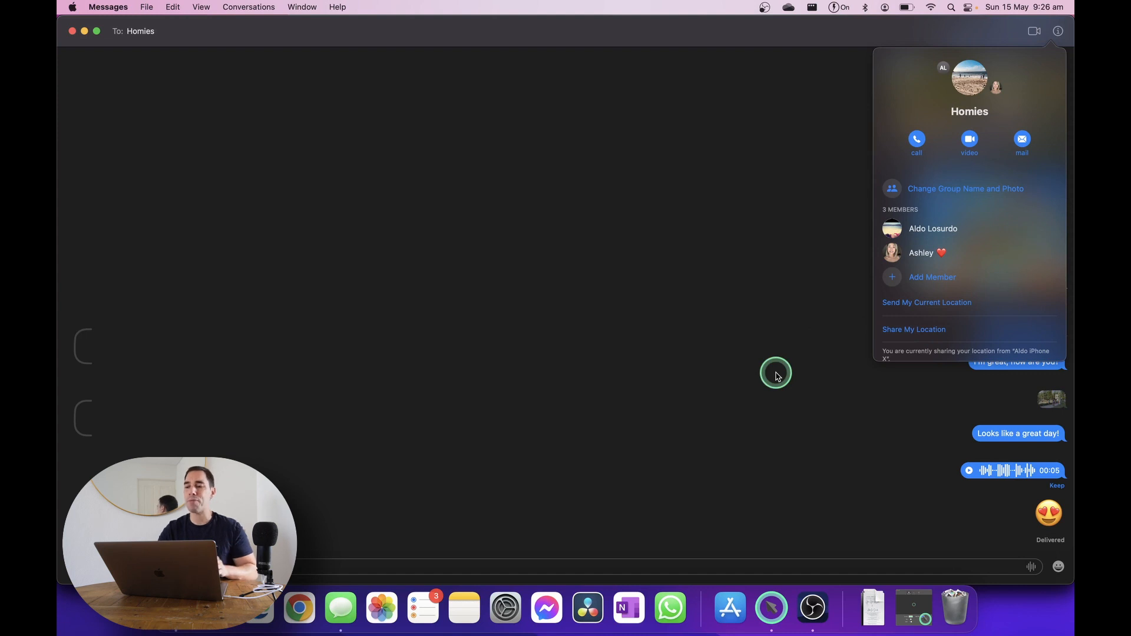
mouse_move(712, 483)
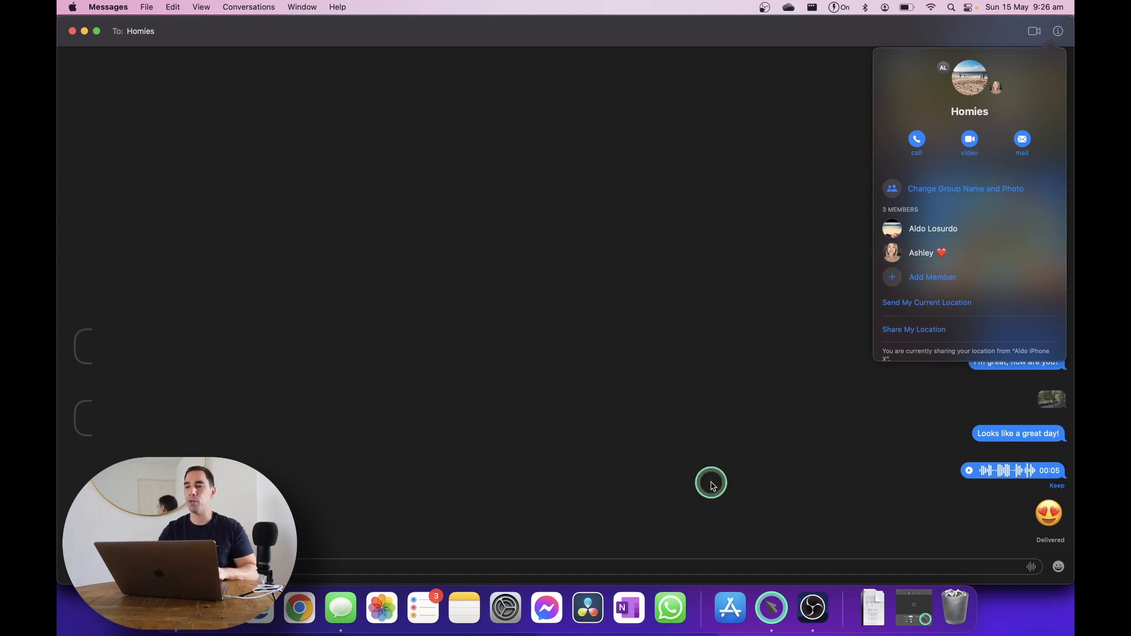
mouse_move(684, 527)
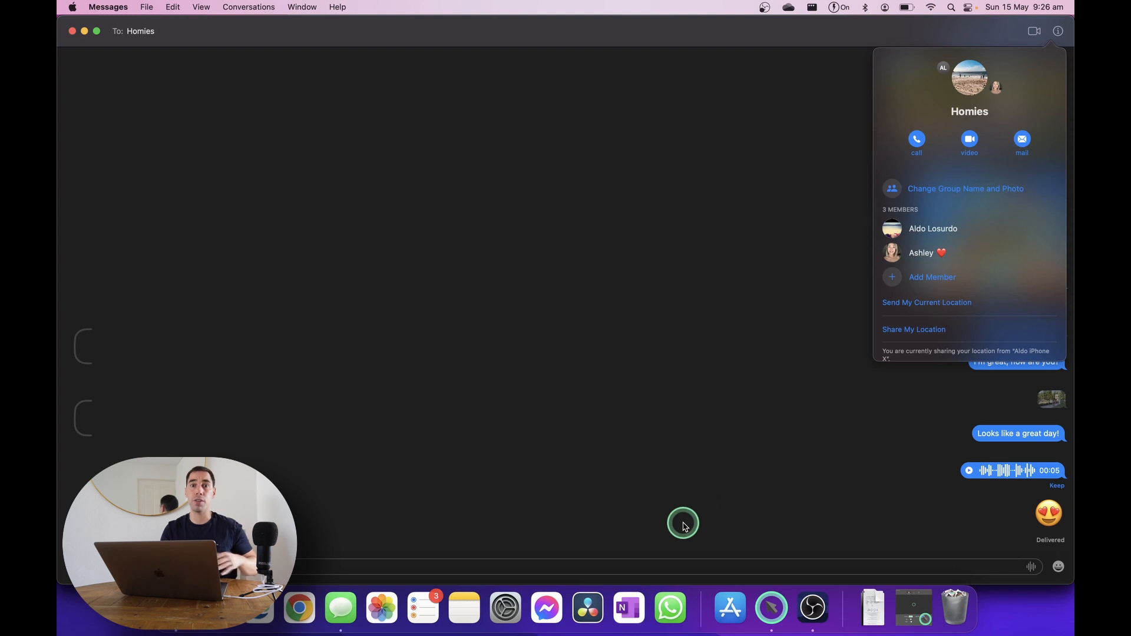
left_click(1059, 32)
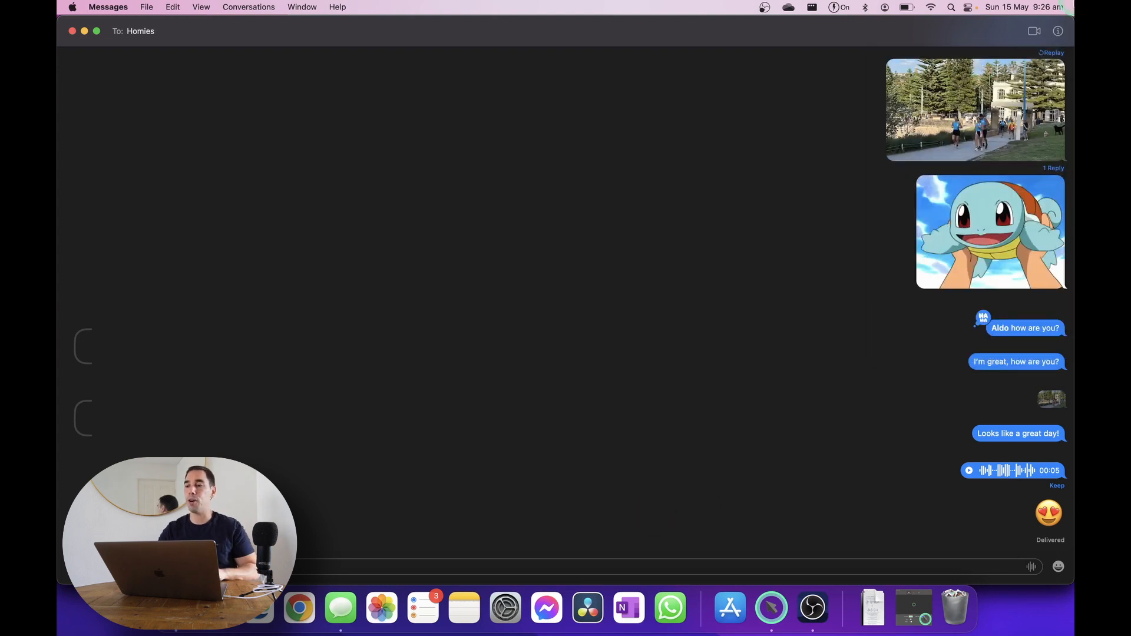
left_click(1058, 30)
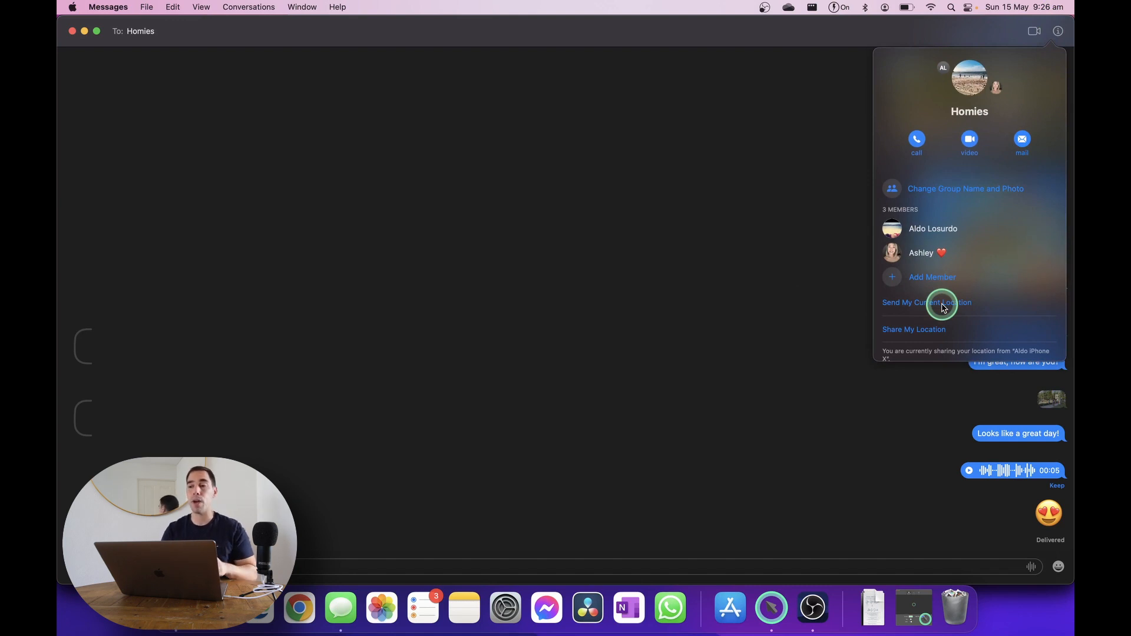
left_click(1062, 31)
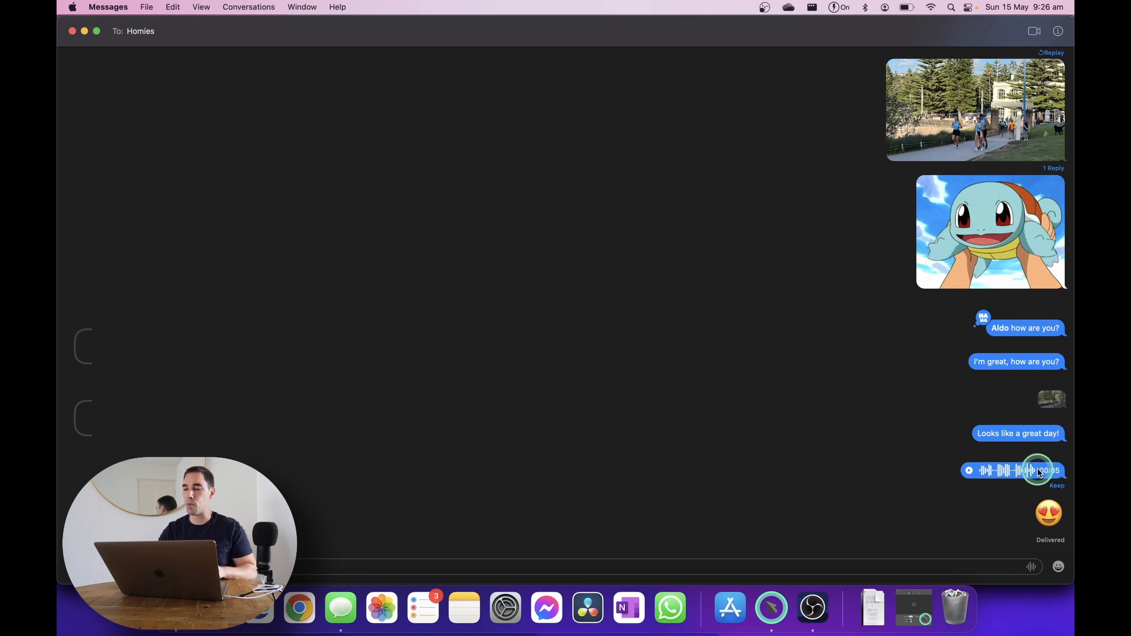
Delete the five-second voice message and confirm the deletion
right_click(1038, 471)
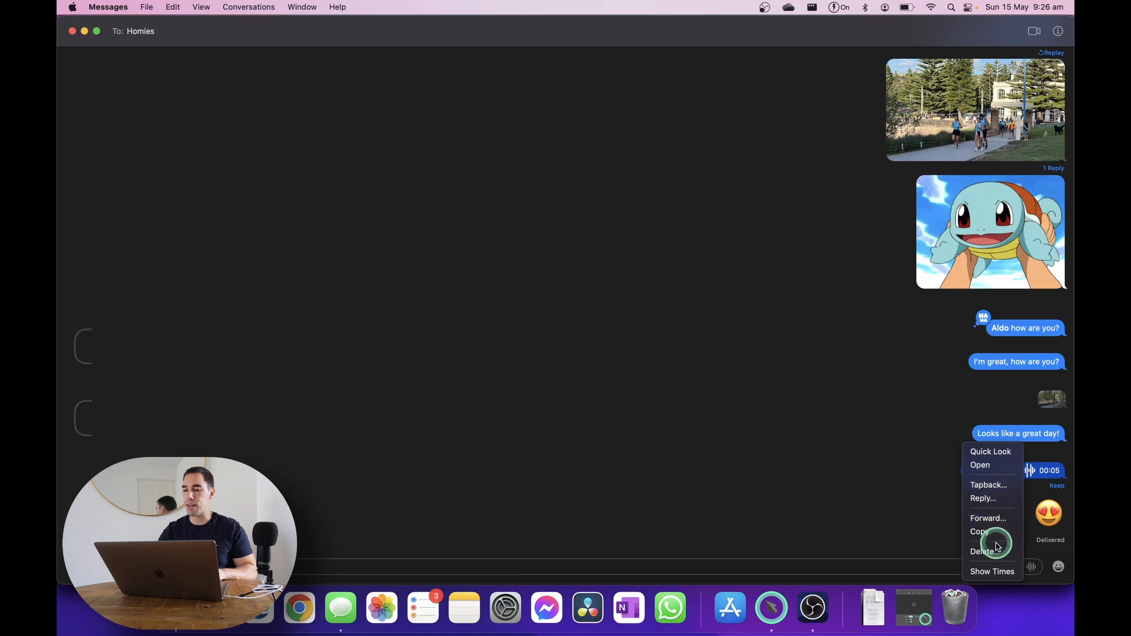
mouse_move(1000, 568)
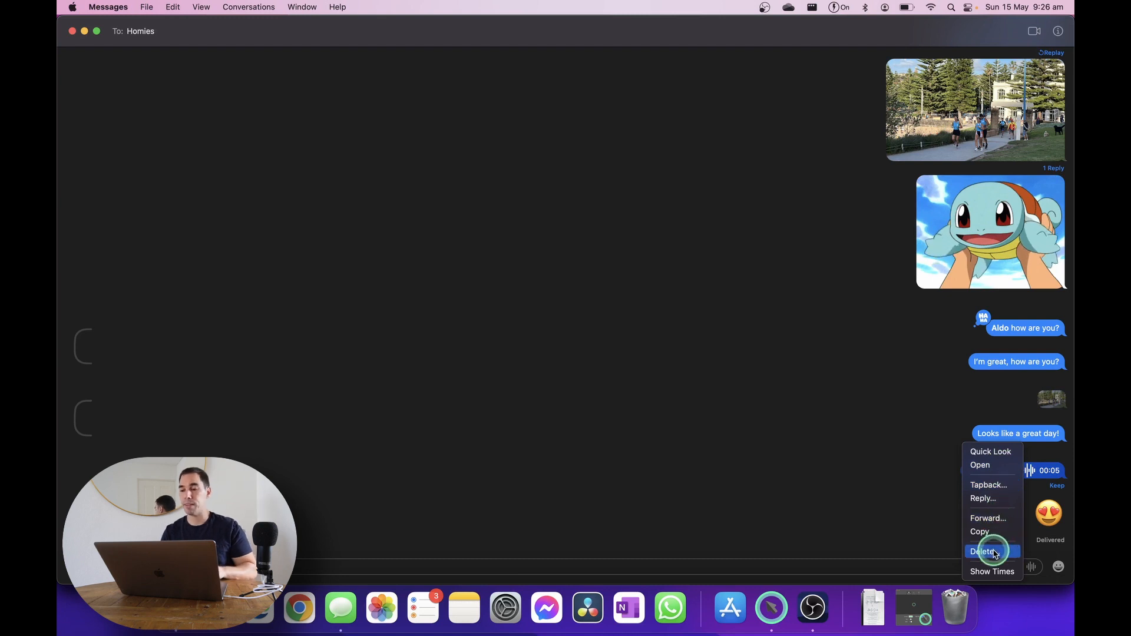
left_click(981, 551)
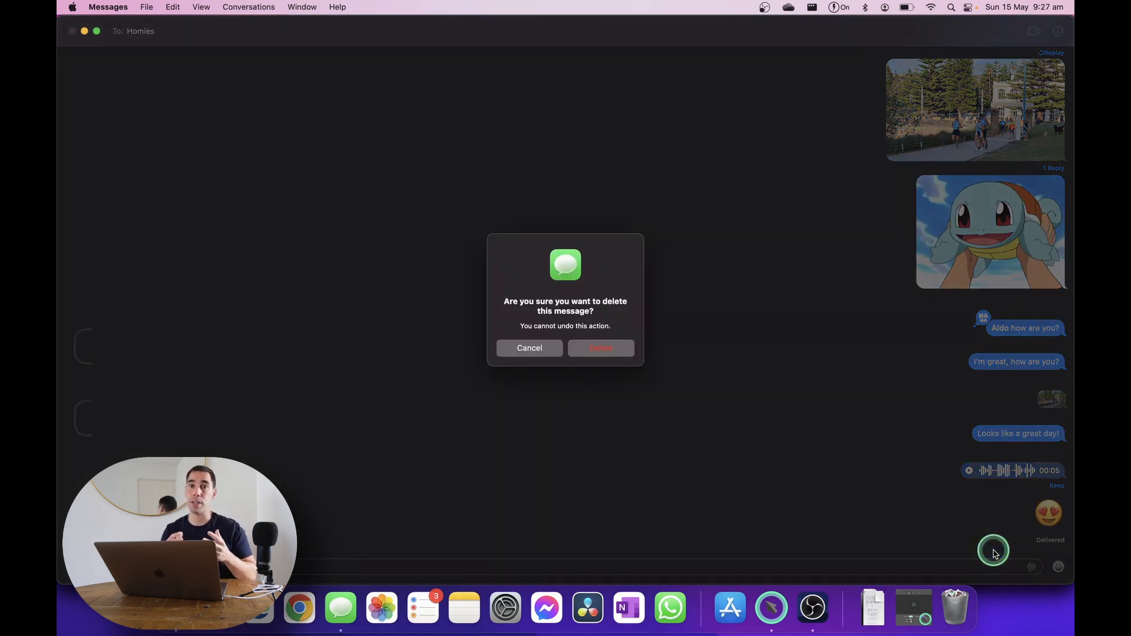
left_click(600, 348)
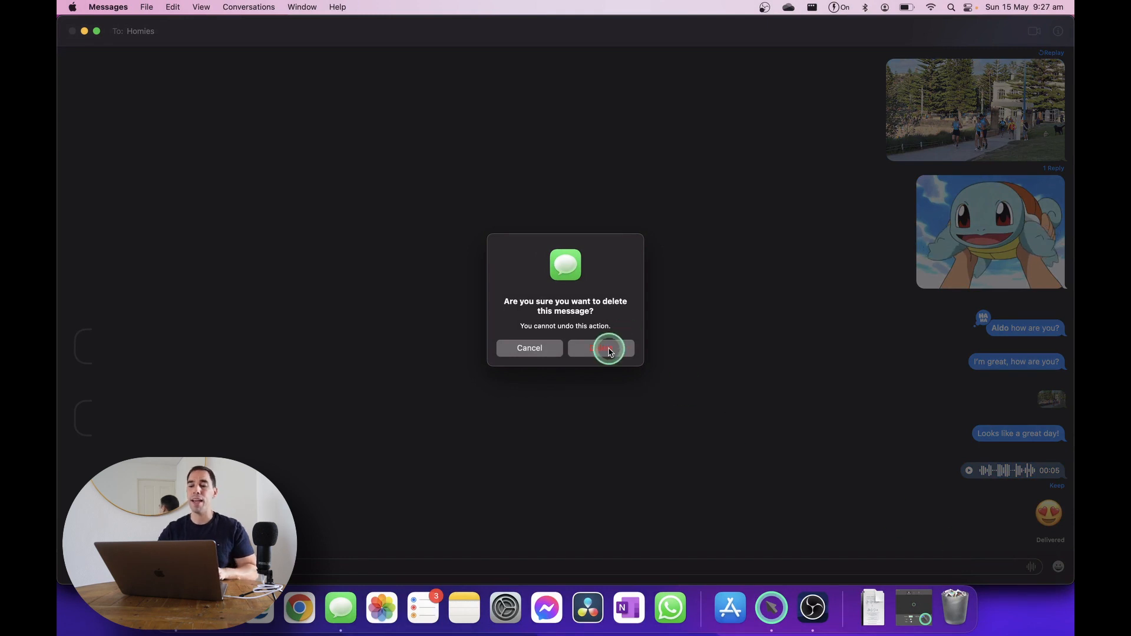
left_click(605, 348)
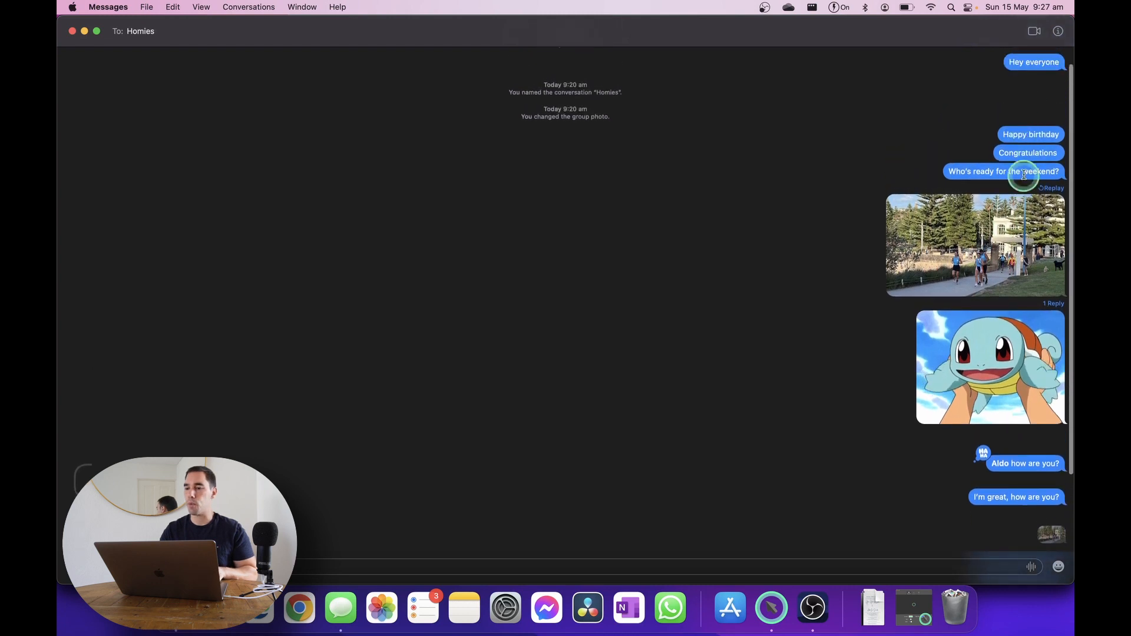
Turn on Show Times from the turtle GIF's menu and scroll to the latest messages
right_click(967, 346)
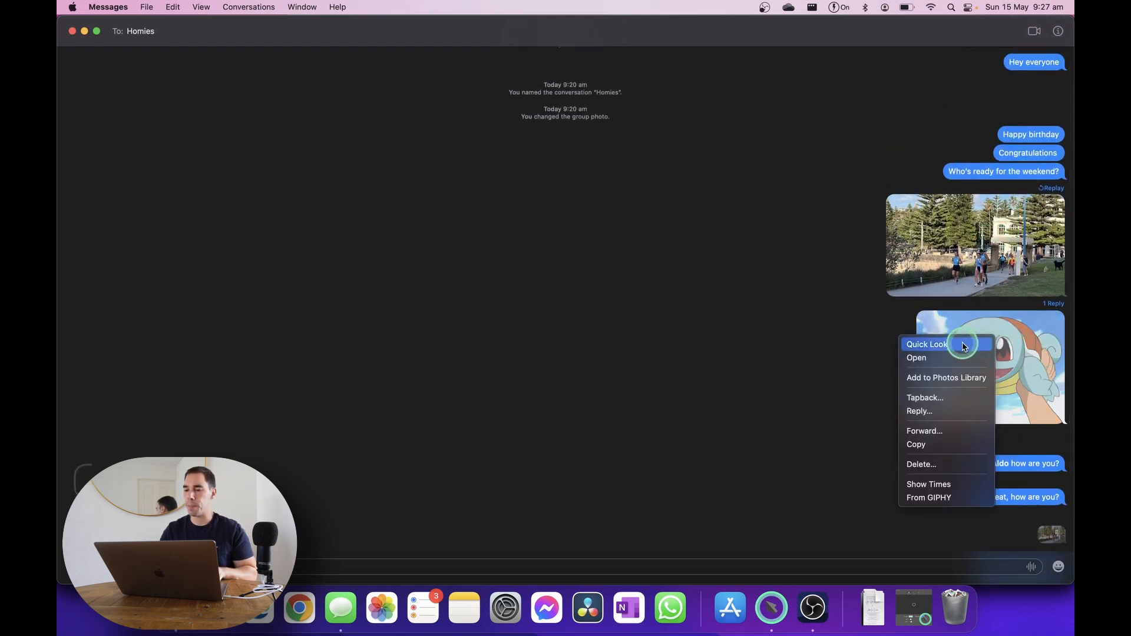
mouse_move(933, 485)
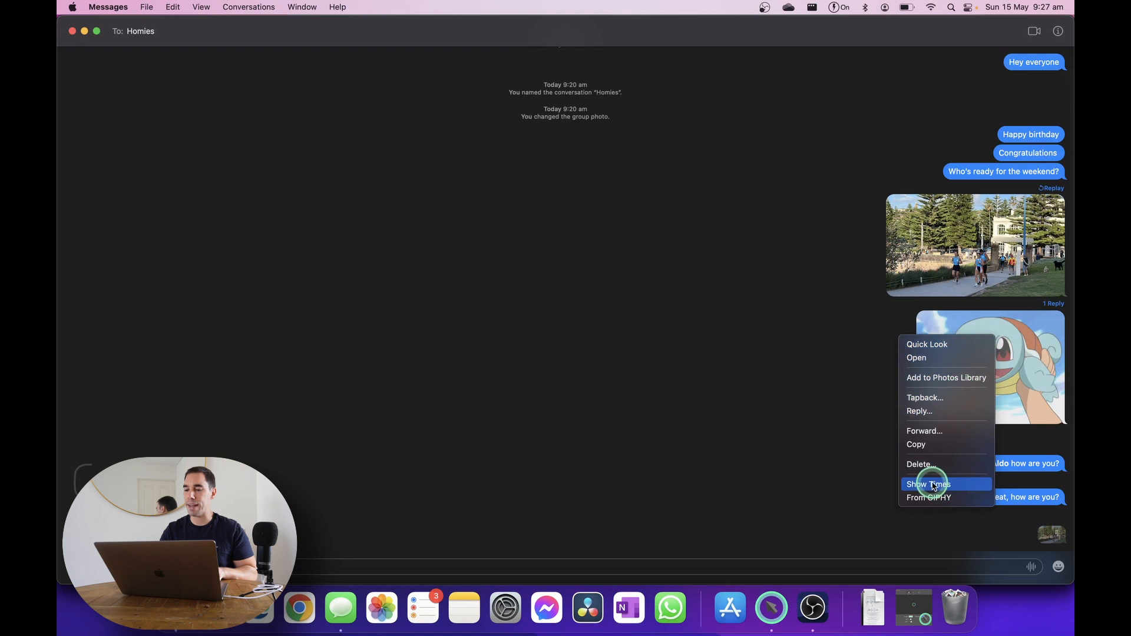
left_click(933, 484)
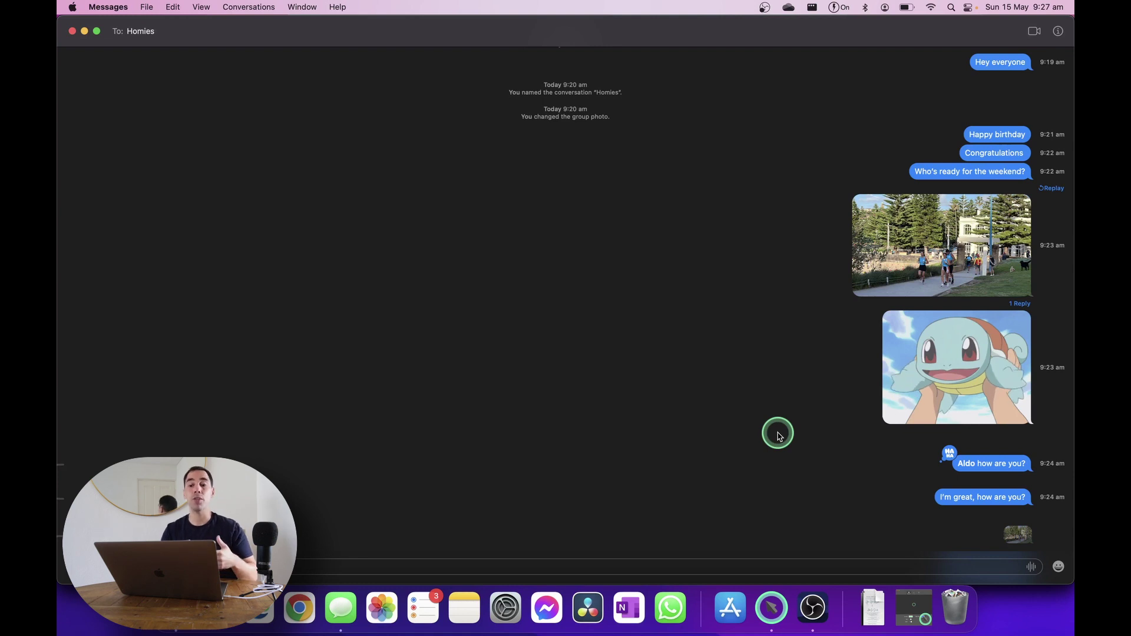
mouse_move(738, 423)
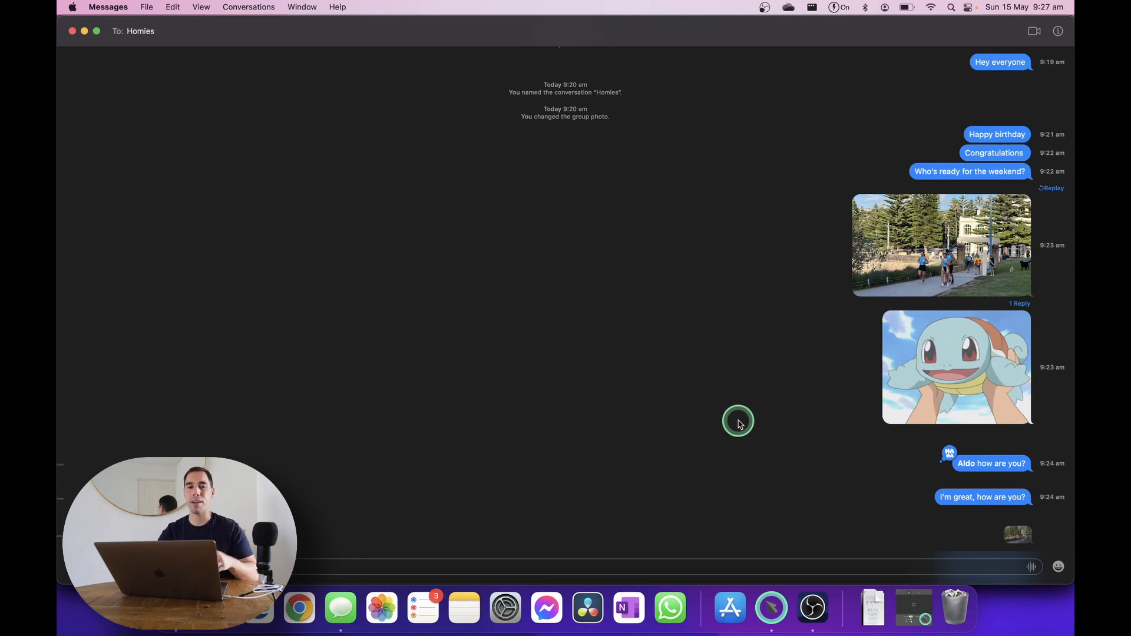
scroll("down", 3)
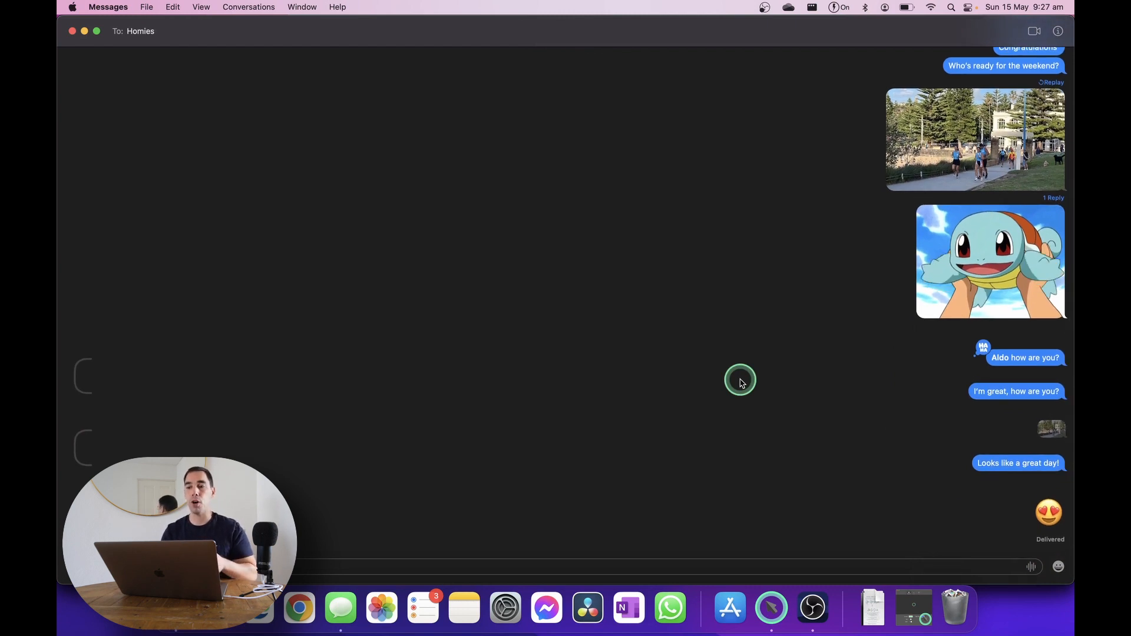
mouse_move(108, 62)
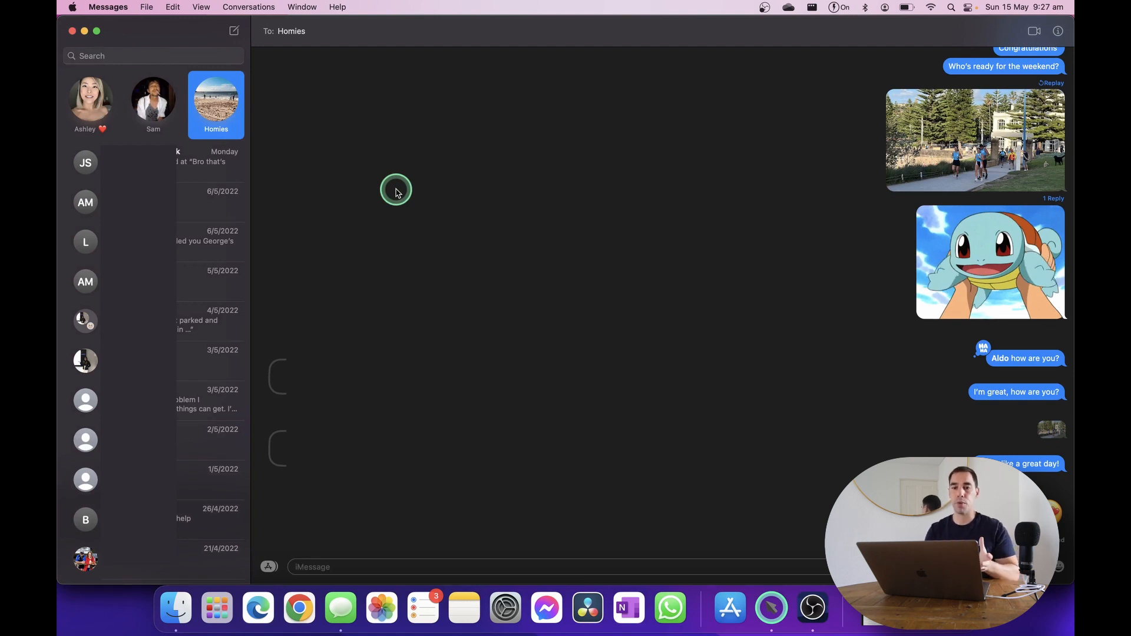
mouse_move(296, 127)
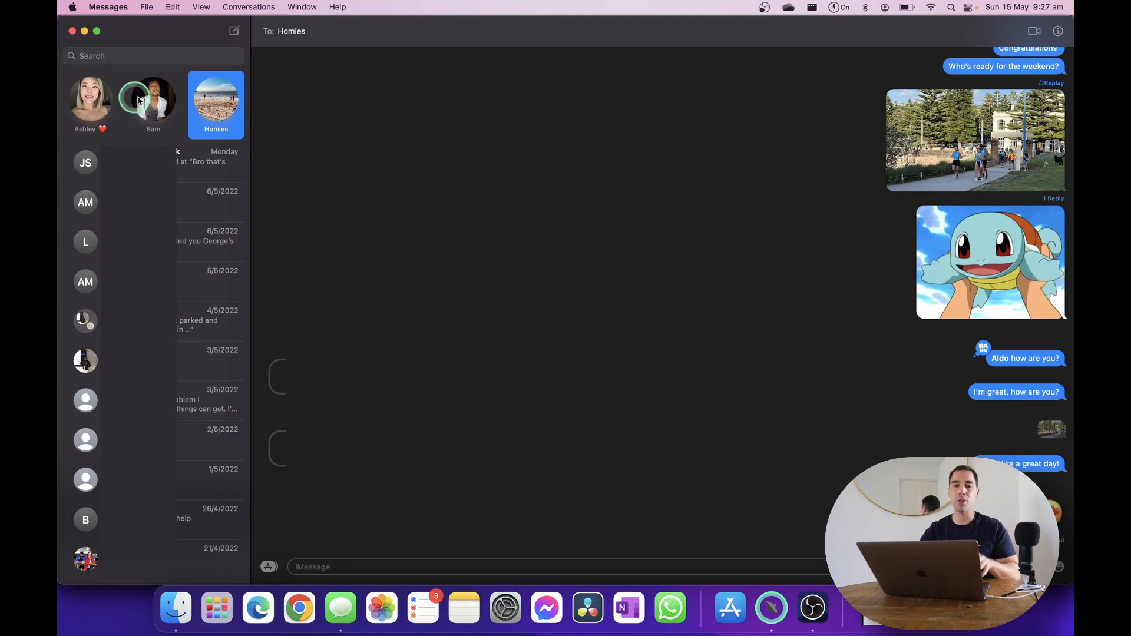
mouse_move(222, 103)
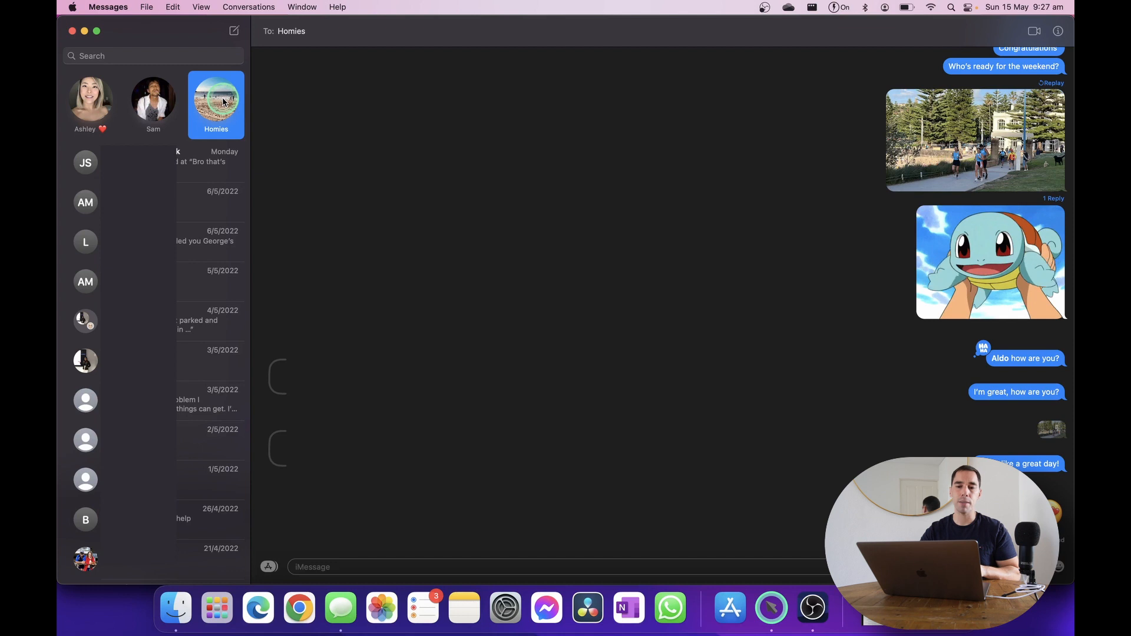
Unpin the Homies group and open its conversation from the regular list
right_click(222, 104)
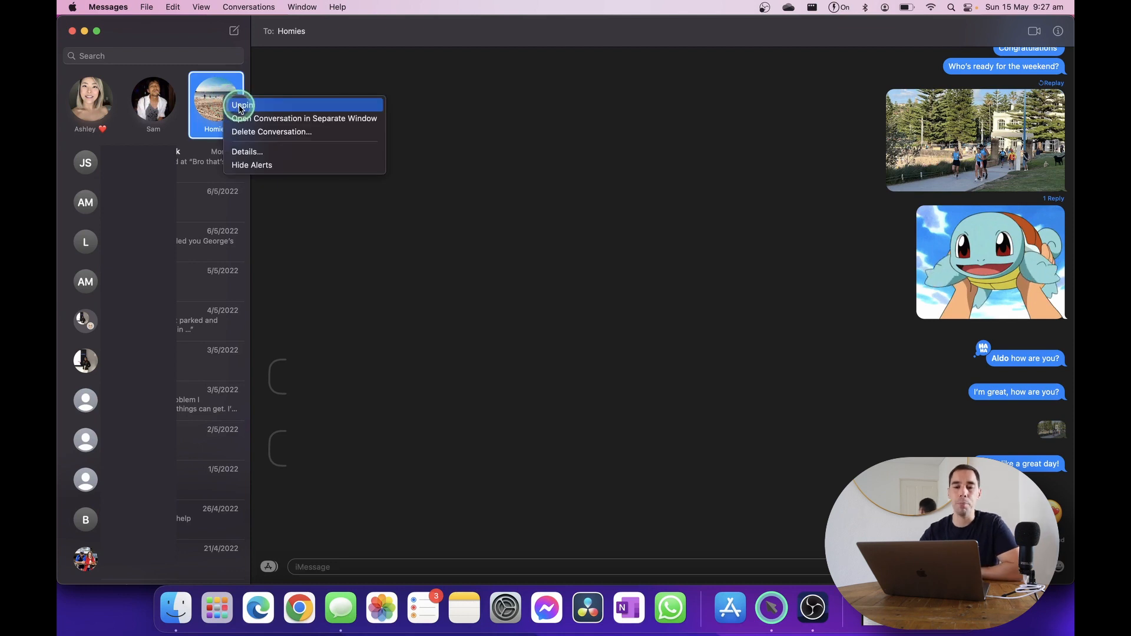
left_click(241, 105)
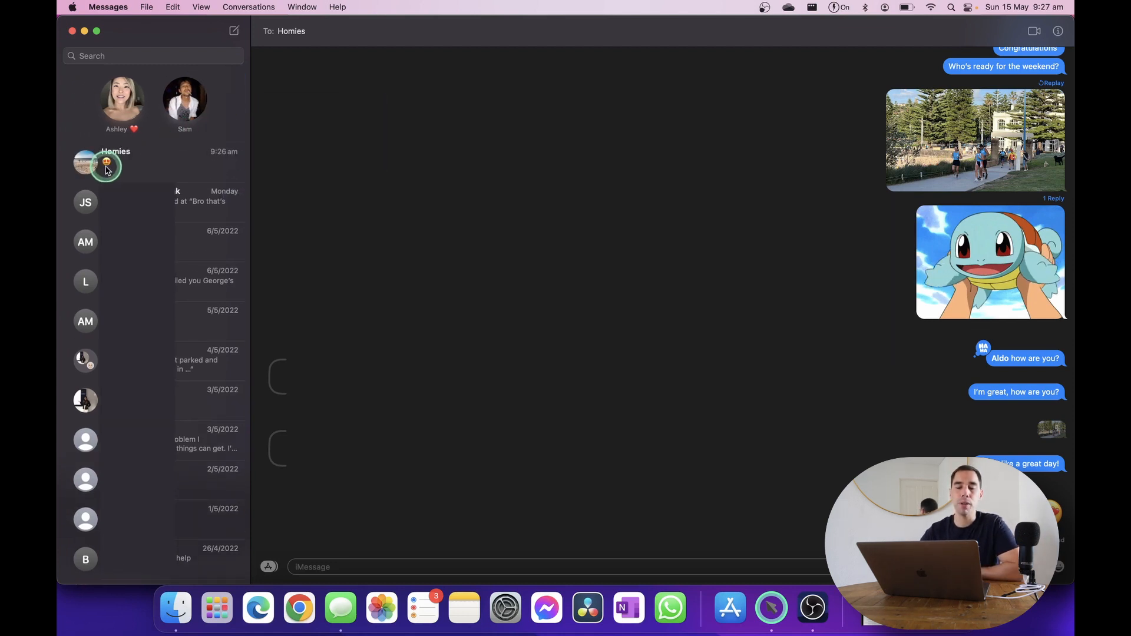
left_click(104, 167)
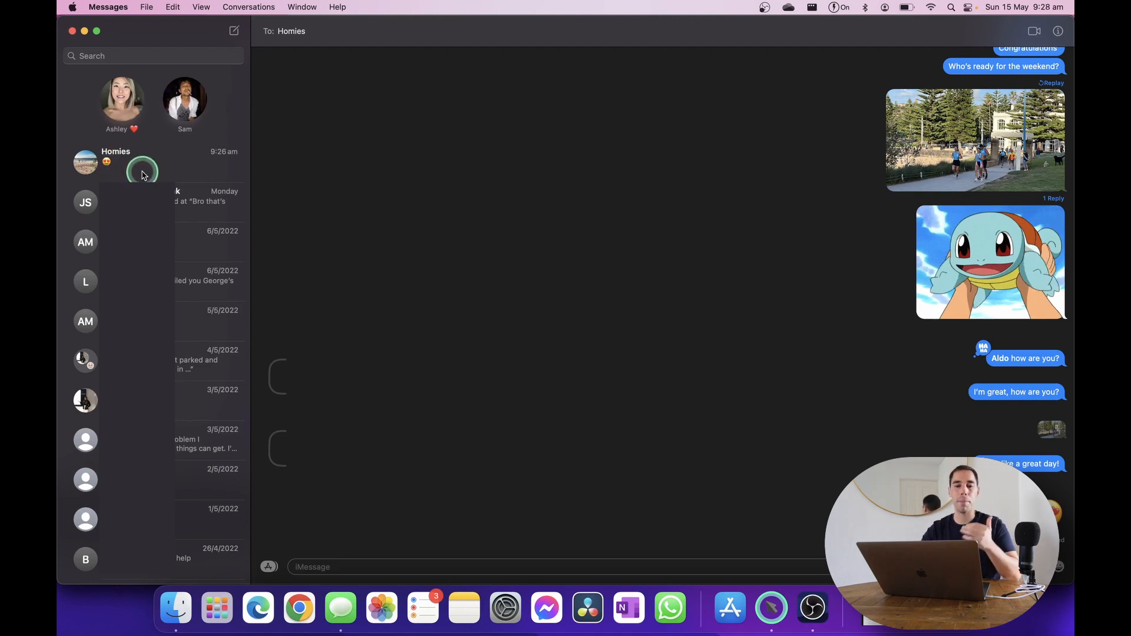
left_click(142, 172)
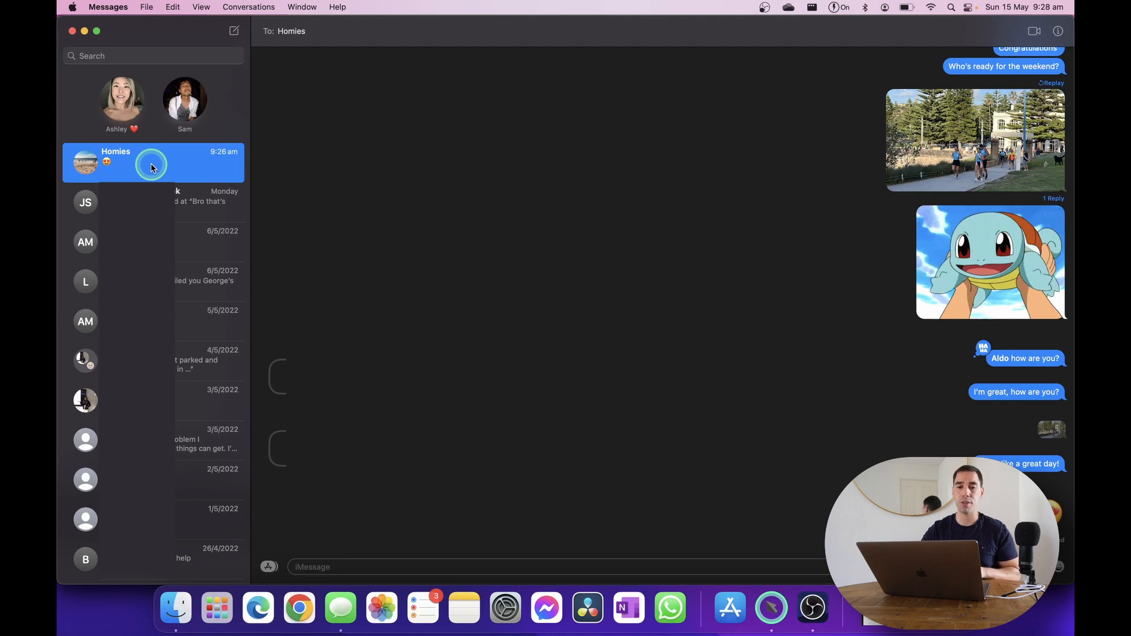
Open the context menu for the Homies conversation in the sidebar
right_click(152, 163)
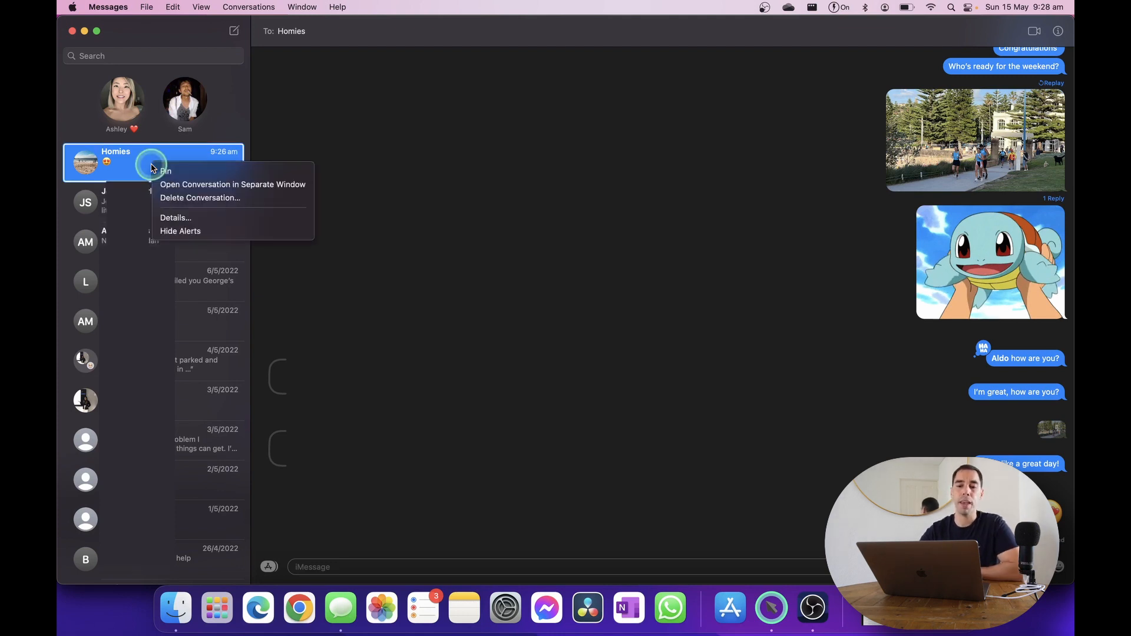
mouse_move(197, 198)
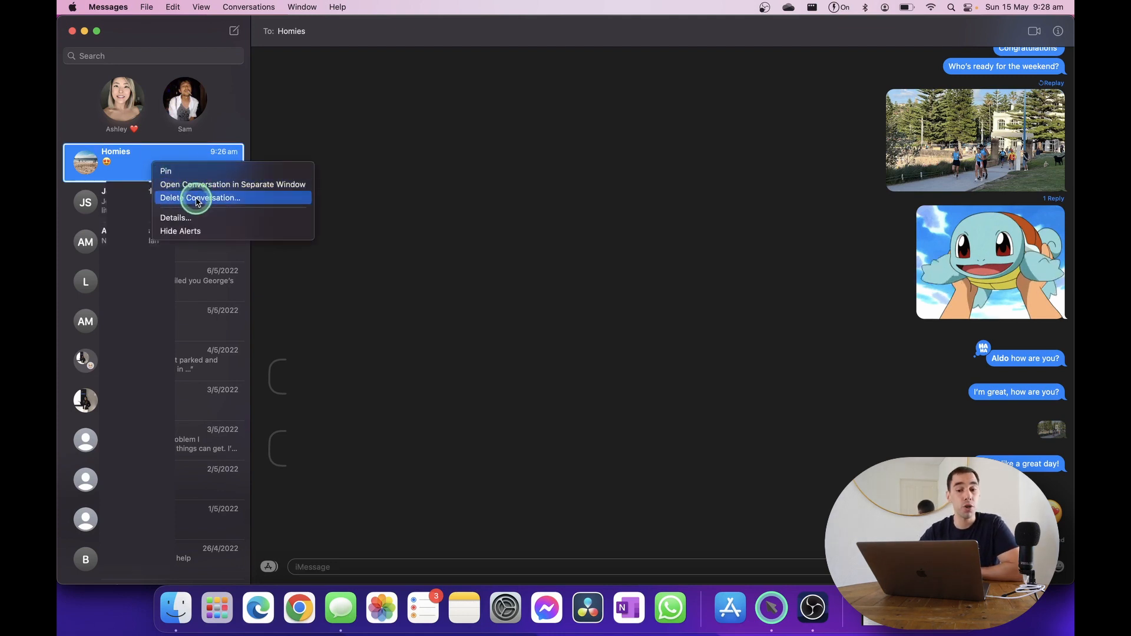